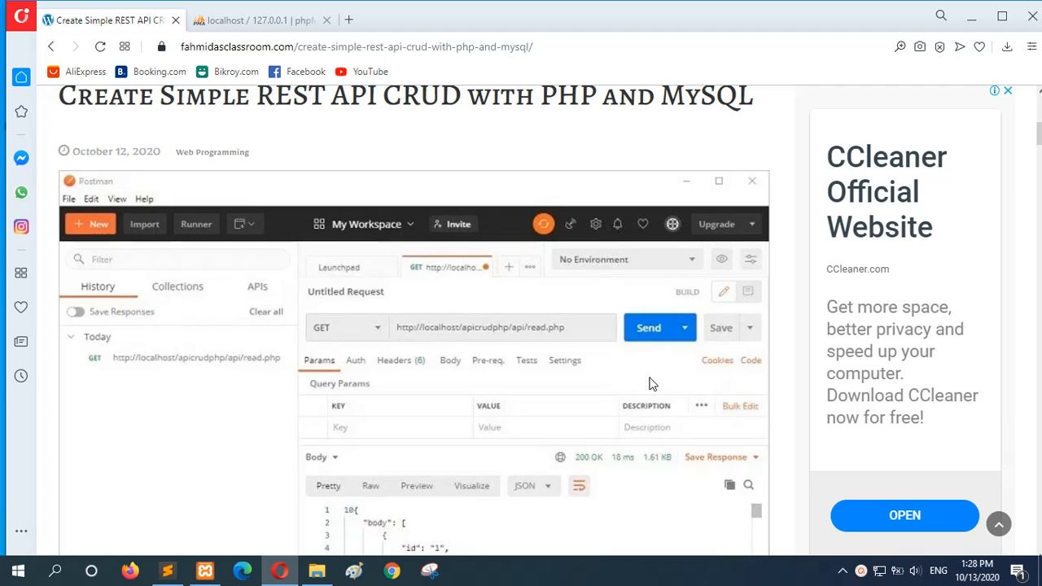
Scroll the tutorial and select the database name apicruddb to copy it
scroll(down, 3)
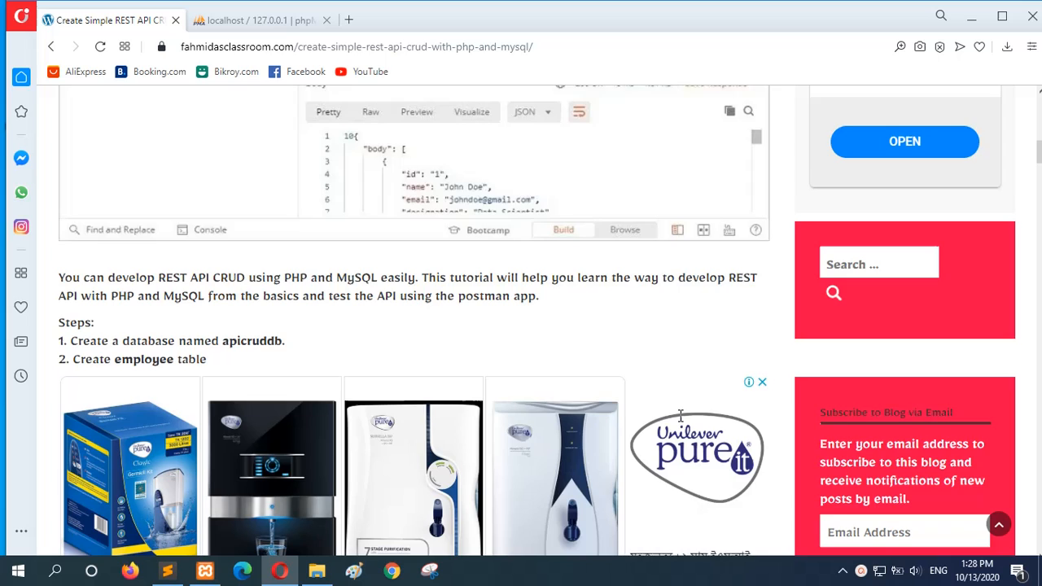
scroll(down, 3)
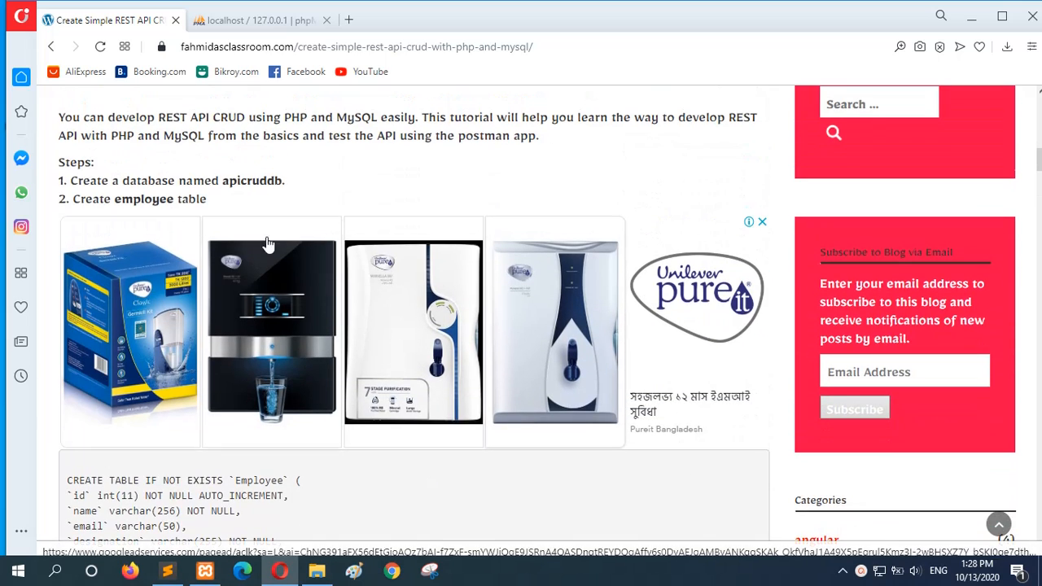
double_click(260, 180)
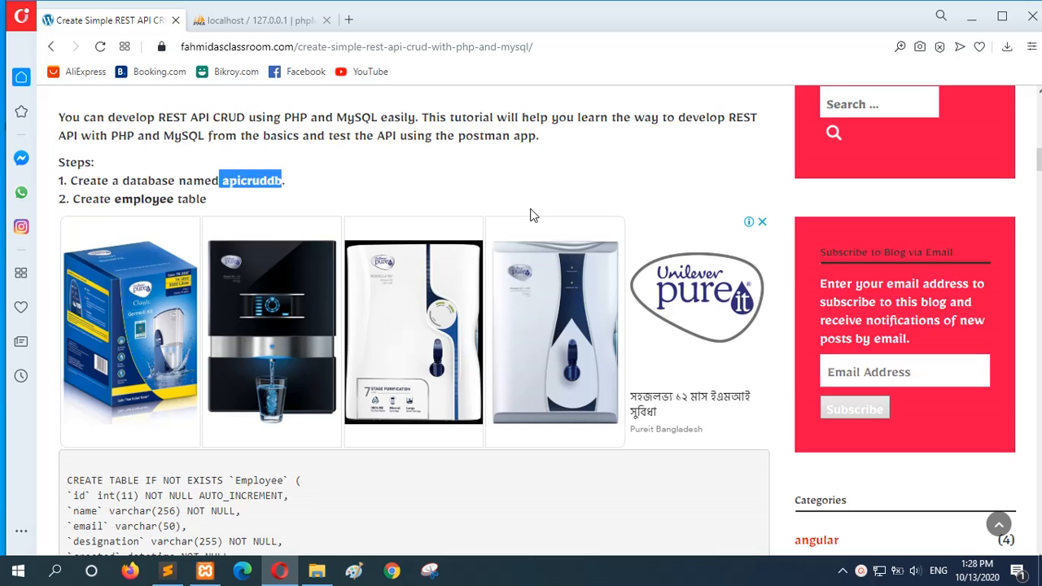
Paste apicruddb as the new database name in phpMyAdmin's Databases page and create it
click(256, 19)
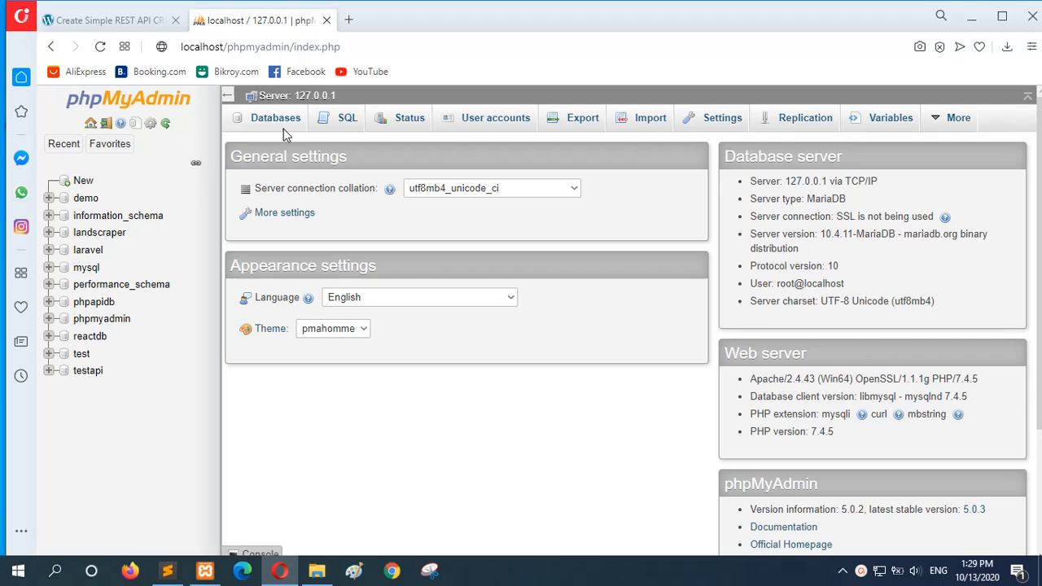
click(275, 117)
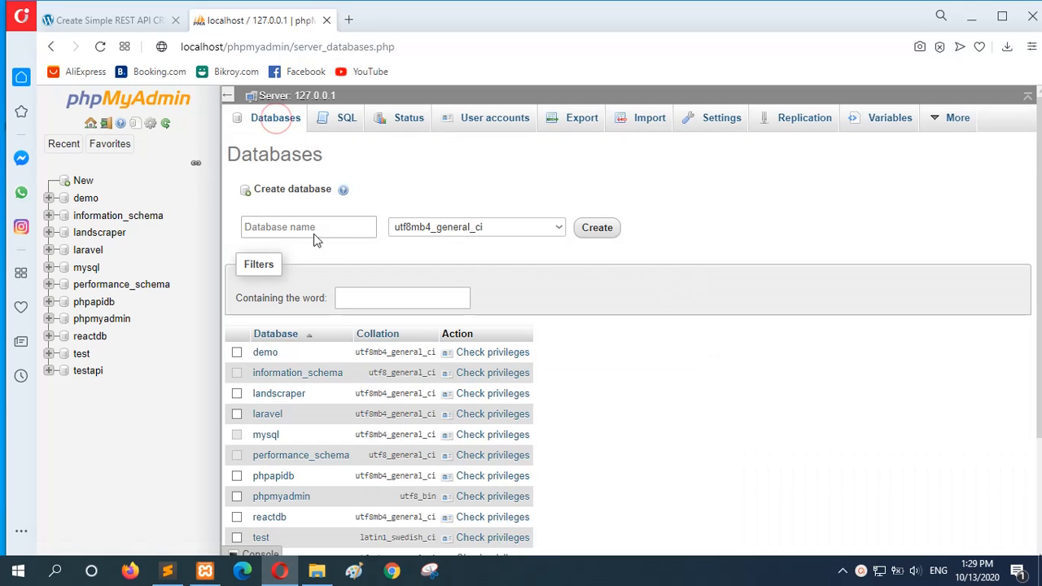
right_click(307, 227)
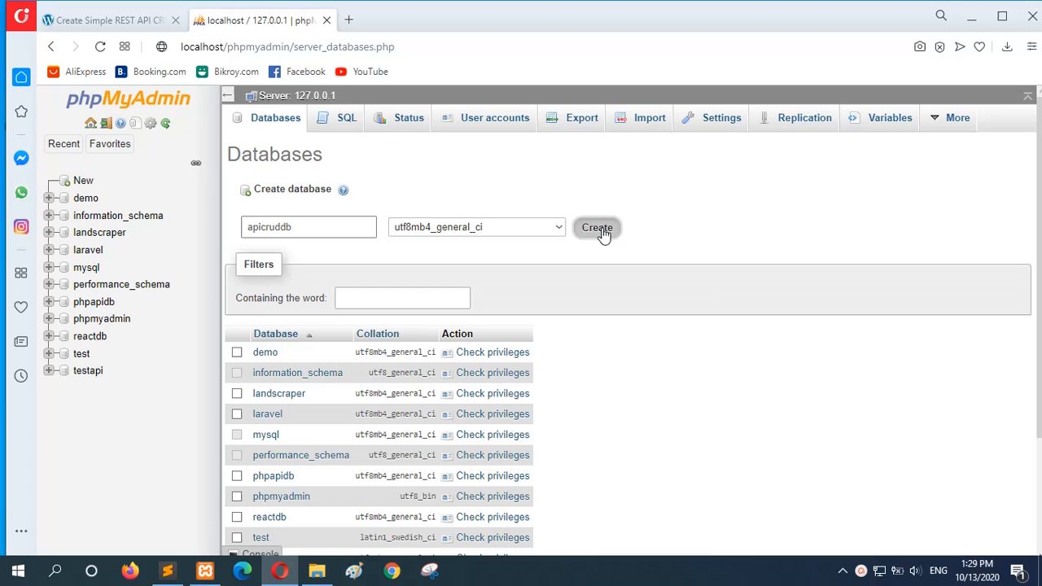
click(596, 227)
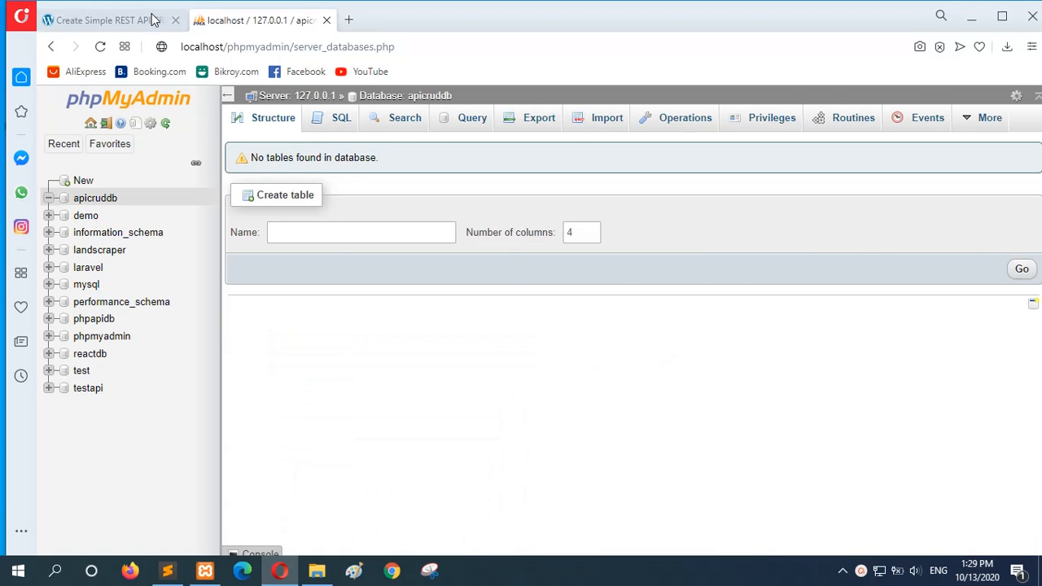
click(97, 20)
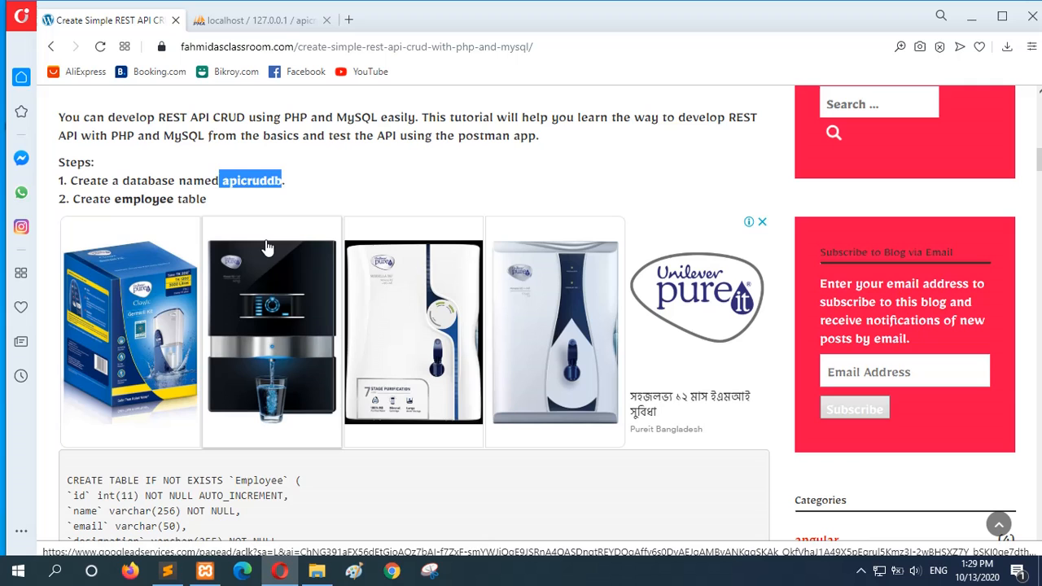
mouse_move(589, 190)
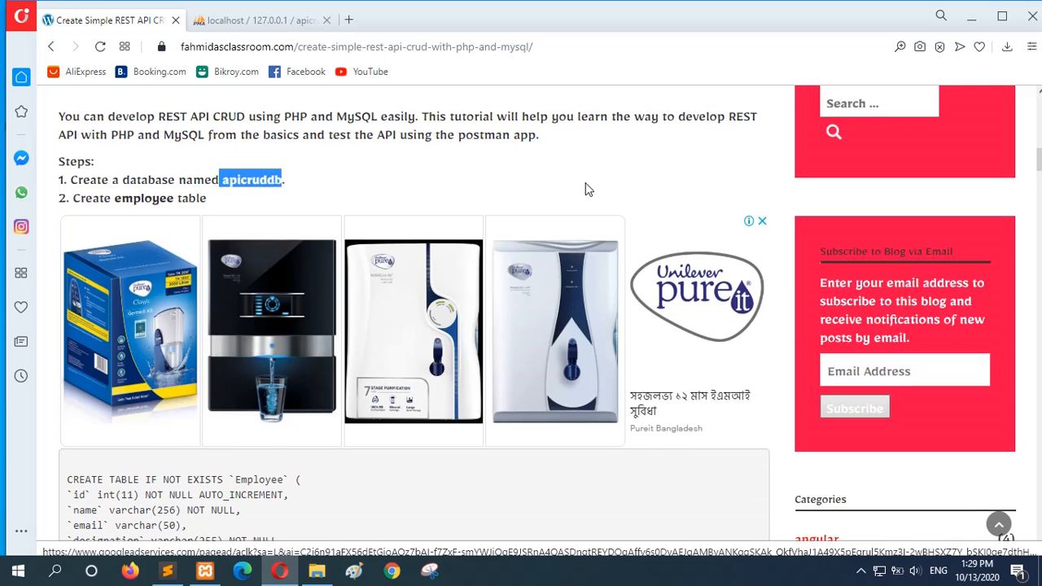
Run the tutorial's CREATE TABLE employee statement in apicruddb's SQL tab
scroll(down, 3)
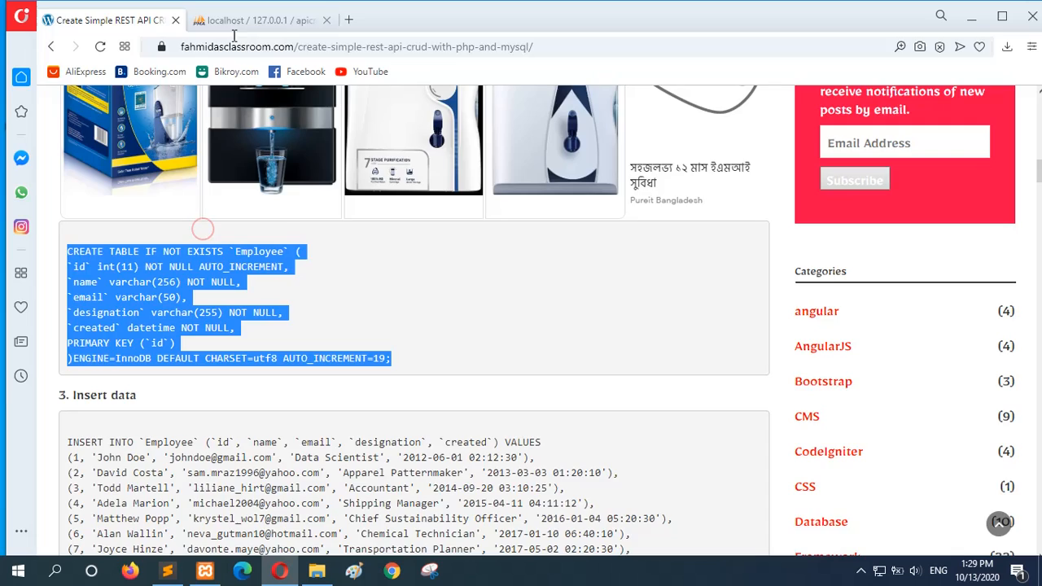
click(256, 20)
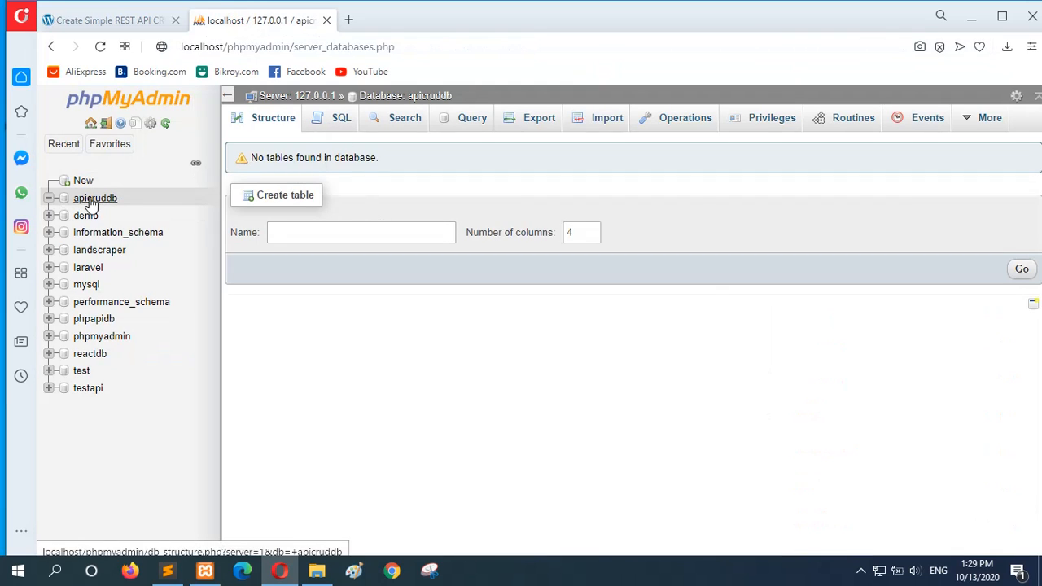
click(341, 117)
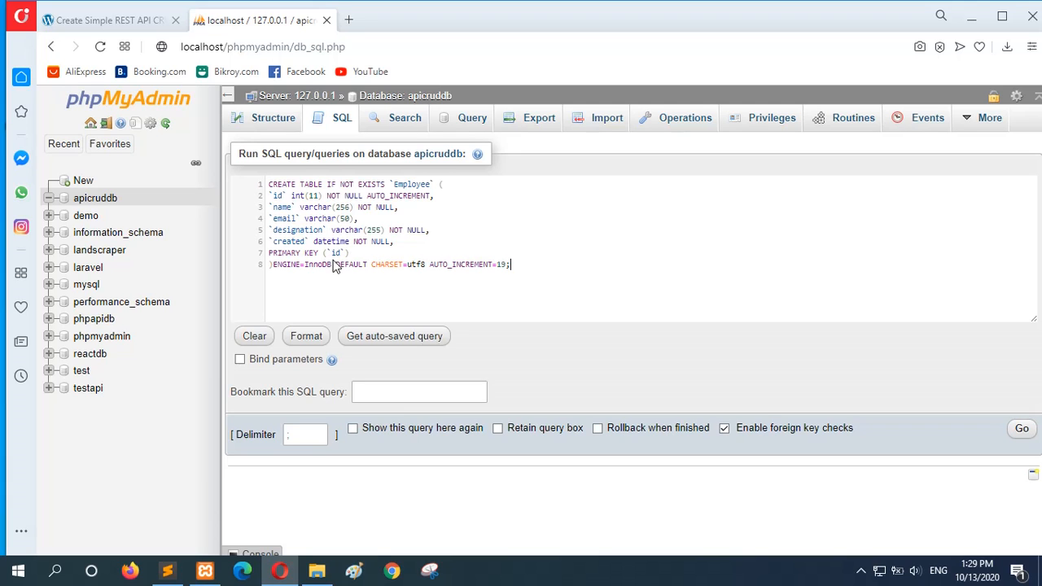
click(1021, 428)
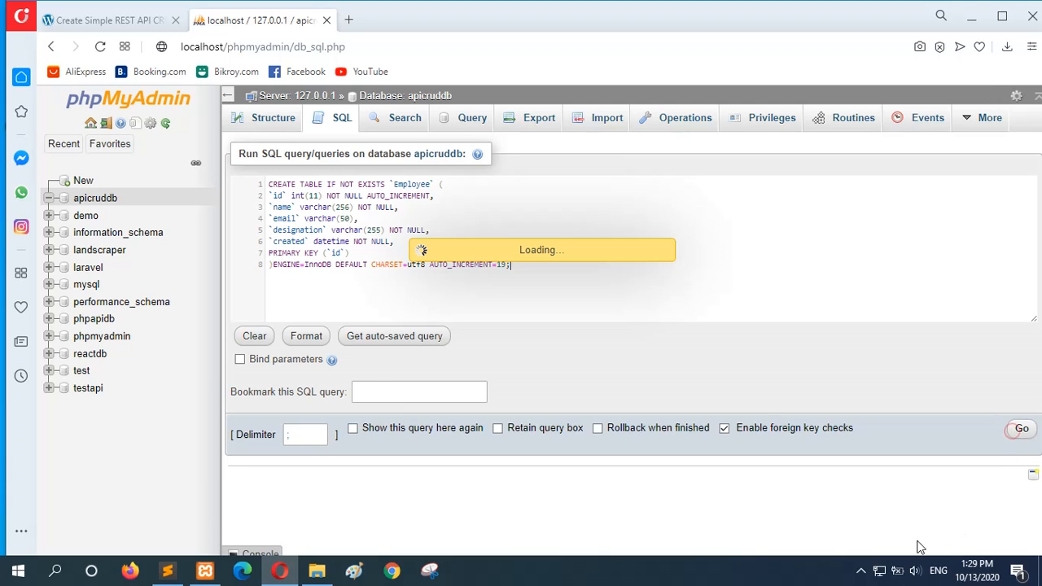
click(1021, 428)
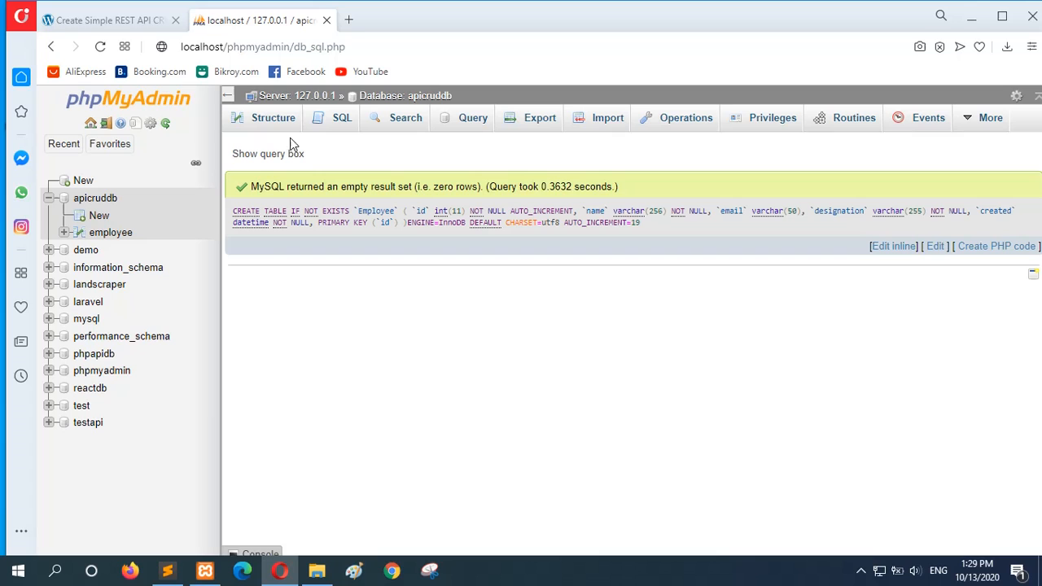
Copy the tutorial's INSERT statement and run it in apicruddb, adding ten employee rows
click(106, 20)
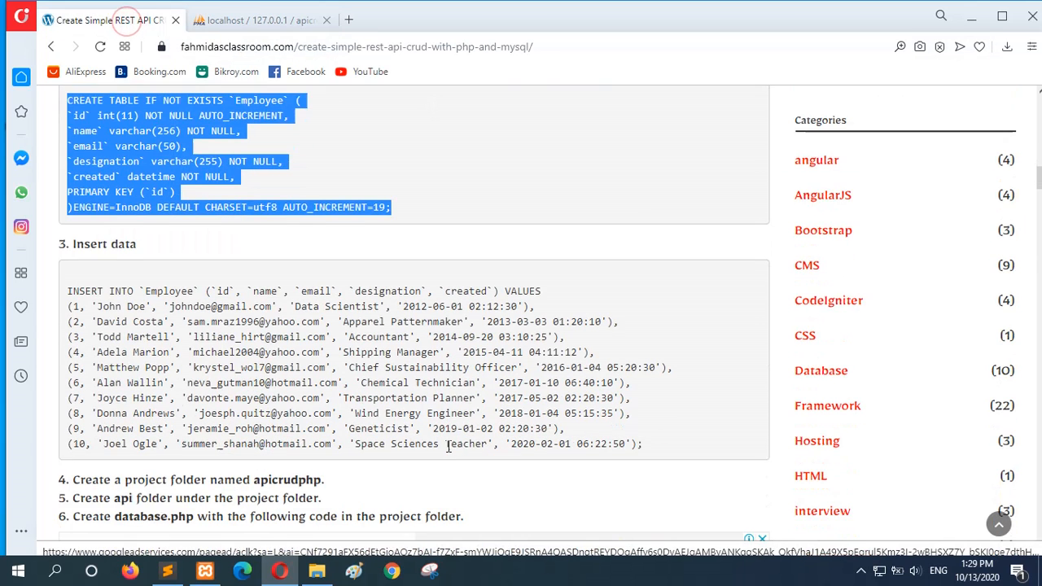
scroll(down, 3)
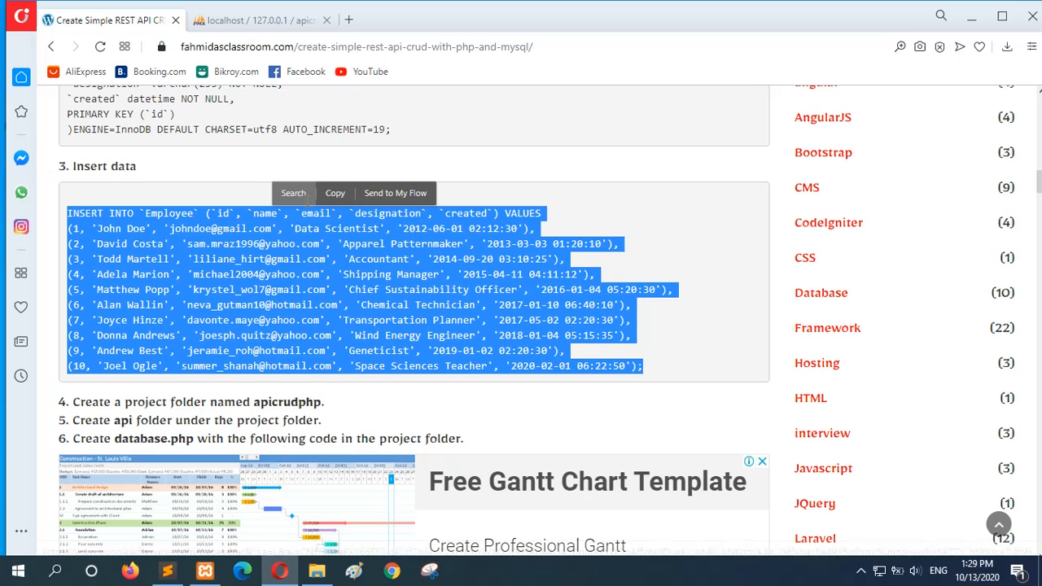
click(252, 19)
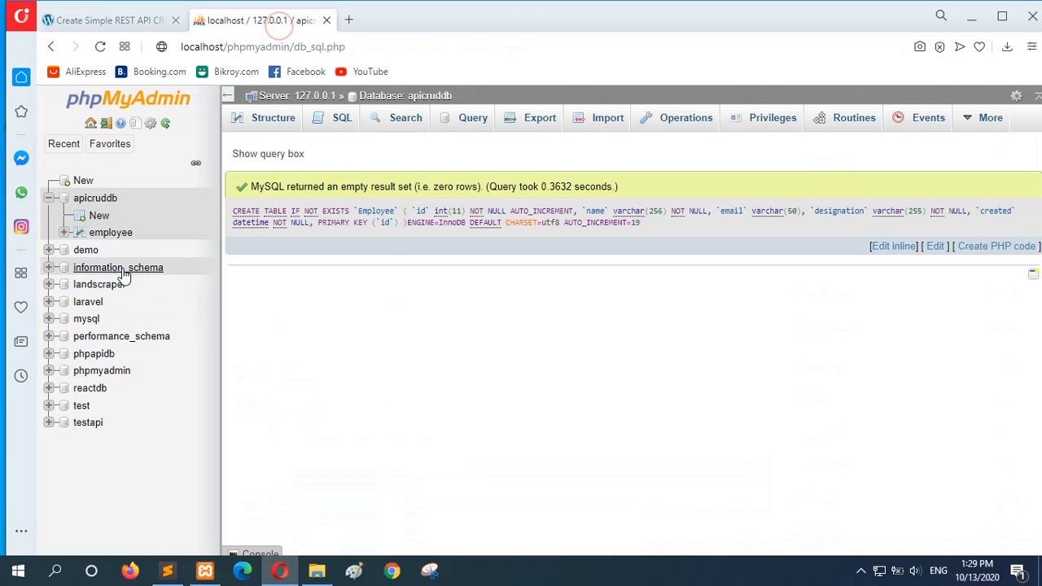
click(110, 232)
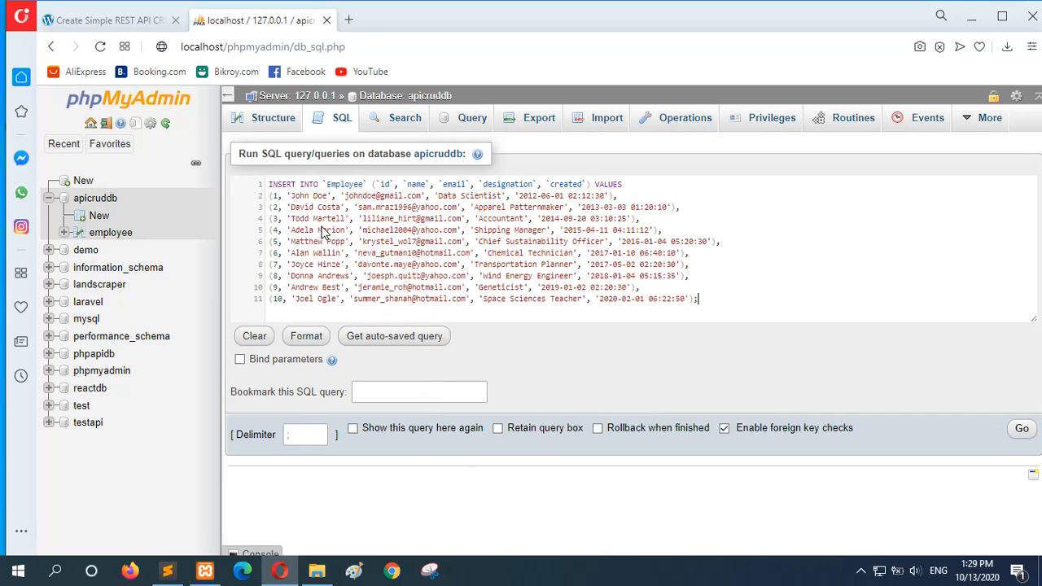
click(1021, 428)
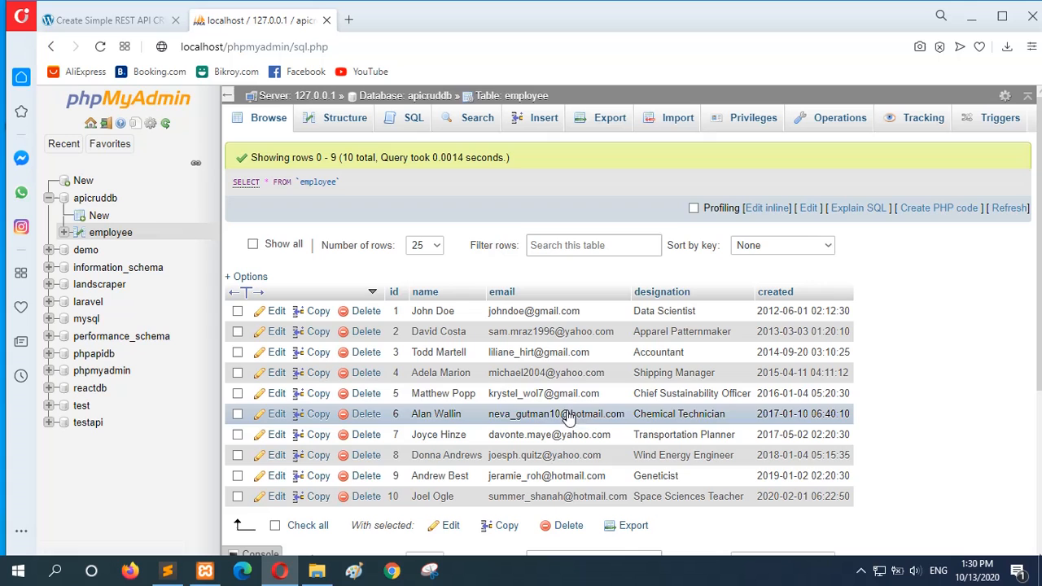
mouse_move(139, 46)
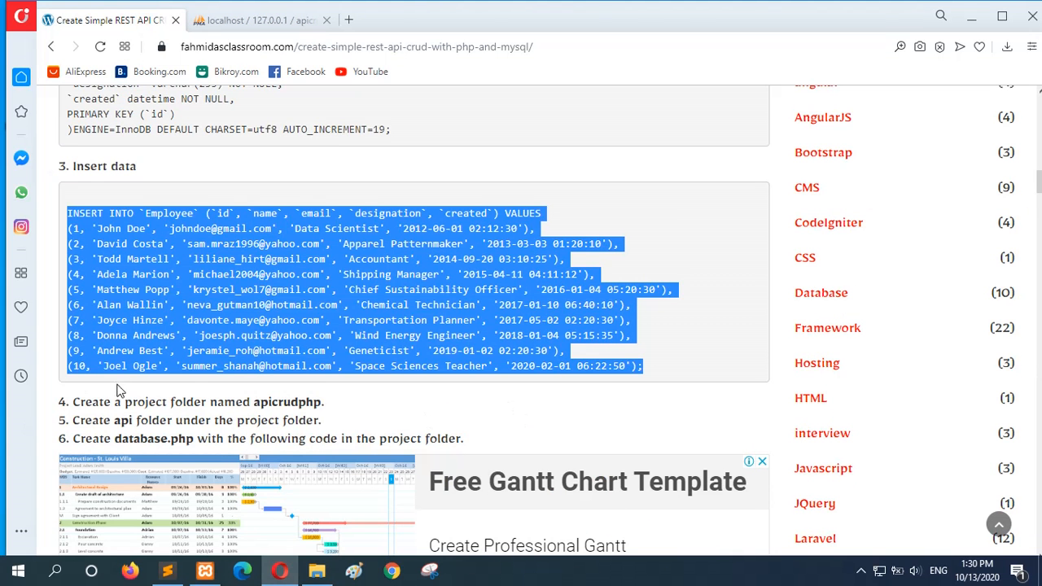
Scroll the tutorial down to the project folder and database.php steps
scroll(down, 3)
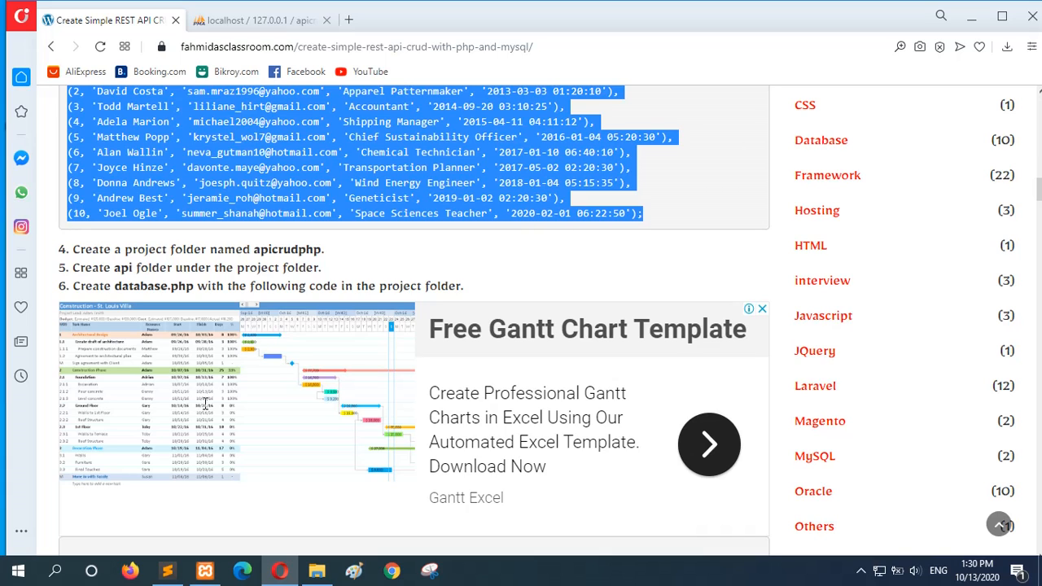
mouse_move(261, 254)
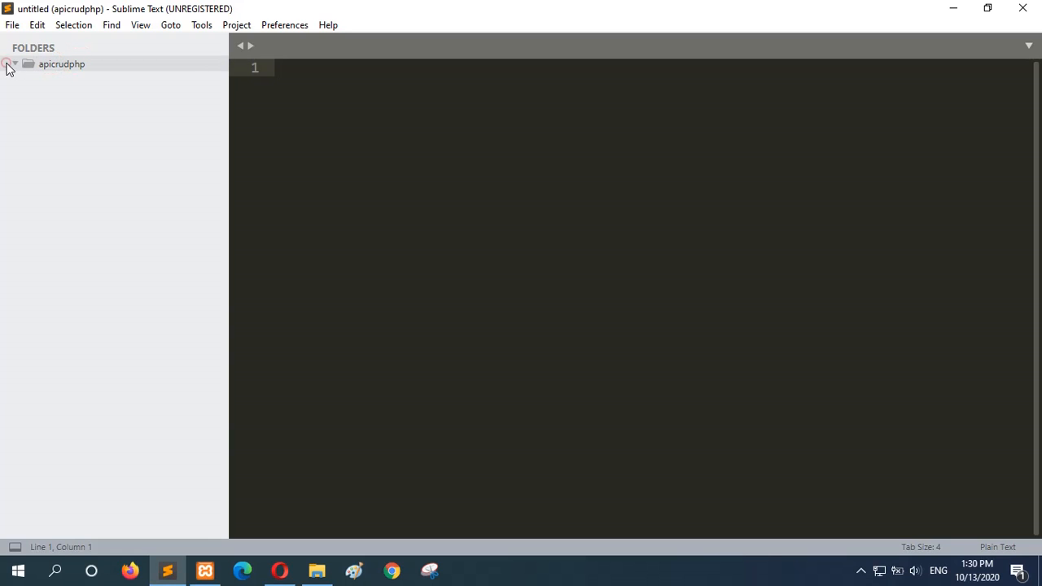
Create a folder named api inside apicrudphp and expand the project in the sidebar
click(14, 63)
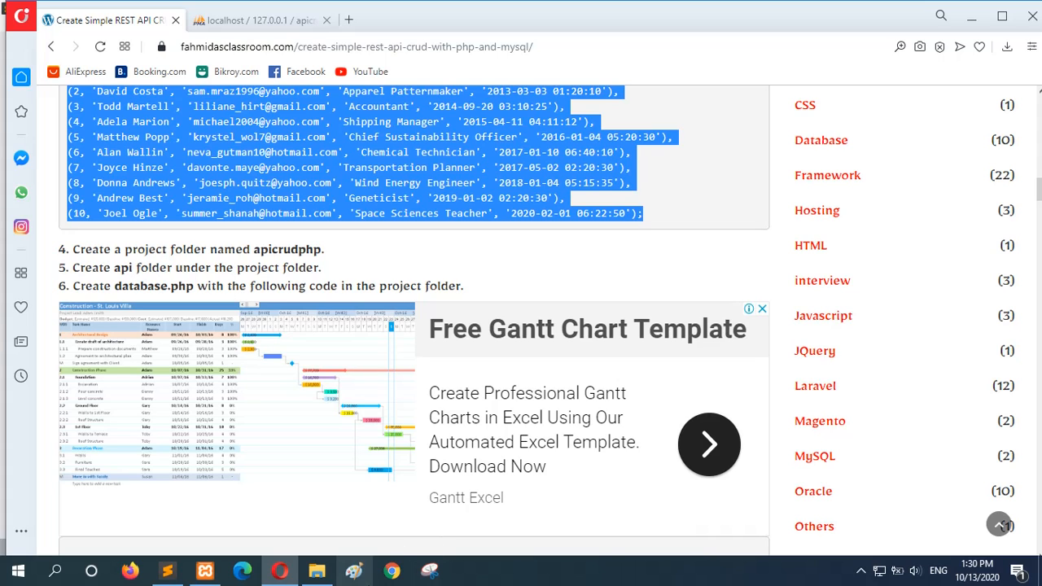
right_click(62, 64)
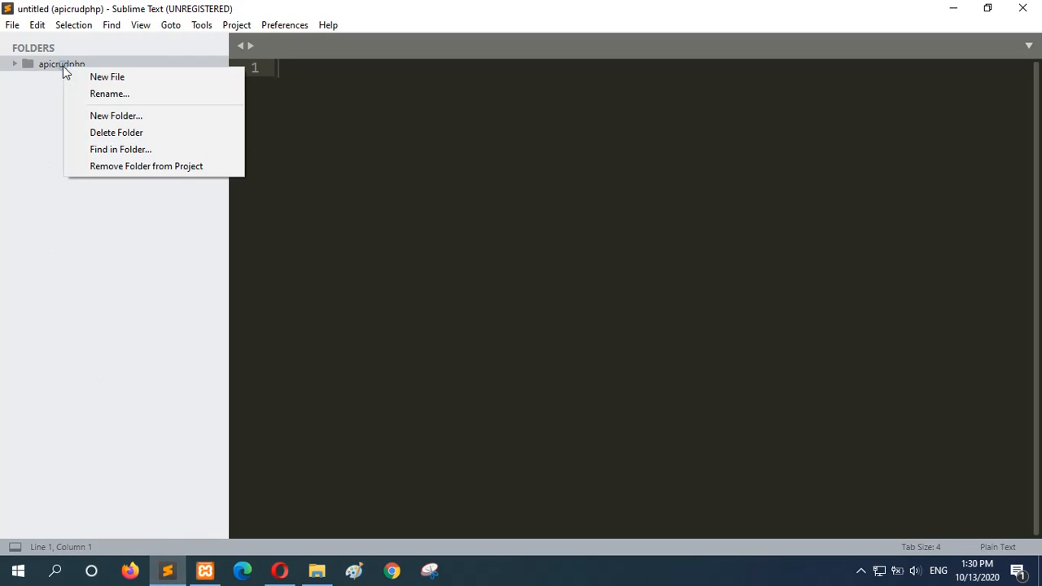
click(116, 115)
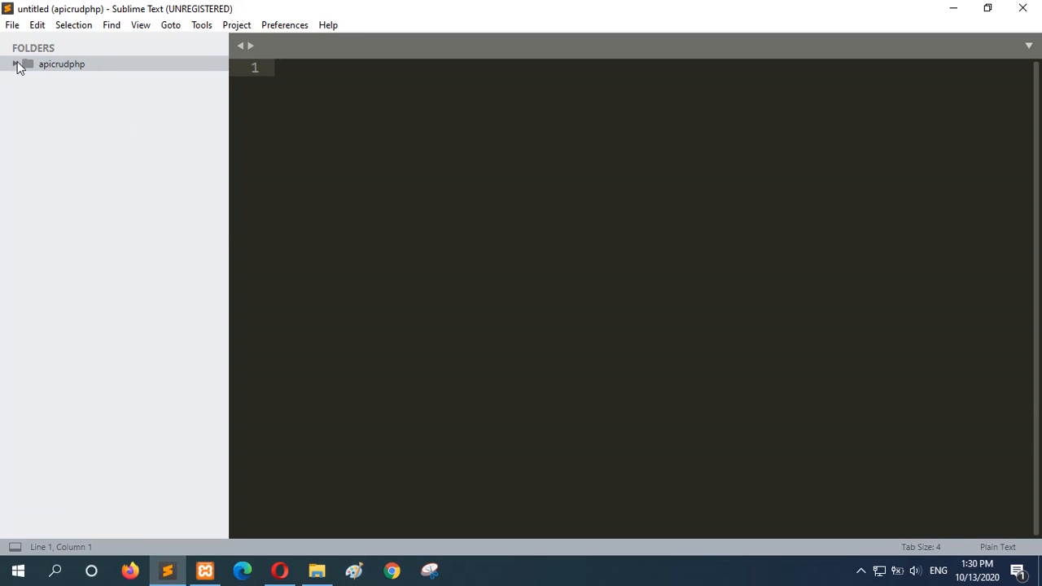
click(15, 64)
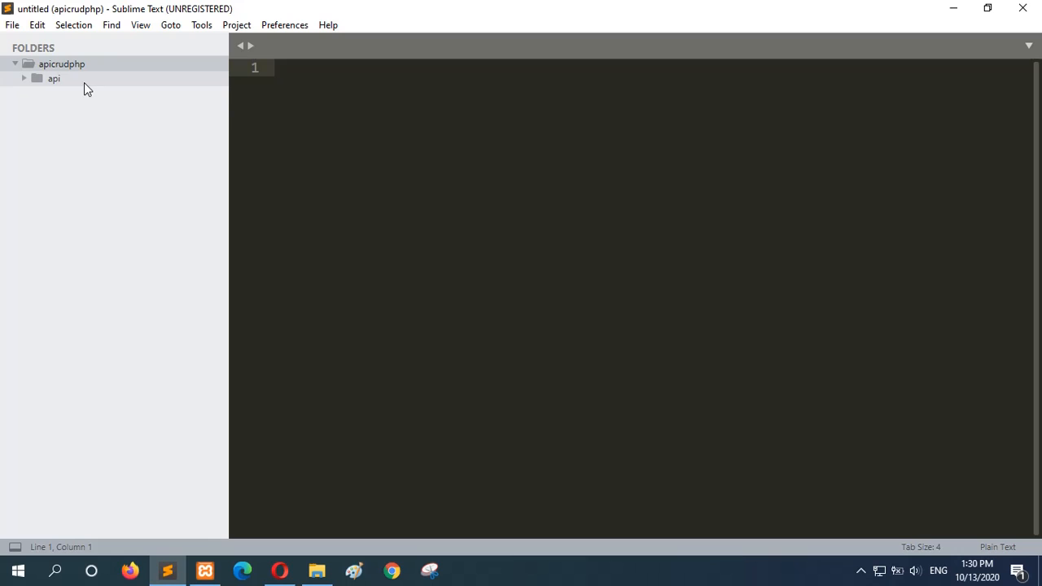
Finish naming create.php and save a new empty read.php in the api folder
click(53, 78)
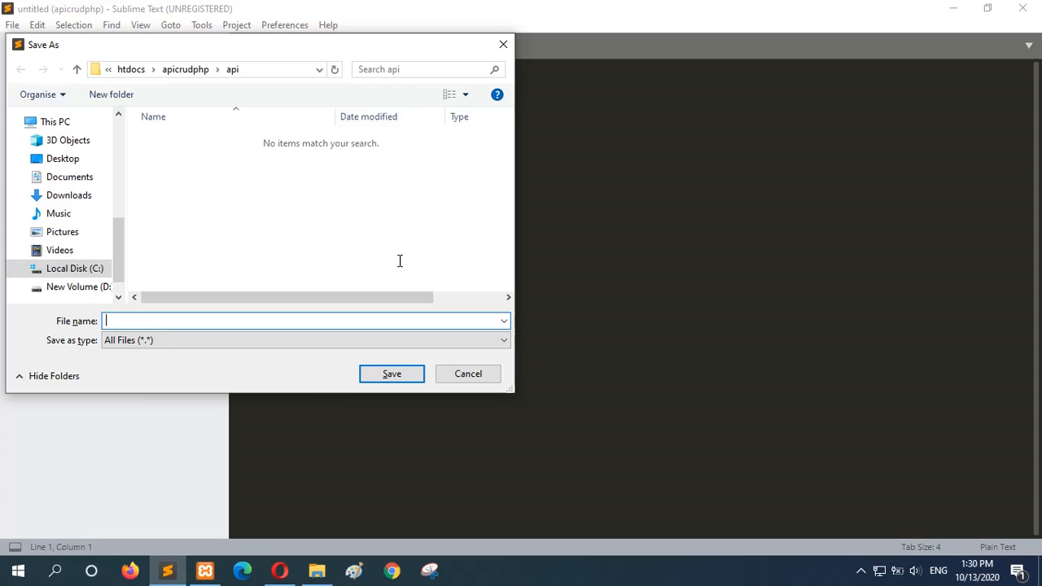
text(cr)
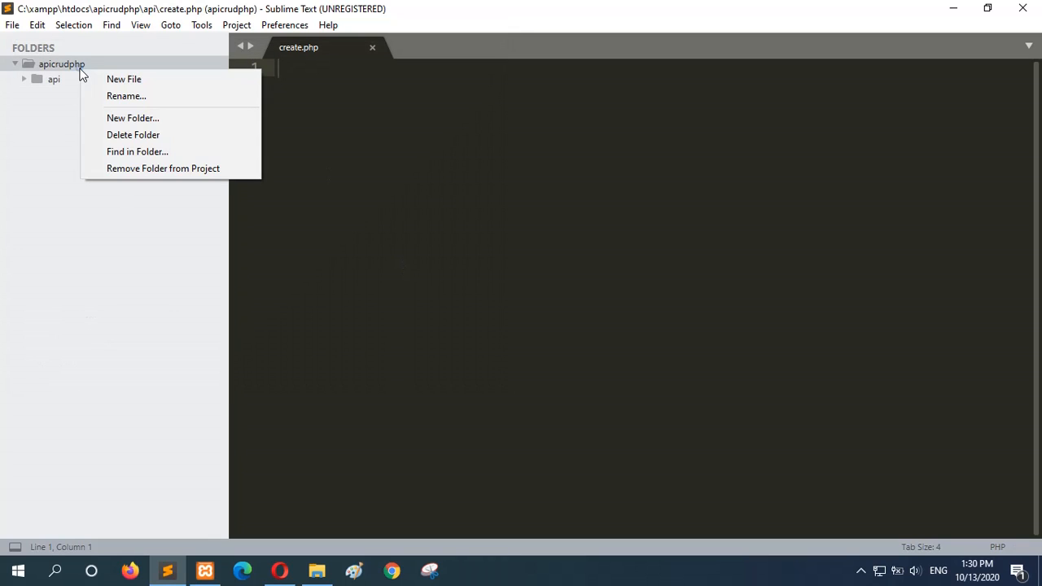
click(124, 78)
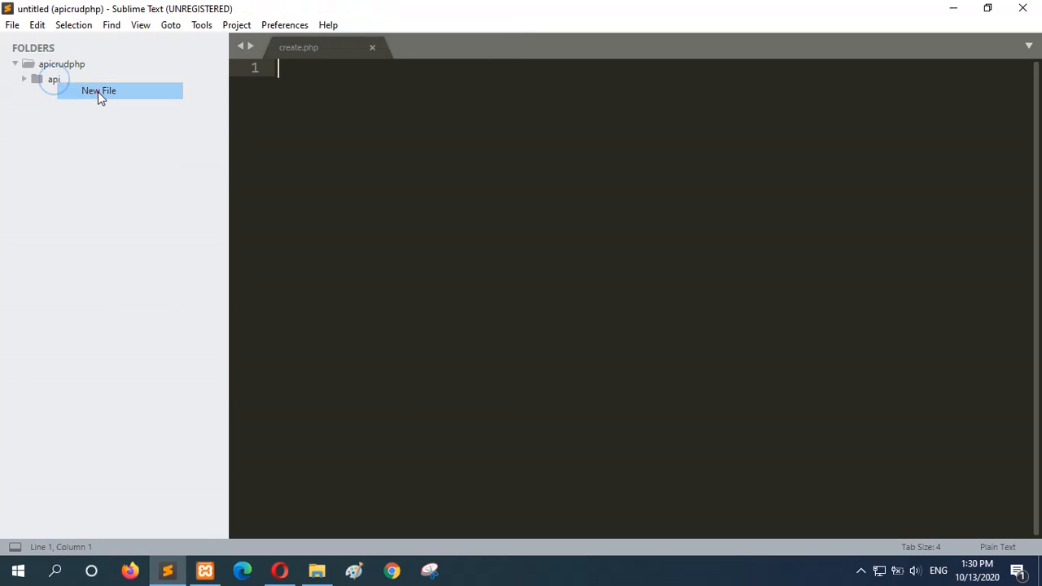
click(98, 90)
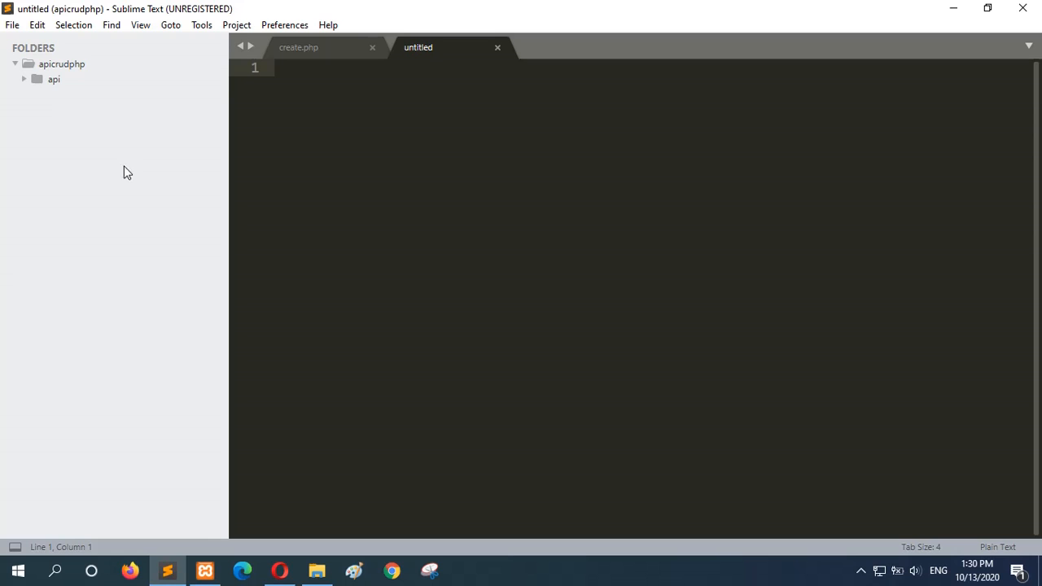
key(ctrl+s)
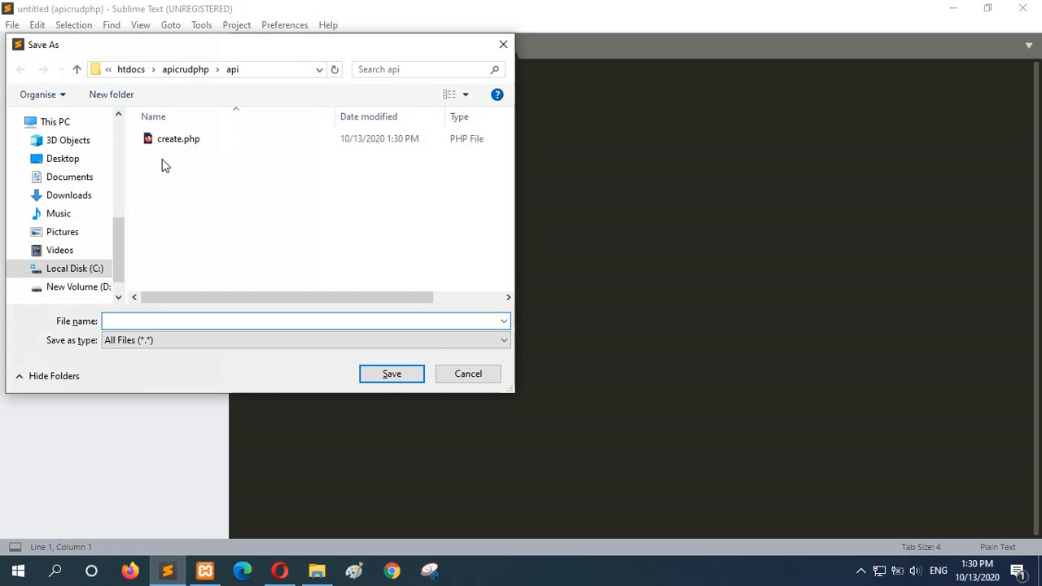
text(read.ph)
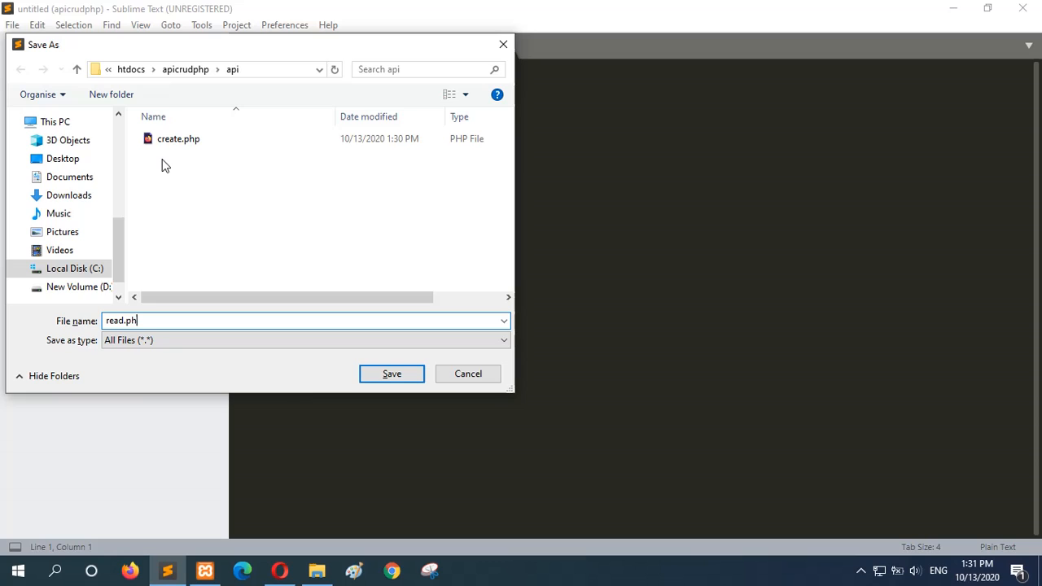
click(391, 373)
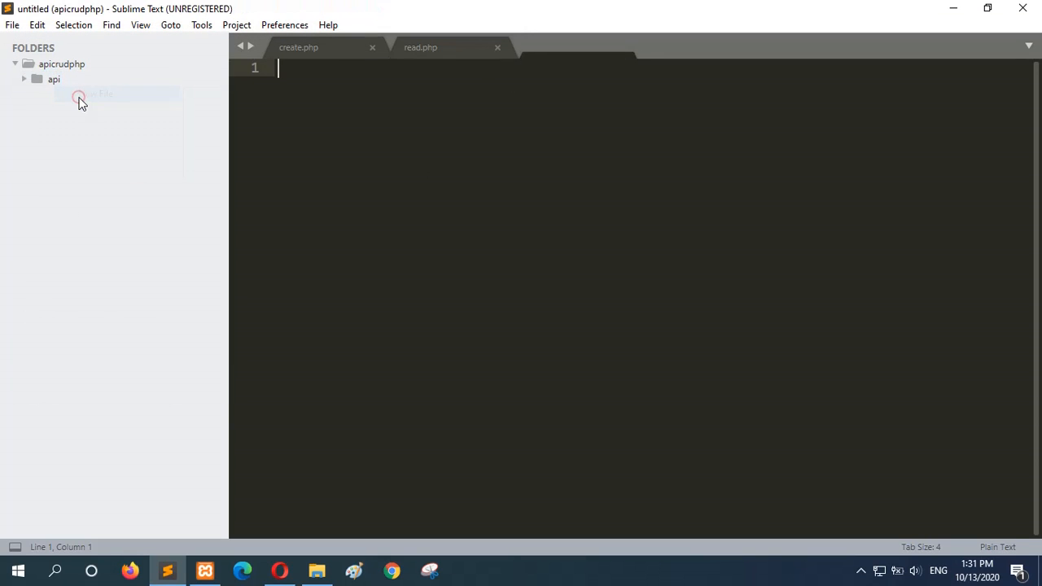
Save a new update.php in the api folder and name another file delete.php
click(98, 93)
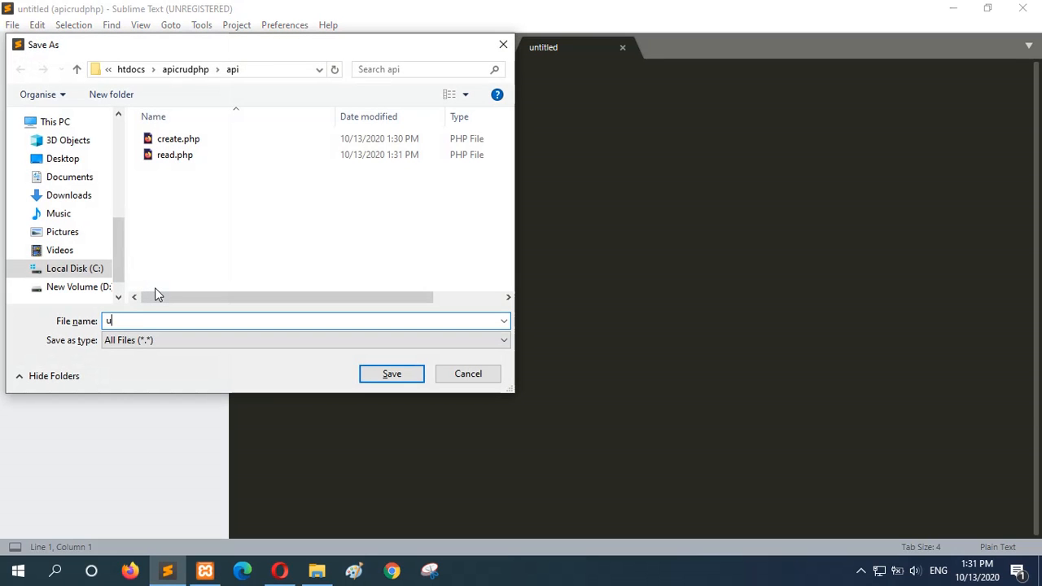
text(pdate.)
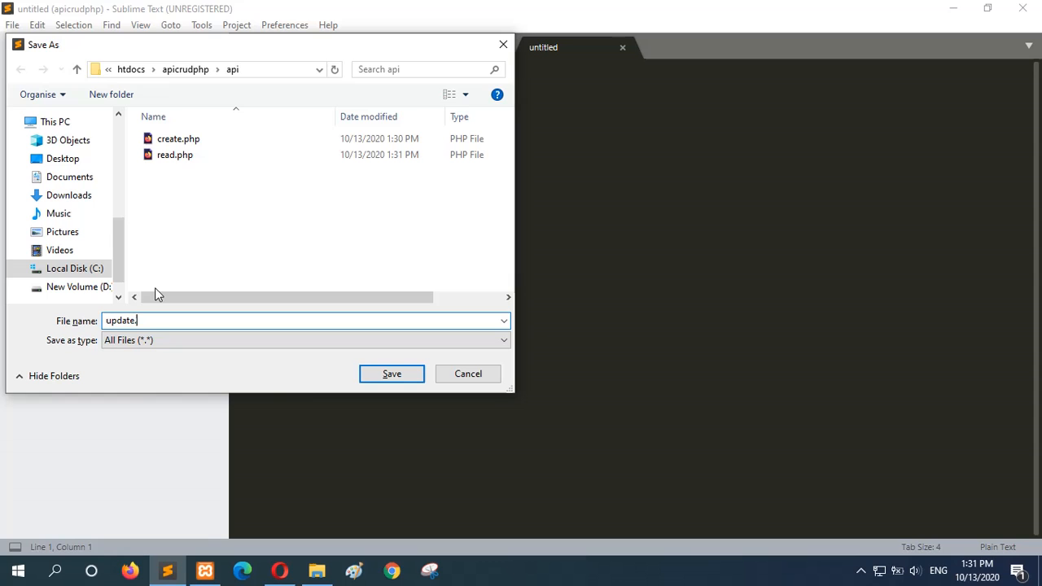
click(391, 373)
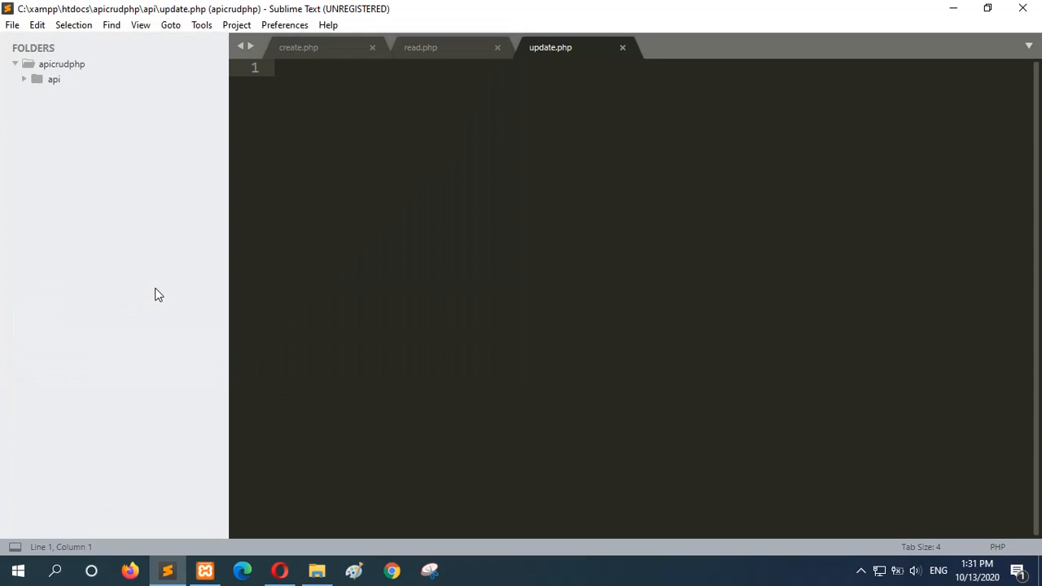
click(97, 89)
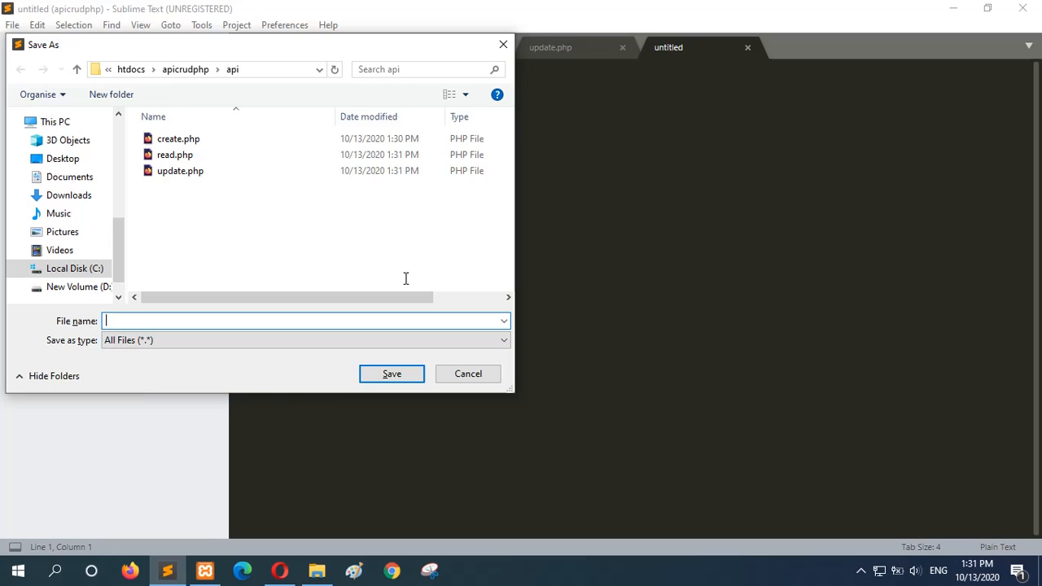
text(delete)
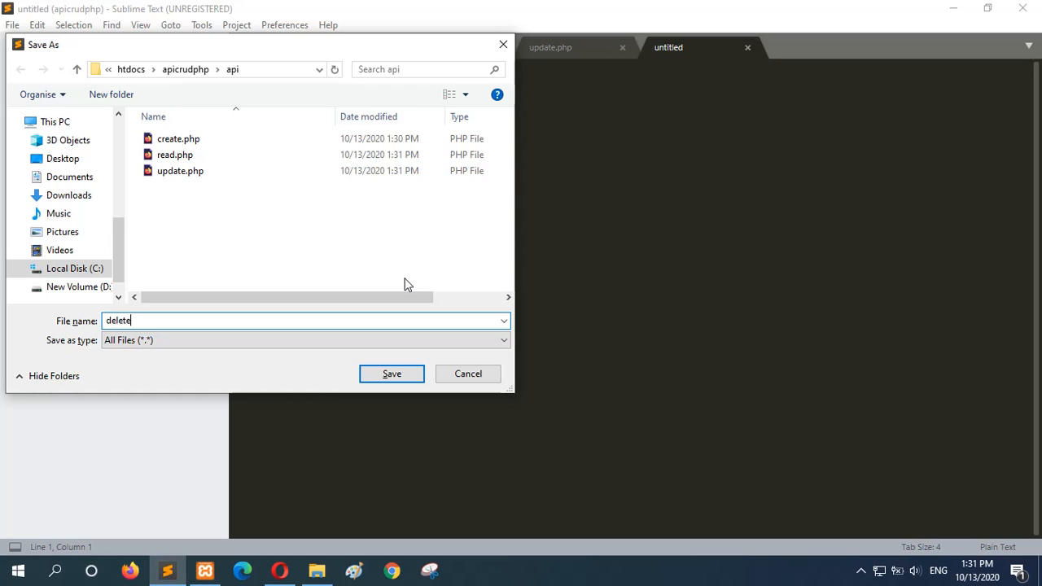
text(.php)
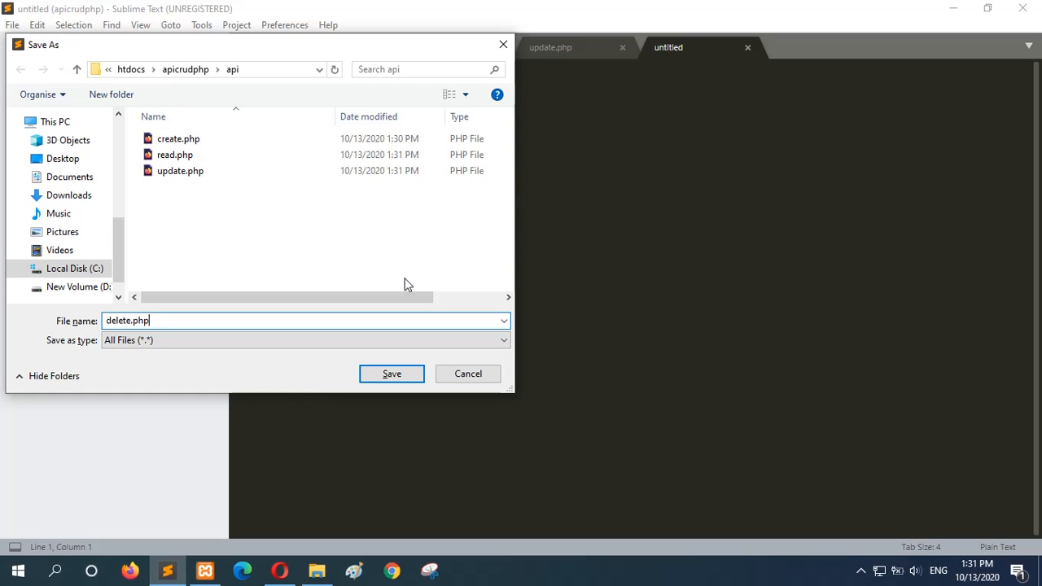
Save delete.php and add an empty single_read.php to the api folder
click(391, 373)
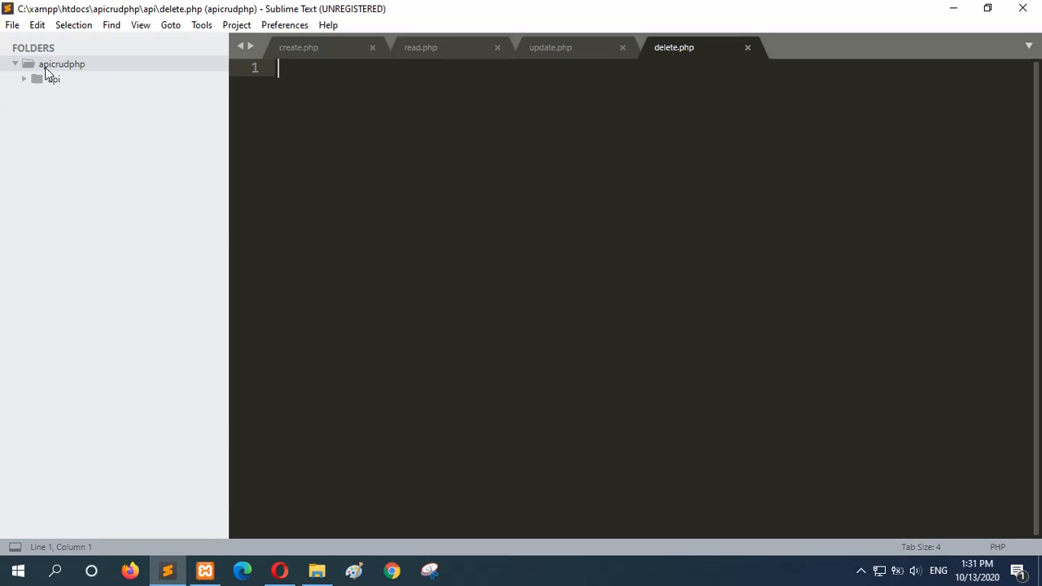
right_click(52, 79)
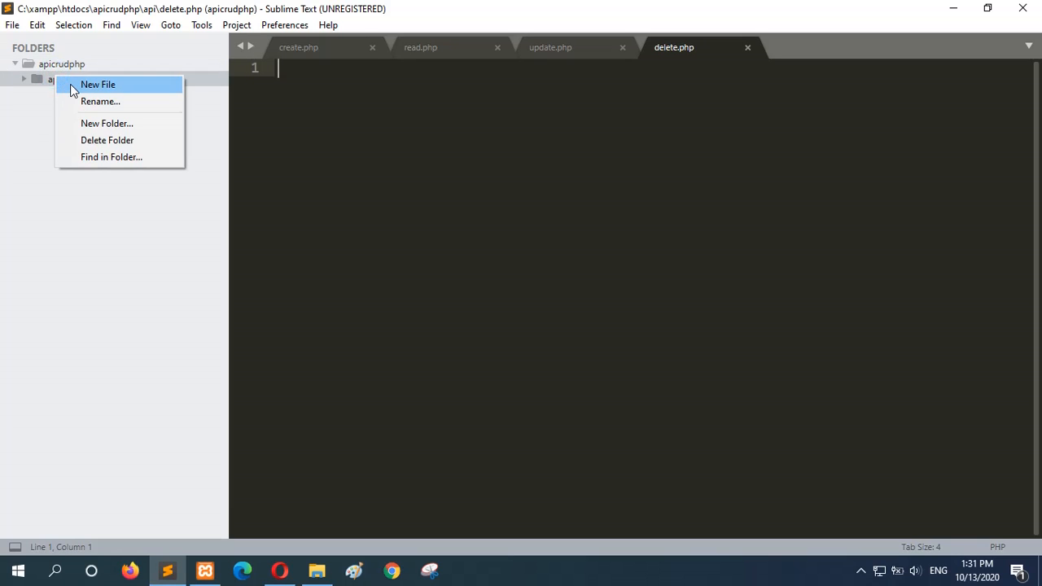
click(98, 84)
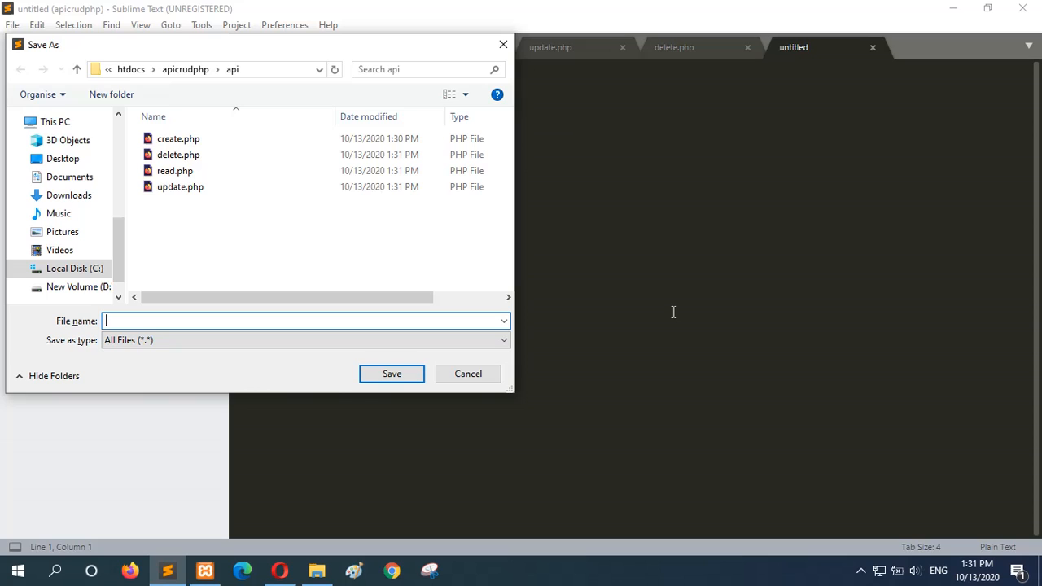
text(single)
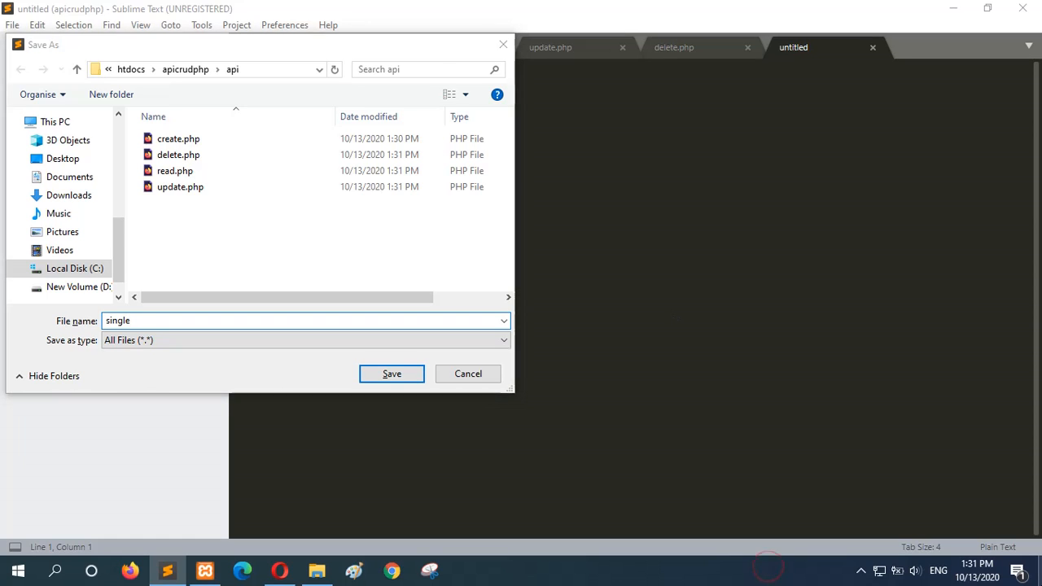
text(_rea)
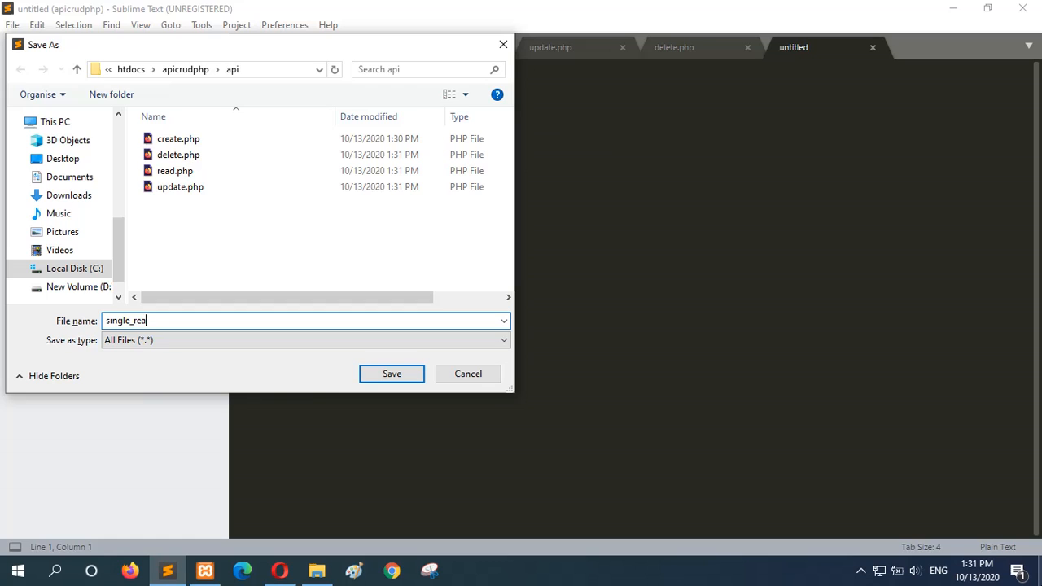
text(d.p)
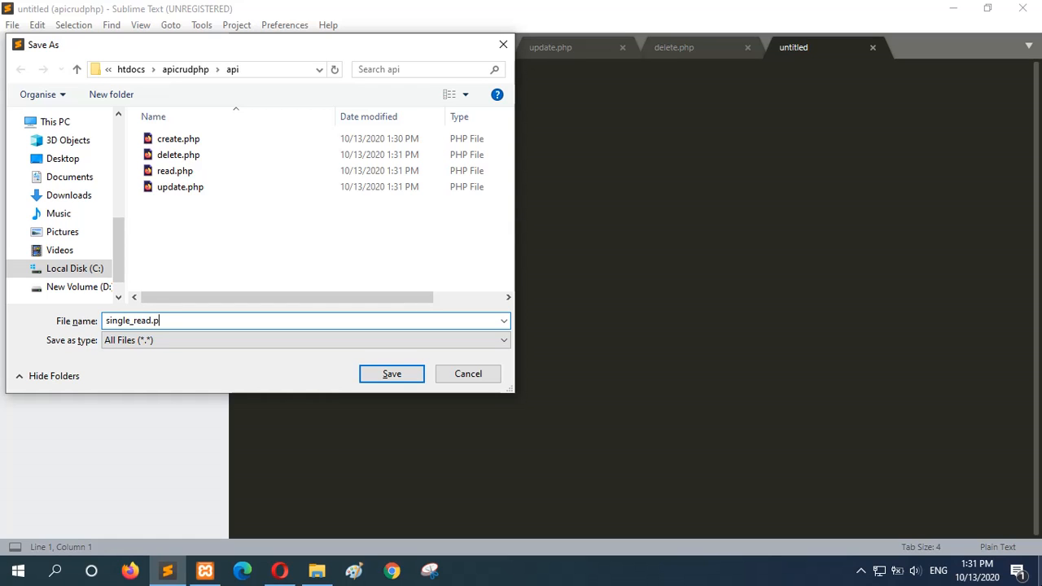
click(392, 374)
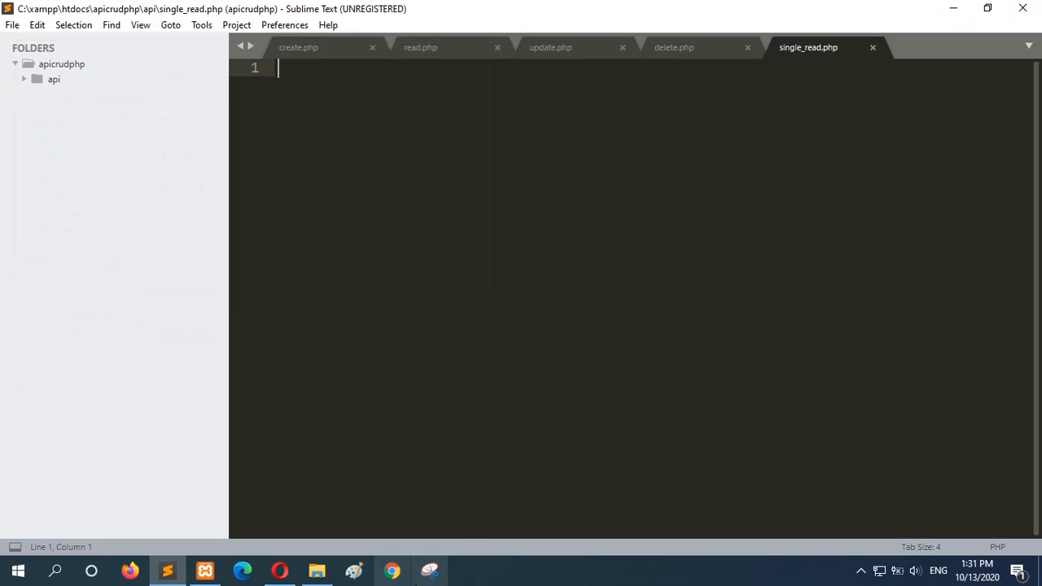
click(54, 79)
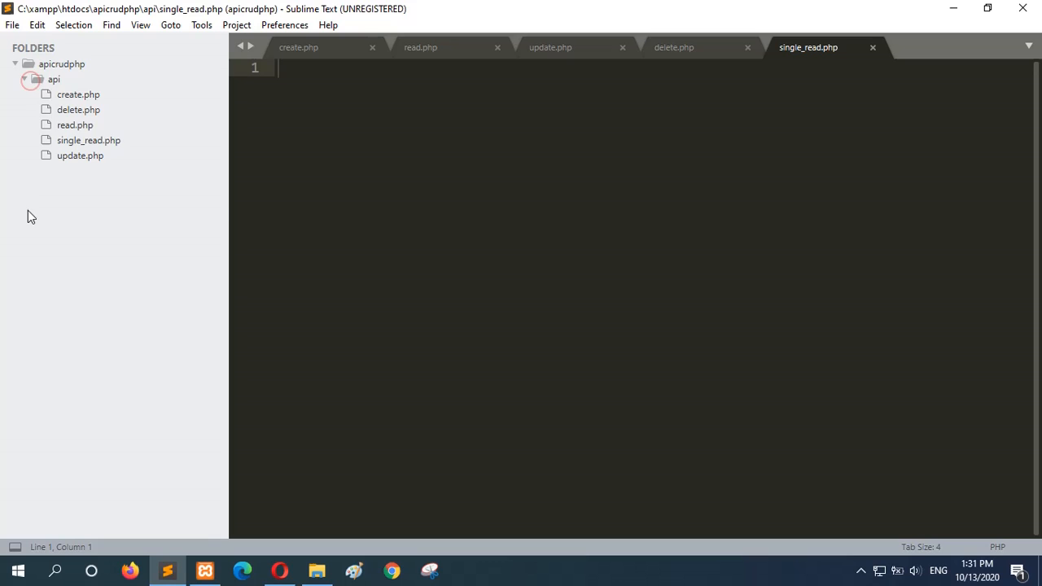
Create an empty database.php file at the apicrudphp project root
click(54, 79)
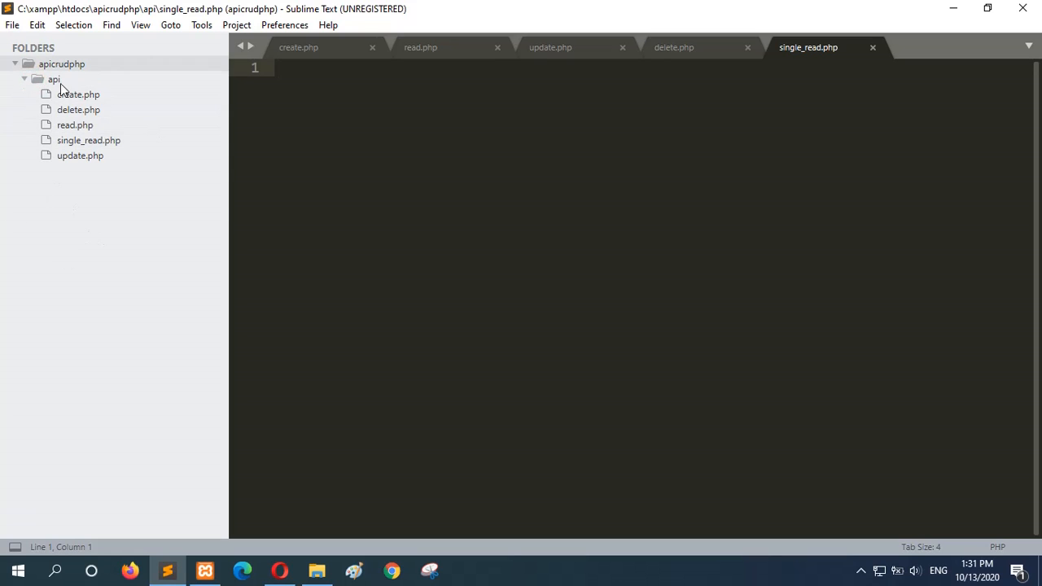
right_click(61, 63)
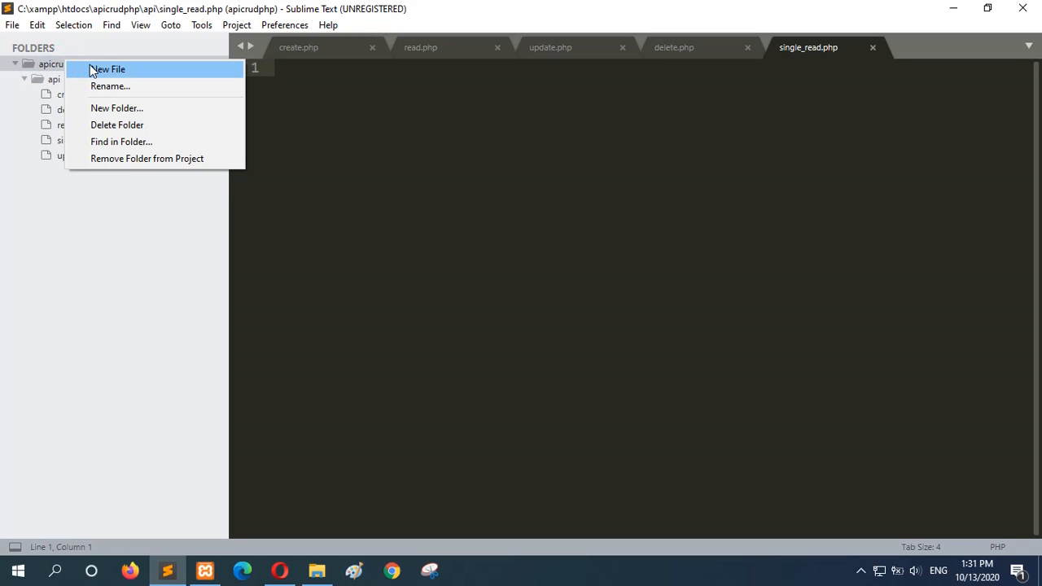
click(107, 69)
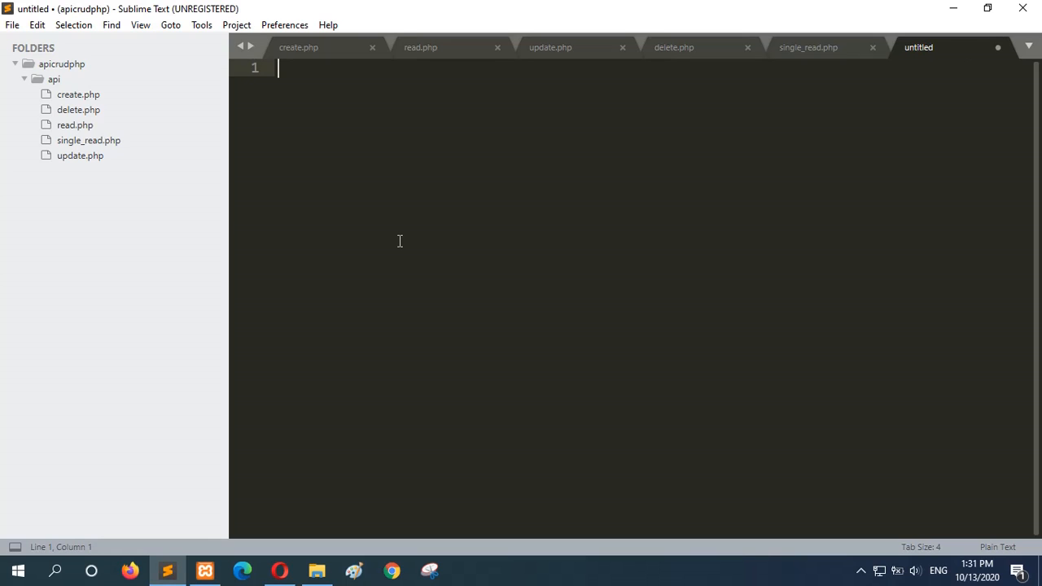
key(ctrl+s)
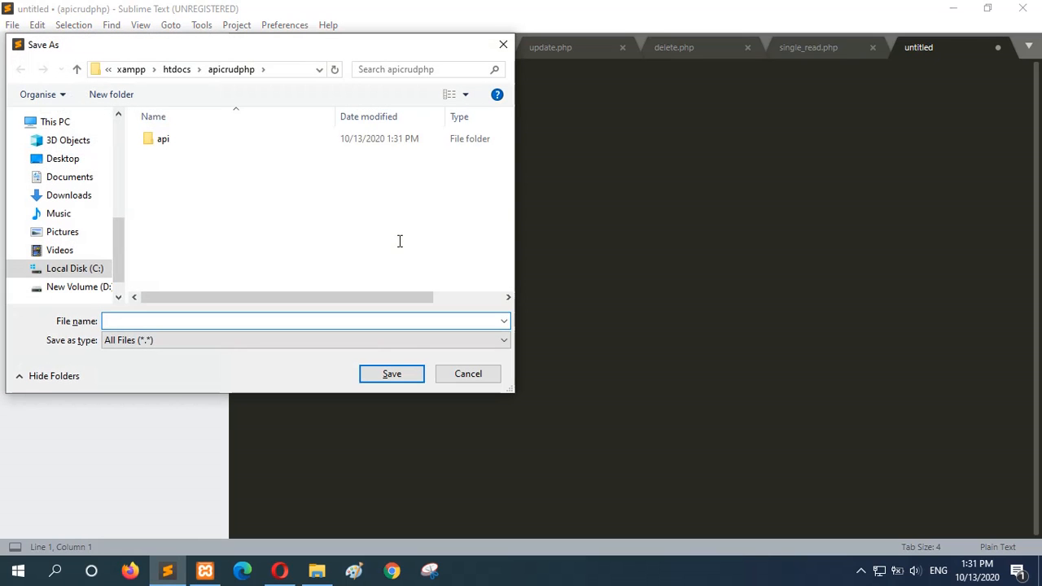
text(database)
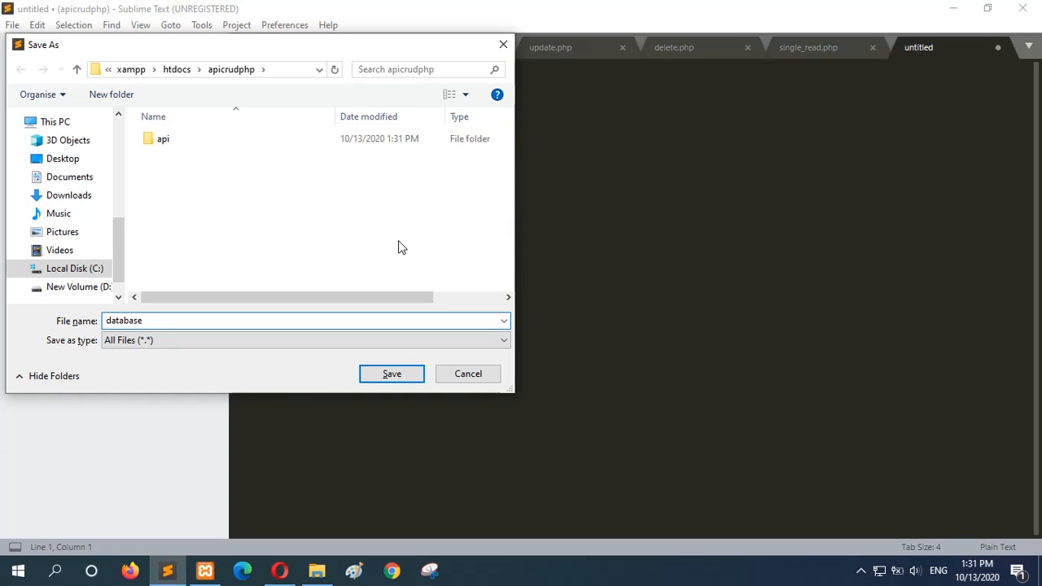
click(392, 374)
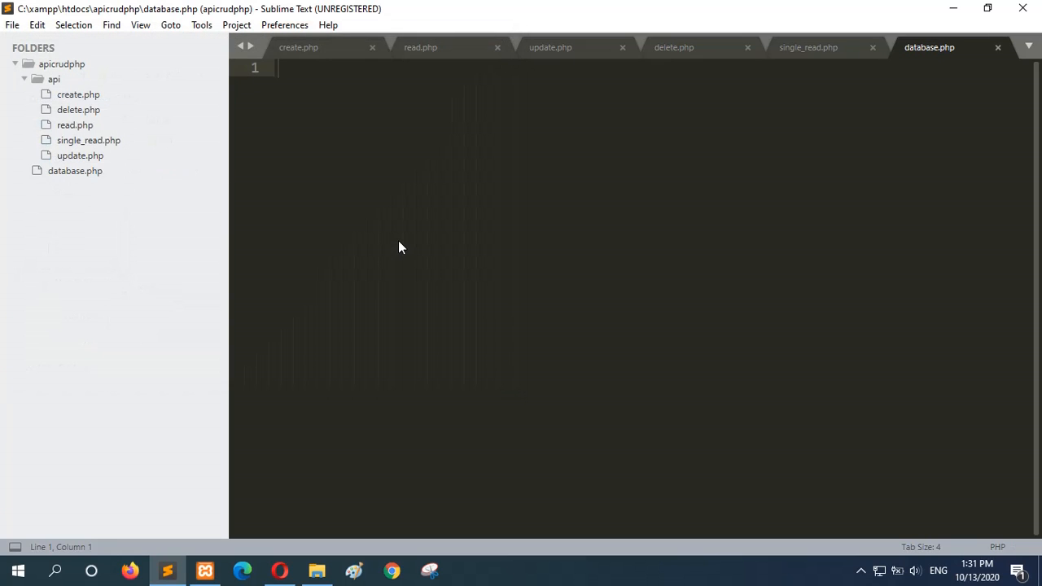
Add another new file at the project root and begin naming it employees.p…
right_click(61, 63)
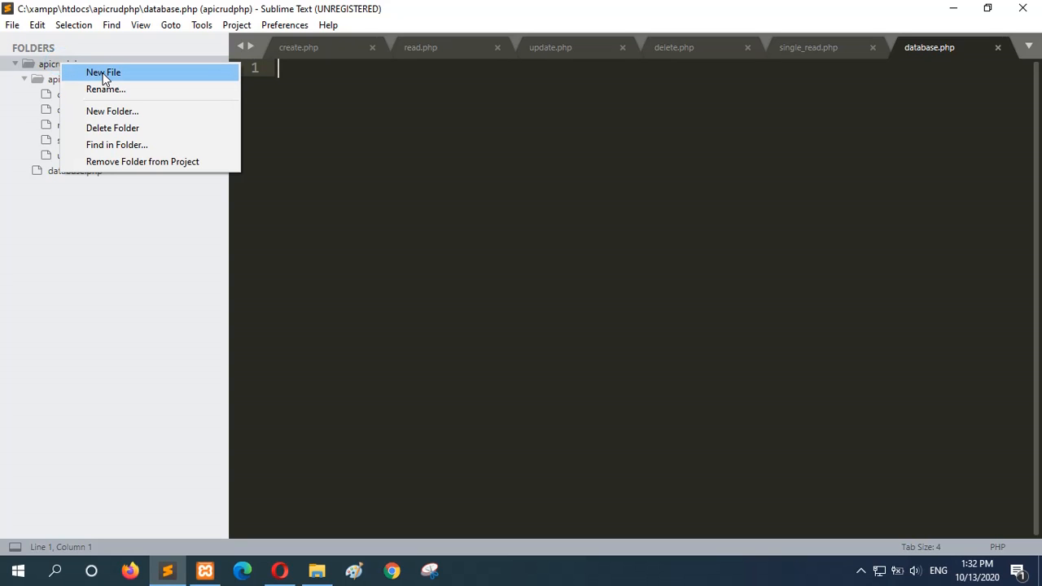
click(103, 72)
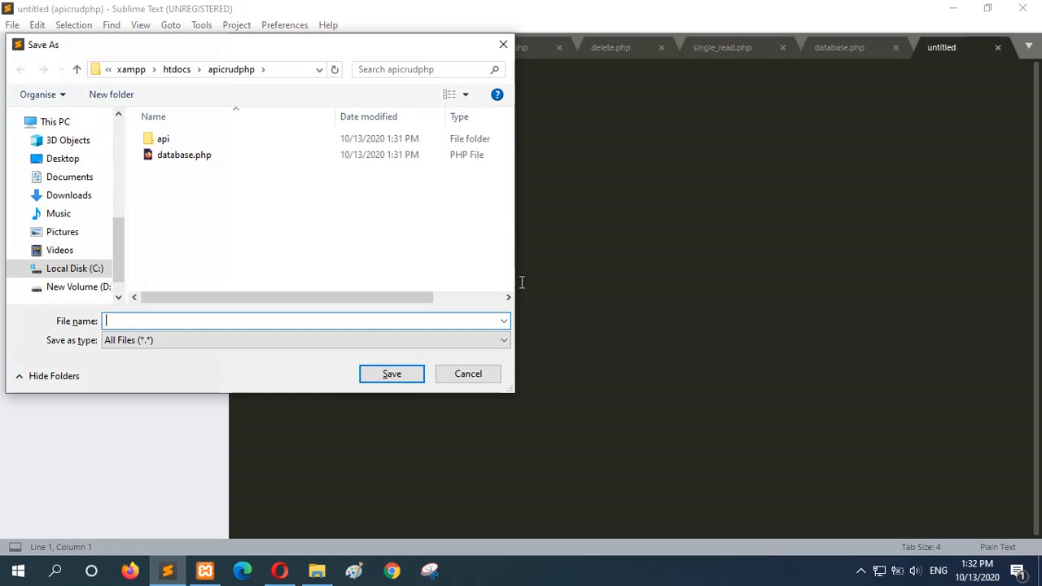
text(empl)
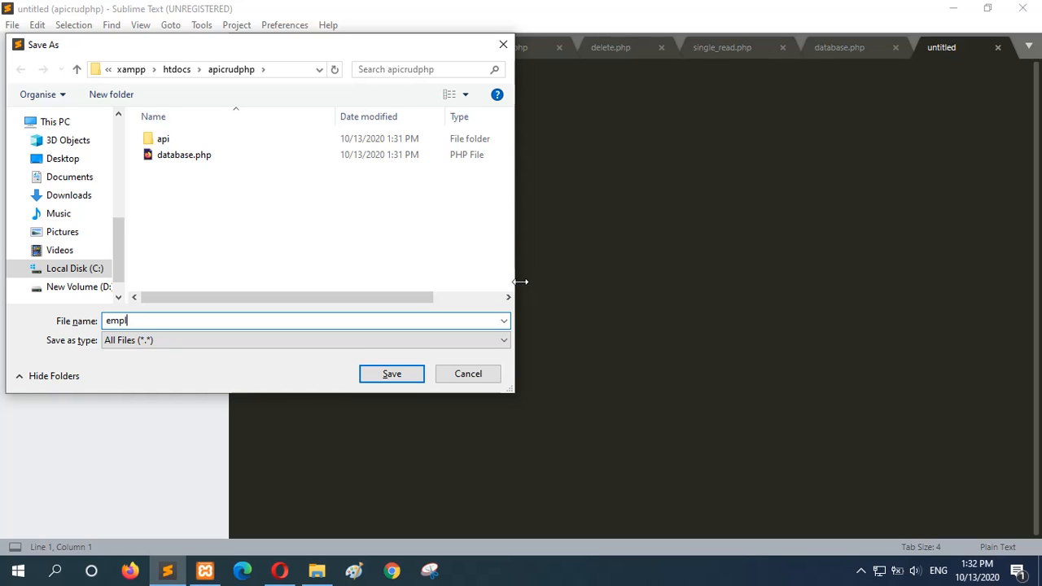
text(oy)
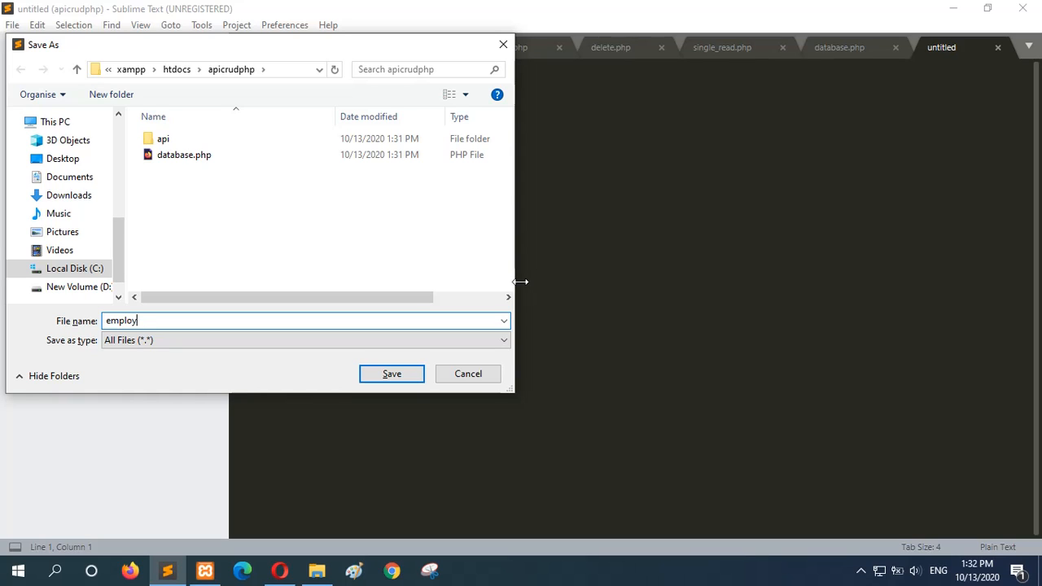
text(ees.p)
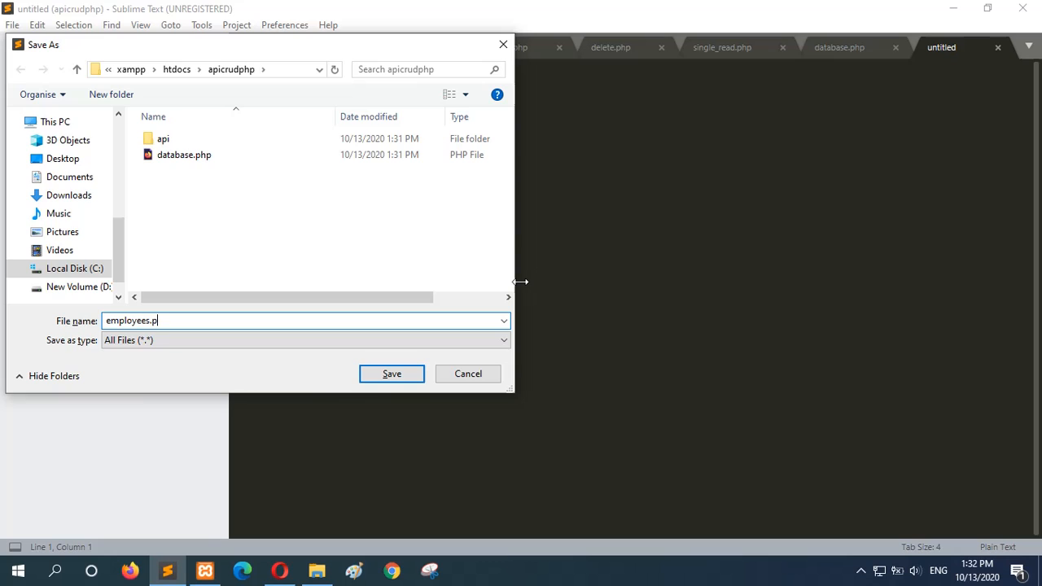
Save the file and rename the mistyped employees.pgp to employees.php
click(392, 374)
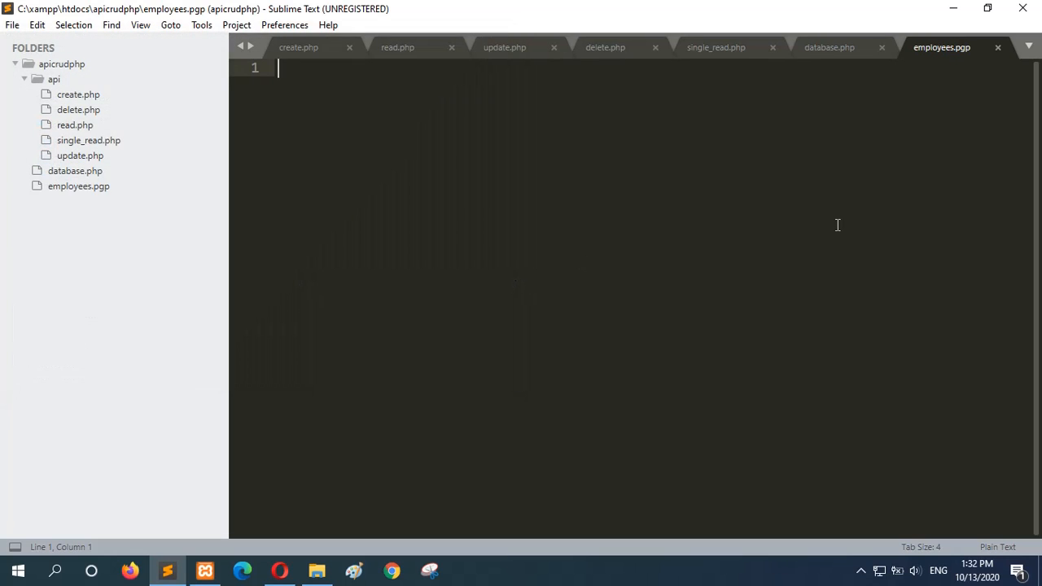
right_click(78, 186)
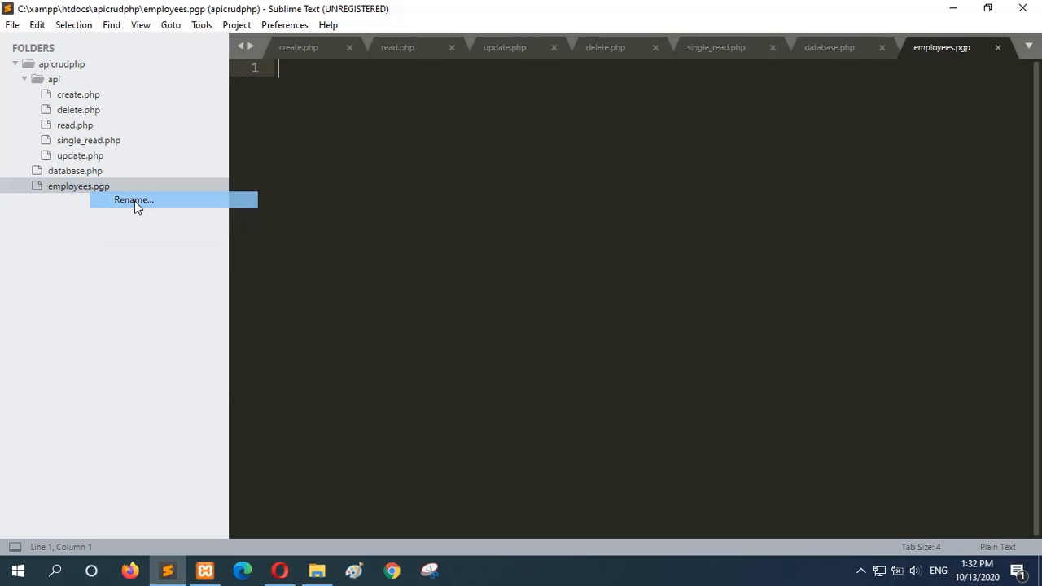
click(132, 199)
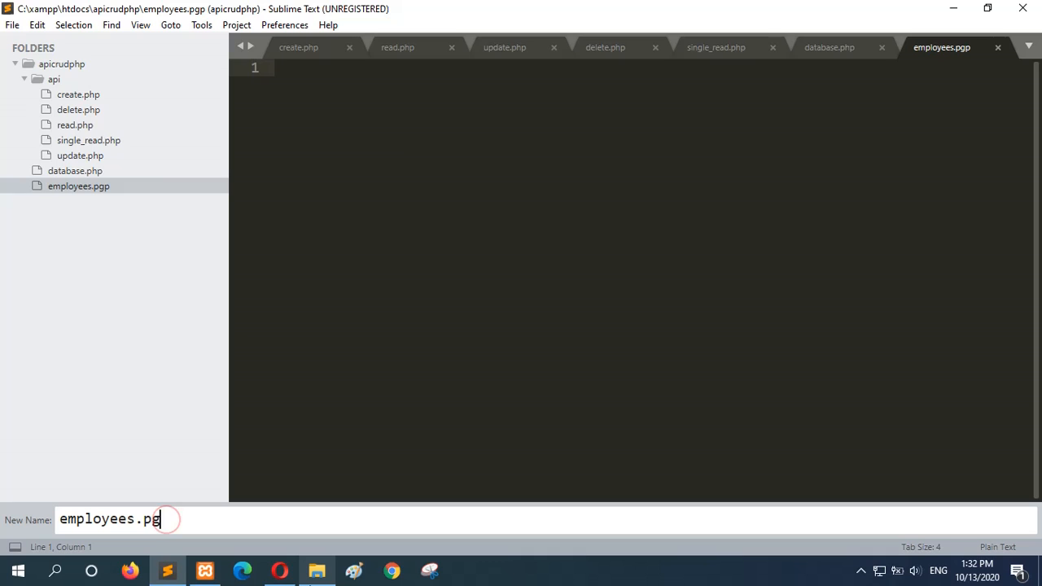
text(hp)
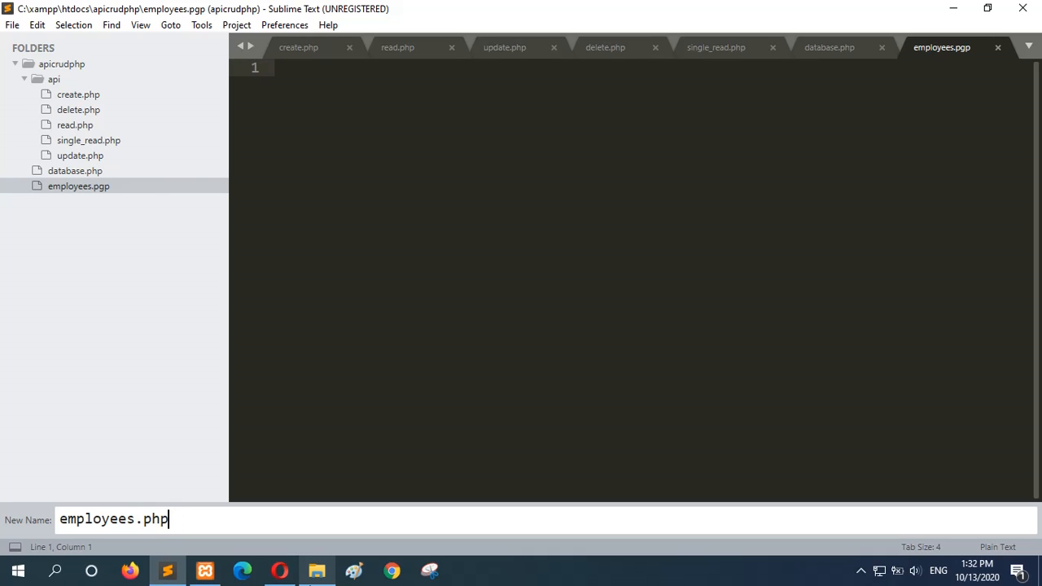
key(enter)
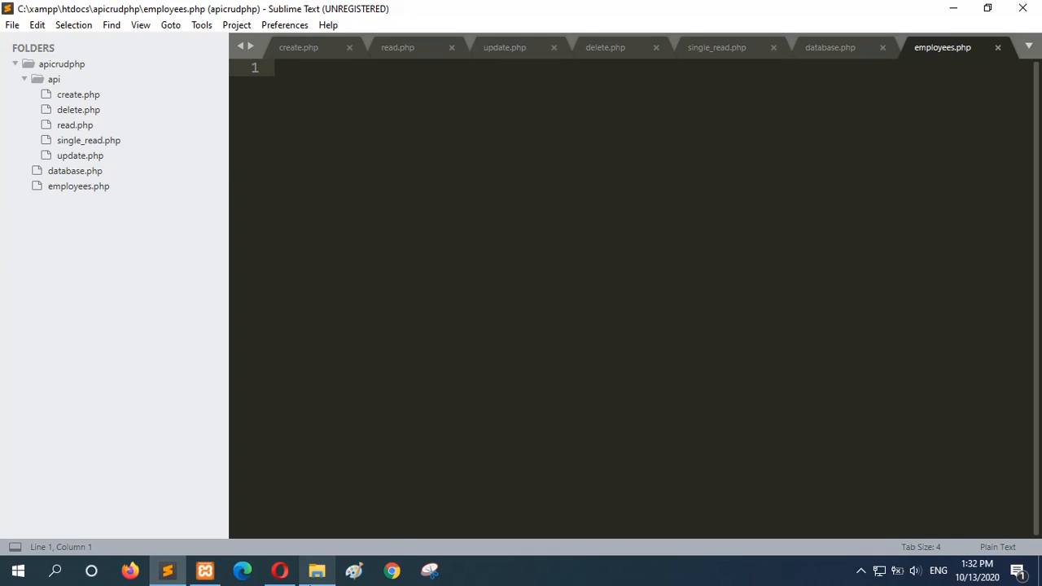
mouse_move(103, 171)
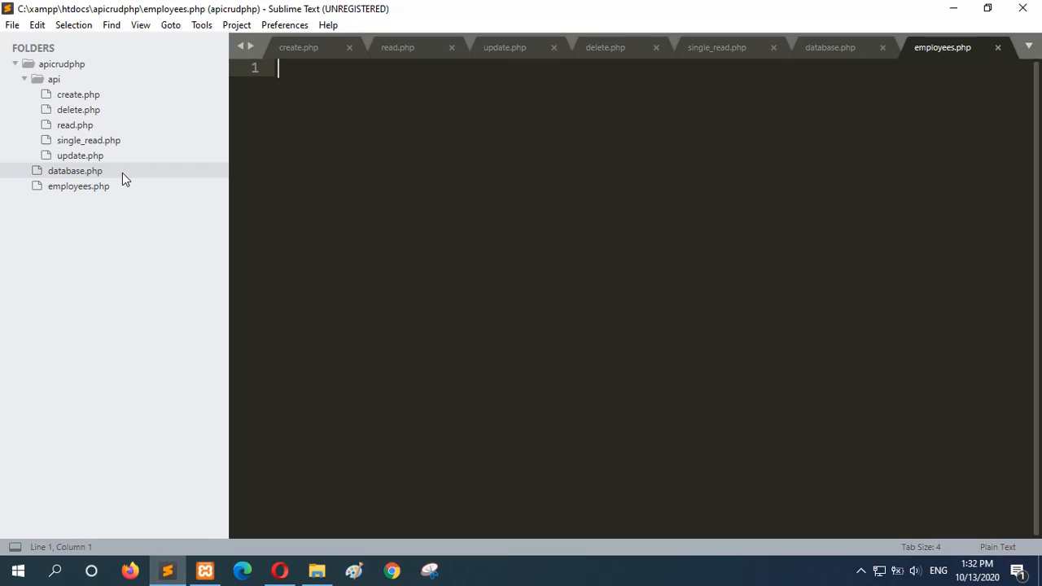
mouse_move(600, 576)
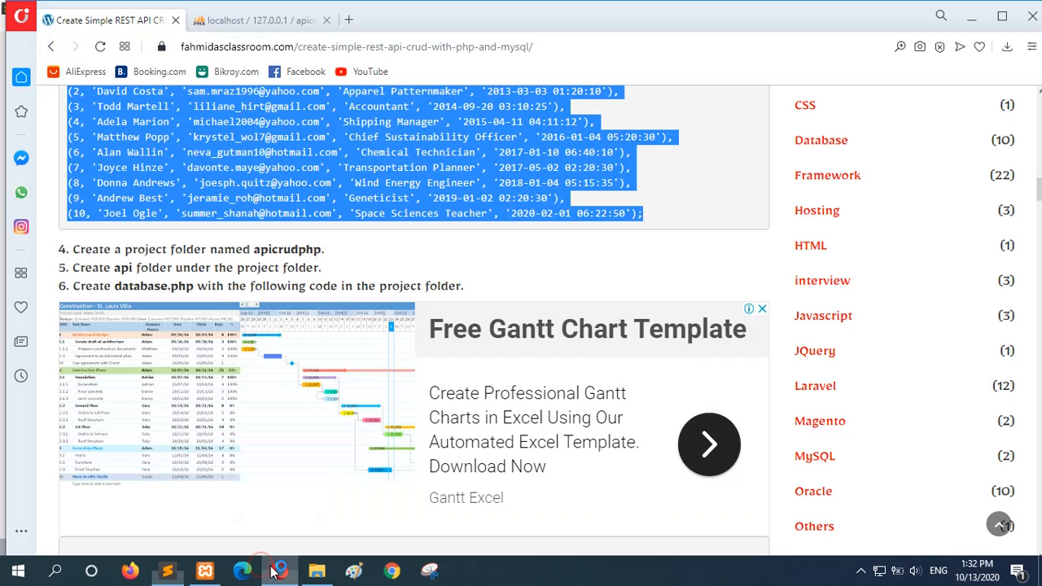
Scroll the tutorial down to step 6's database.php Database class code
scroll(down, 3)
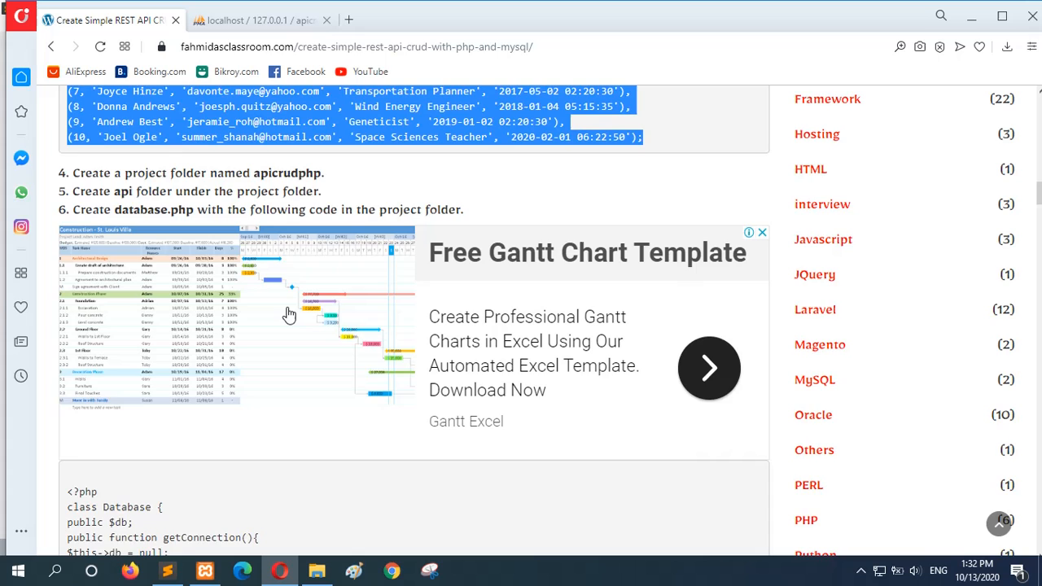
scroll(down, 3)
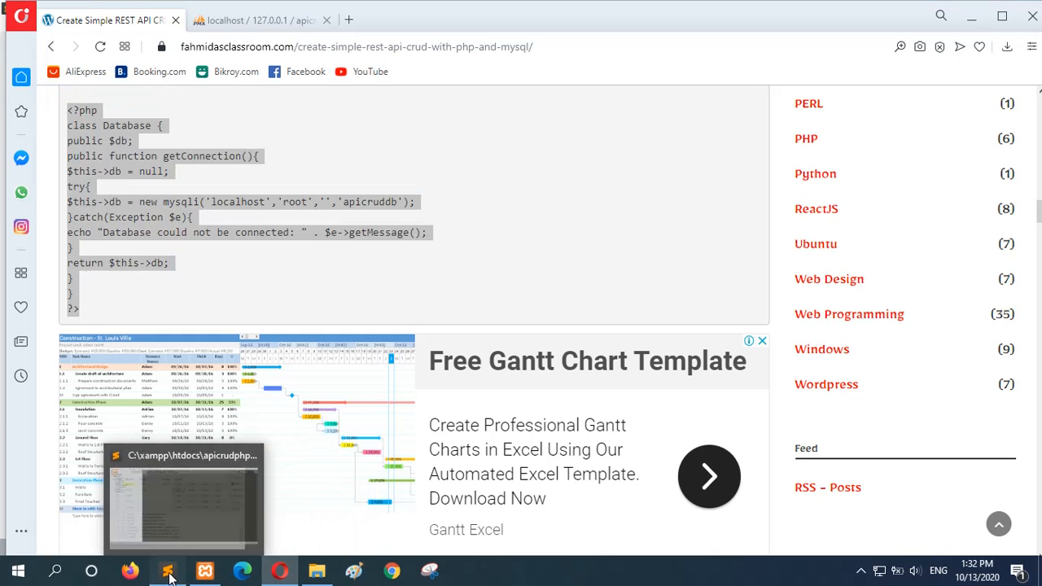
Paste the Database class connecting to apicruddb into database.php and save it
click(167, 570)
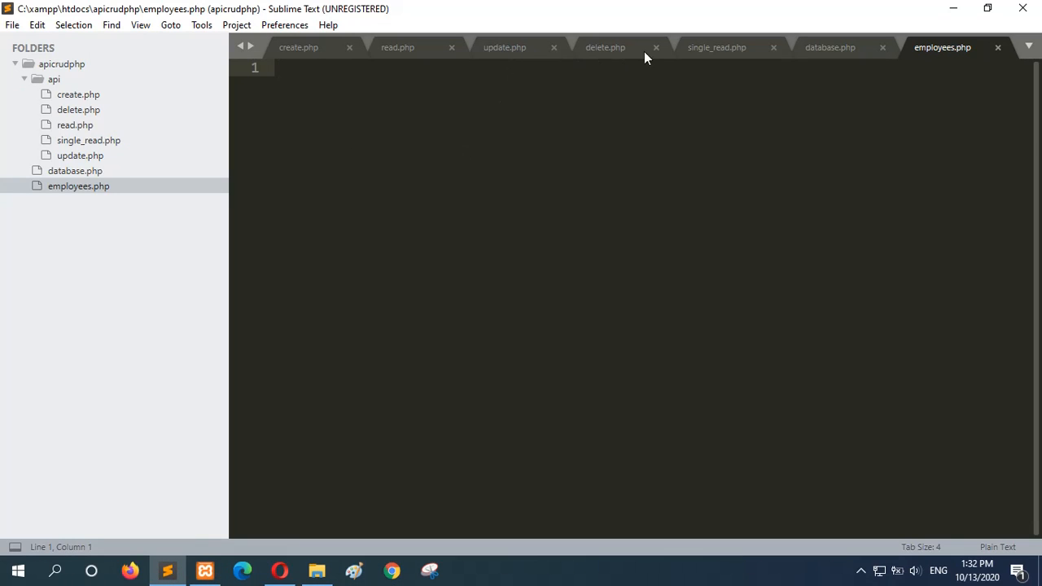
right_click(459, 133)
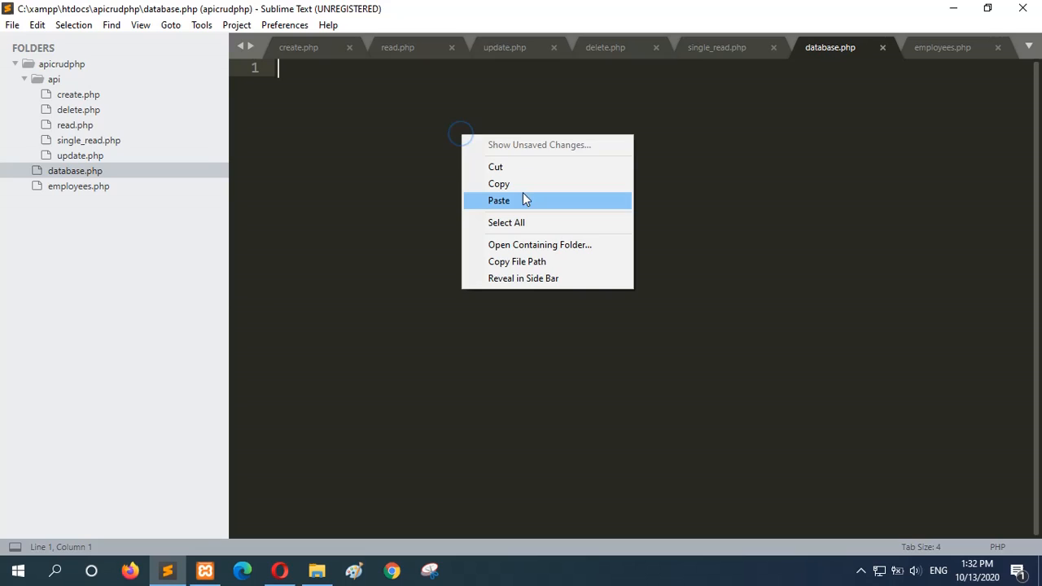
click(499, 201)
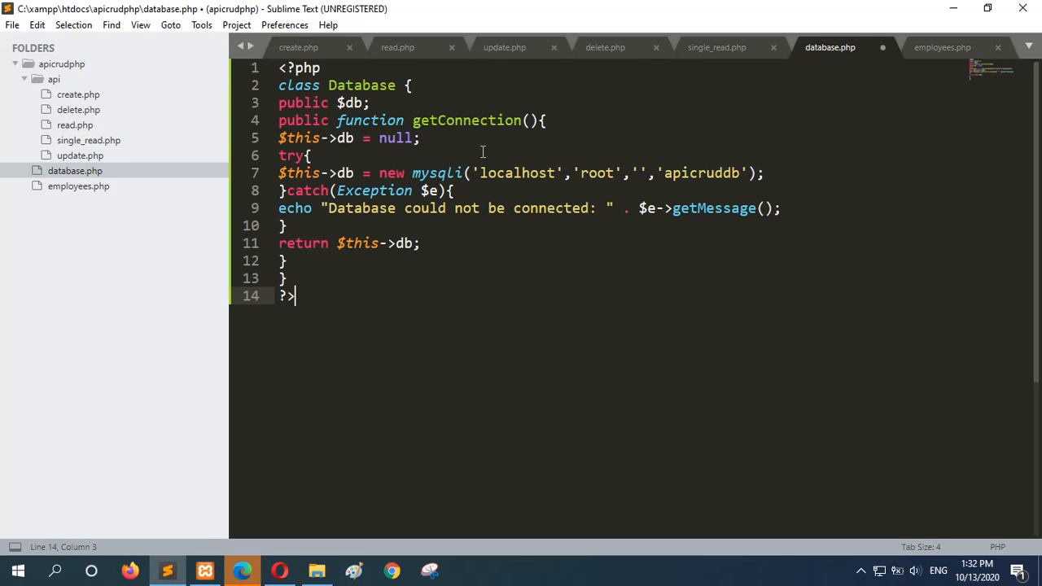
double_click(464, 121)
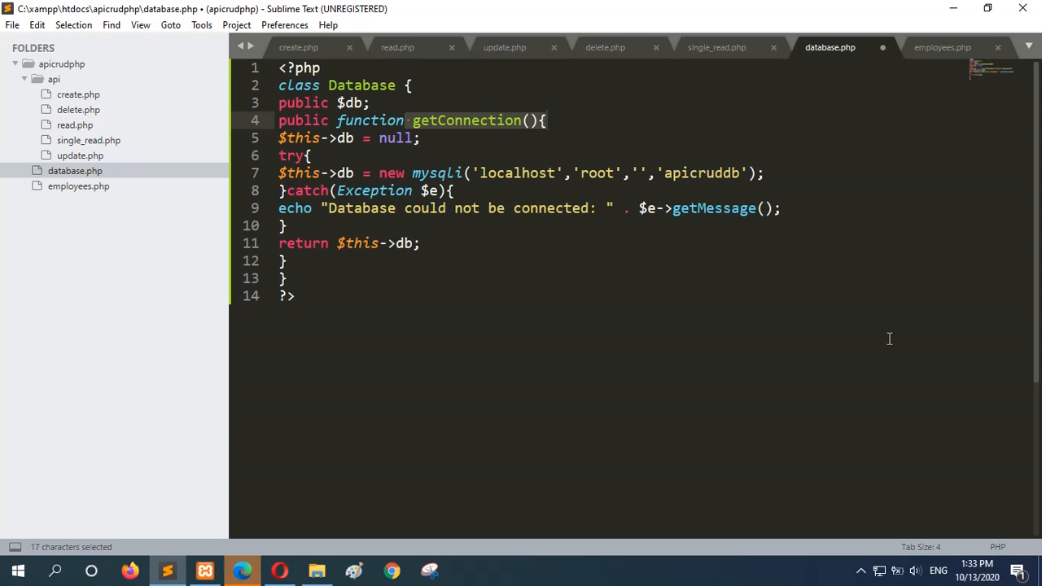
key(ctrl+s)
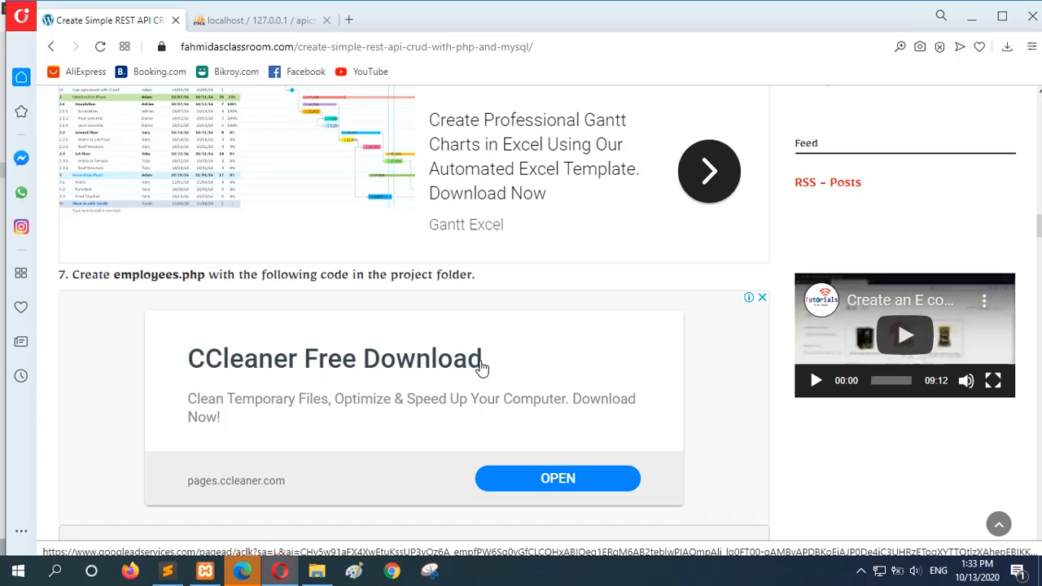
Scroll the tutorial down to step 7's Employee class code for employees.php
scroll(down, 3)
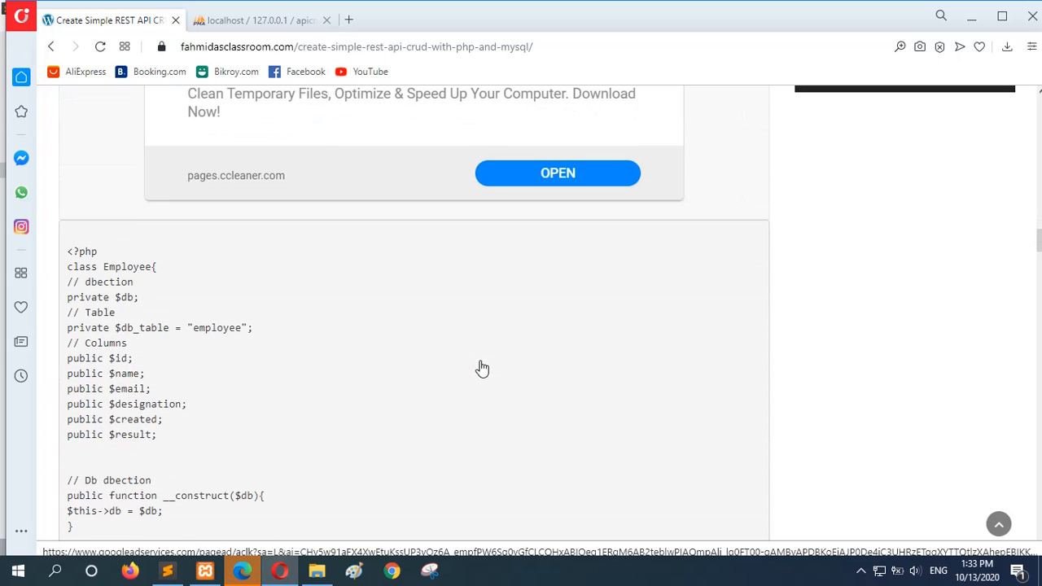
scroll(down, 3)
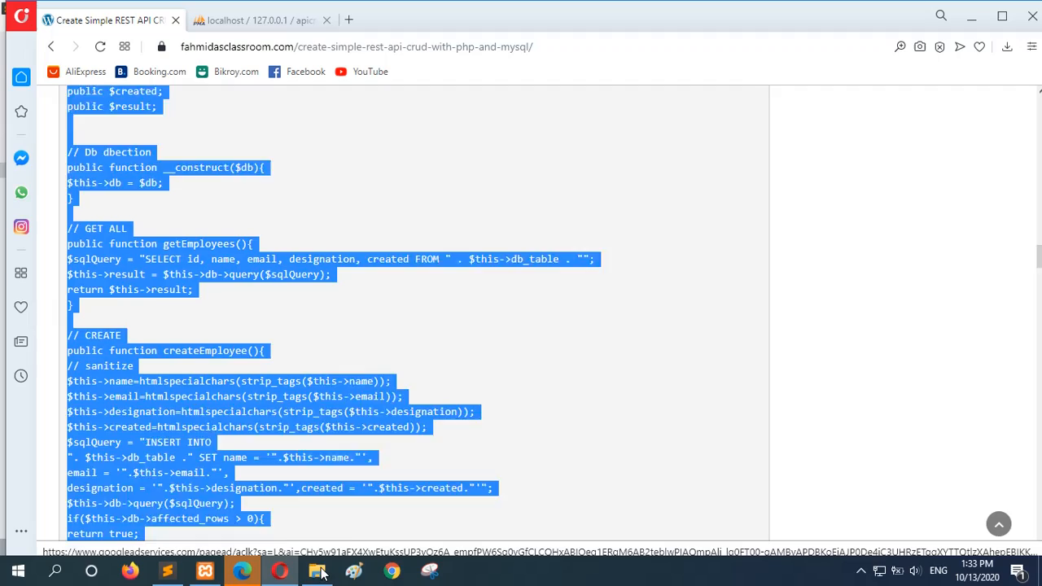
scroll(down, 3)
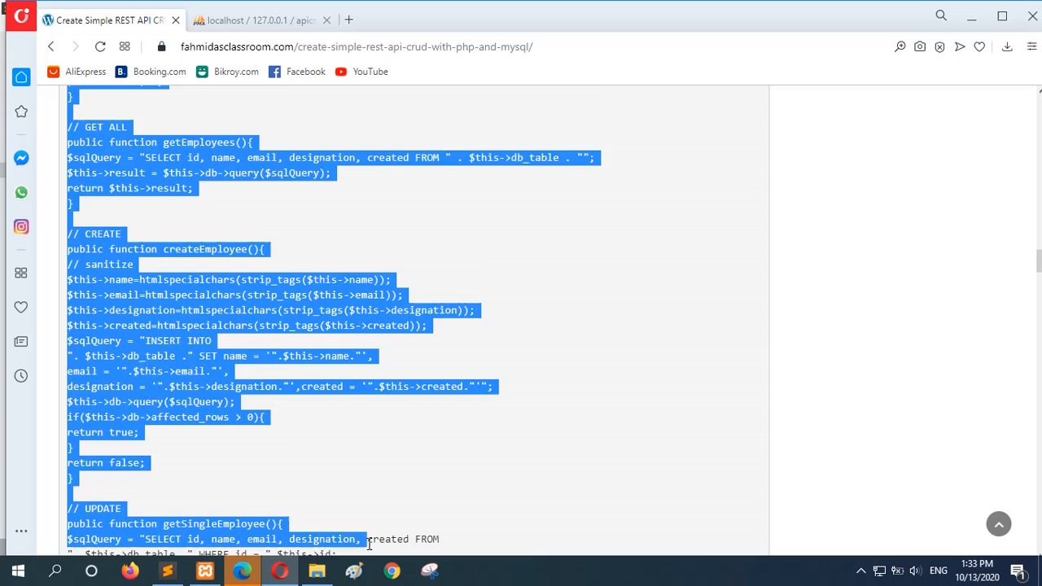
scroll(down, 3)
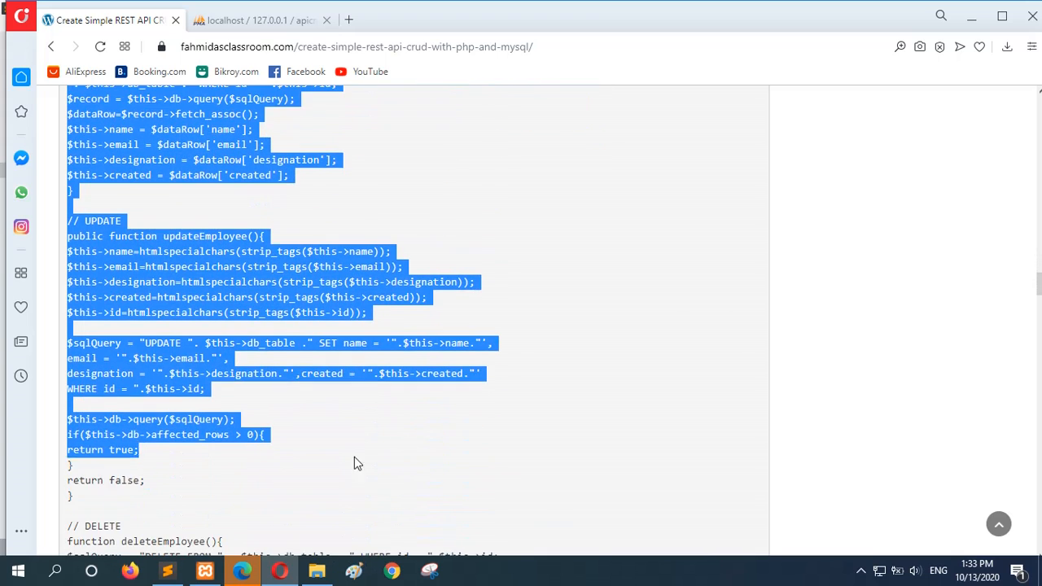
scroll(down, 3)
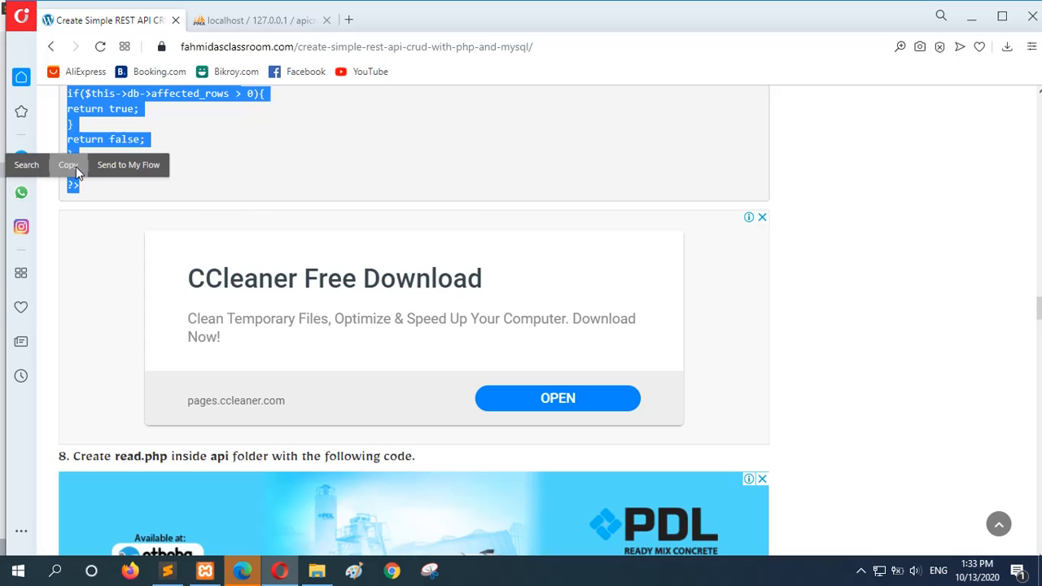
Paste the Employee class into employees.php and highlight its $db–$result and $id–$created properties
click(167, 570)
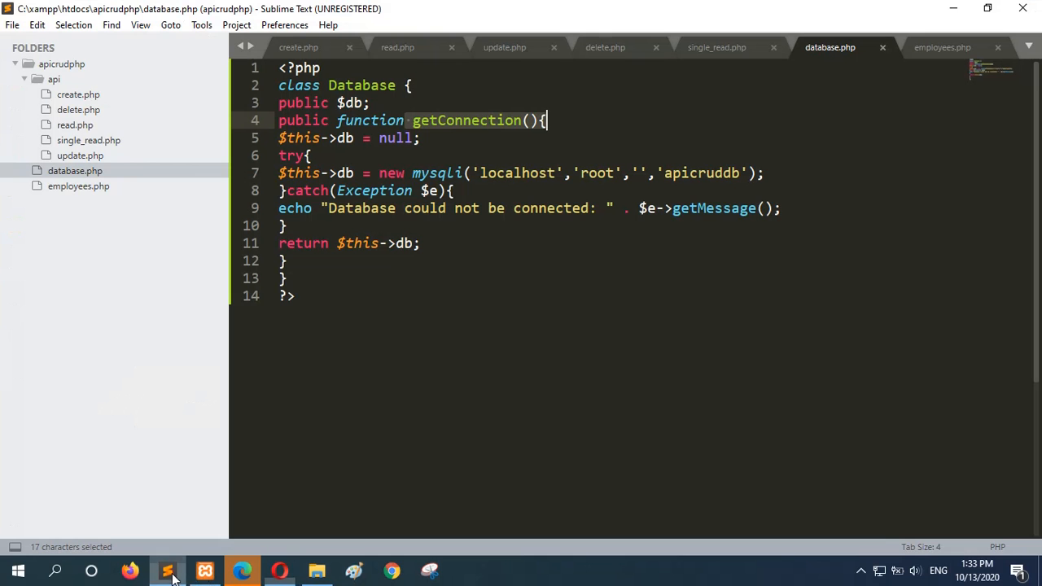
right_click(582, 173)
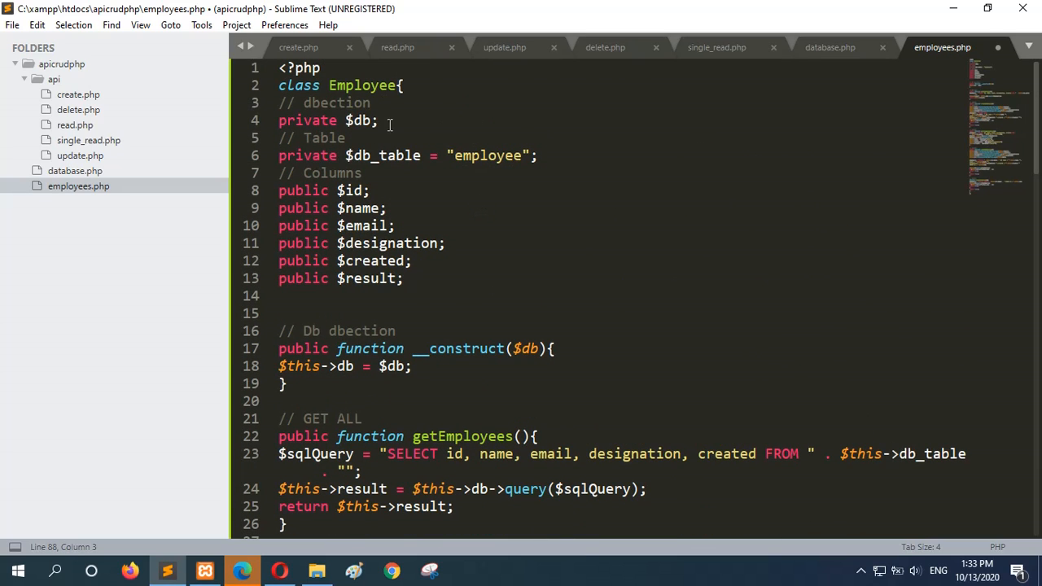
drag(278, 120, 277, 296)
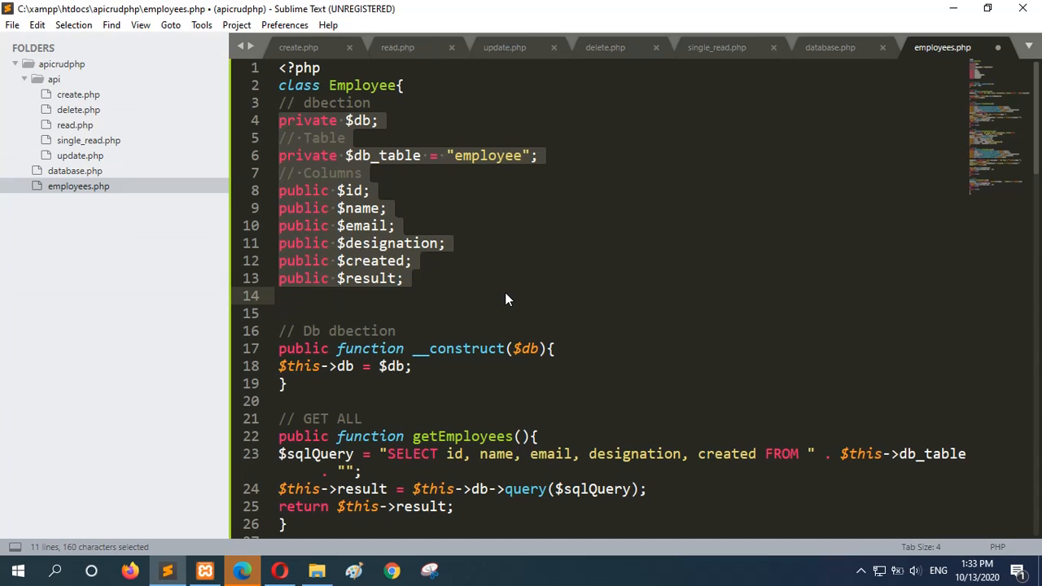
click(413, 261)
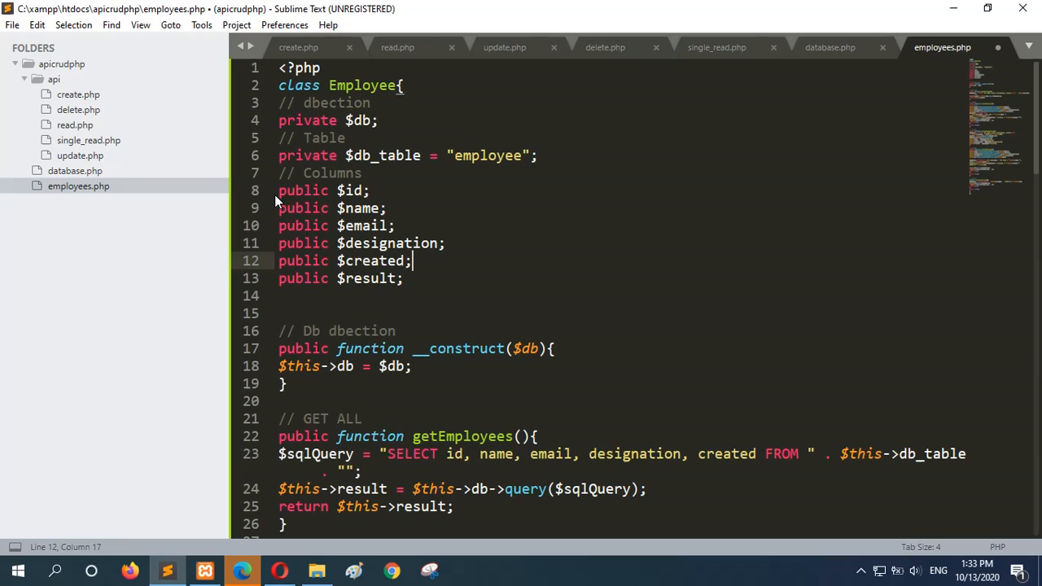
drag(278, 191, 412, 261)
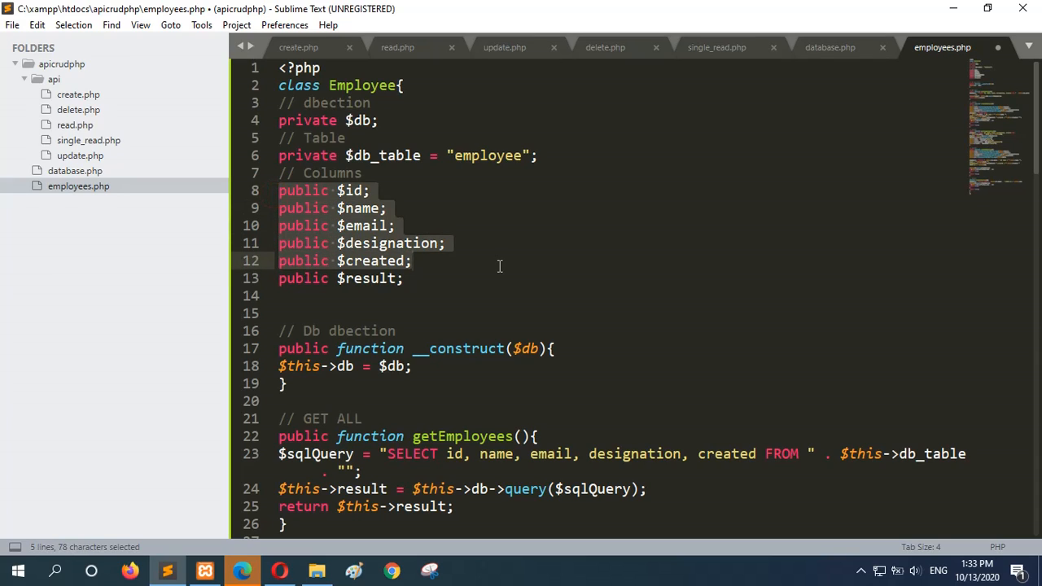
click(405, 277)
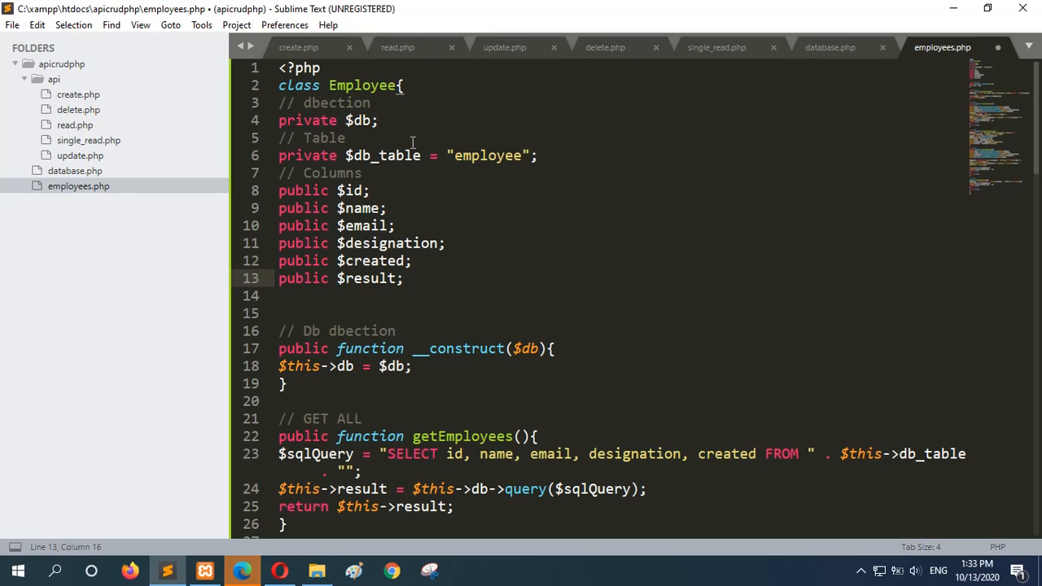
mouse_move(480, 159)
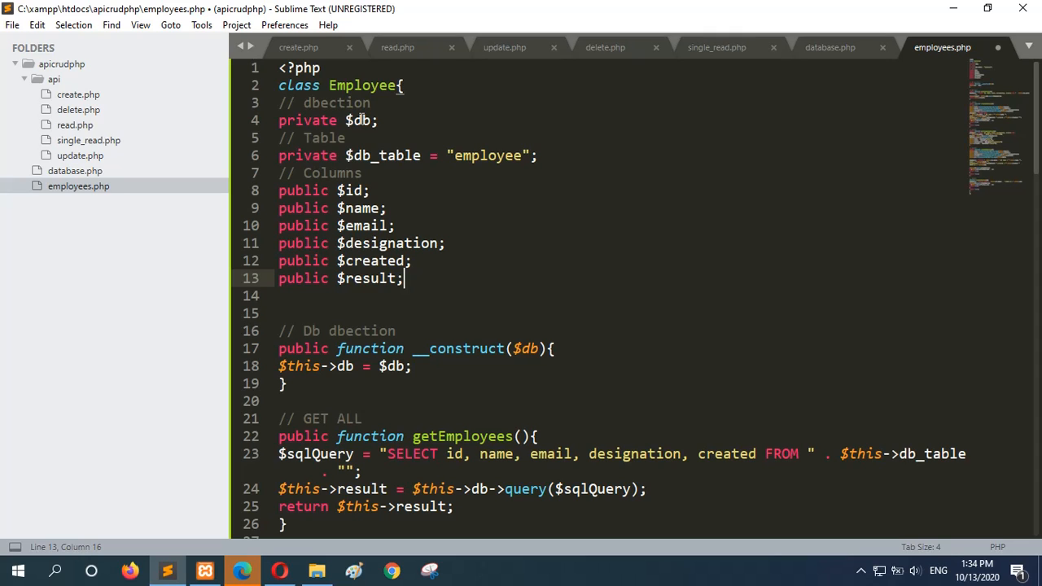
scroll(down, 3)
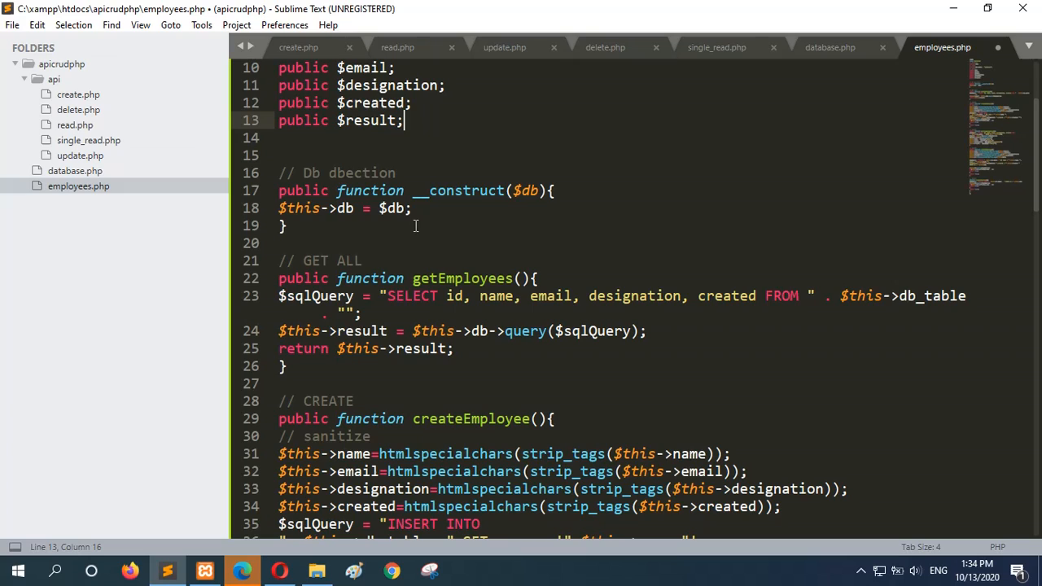
mouse_move(378, 186)
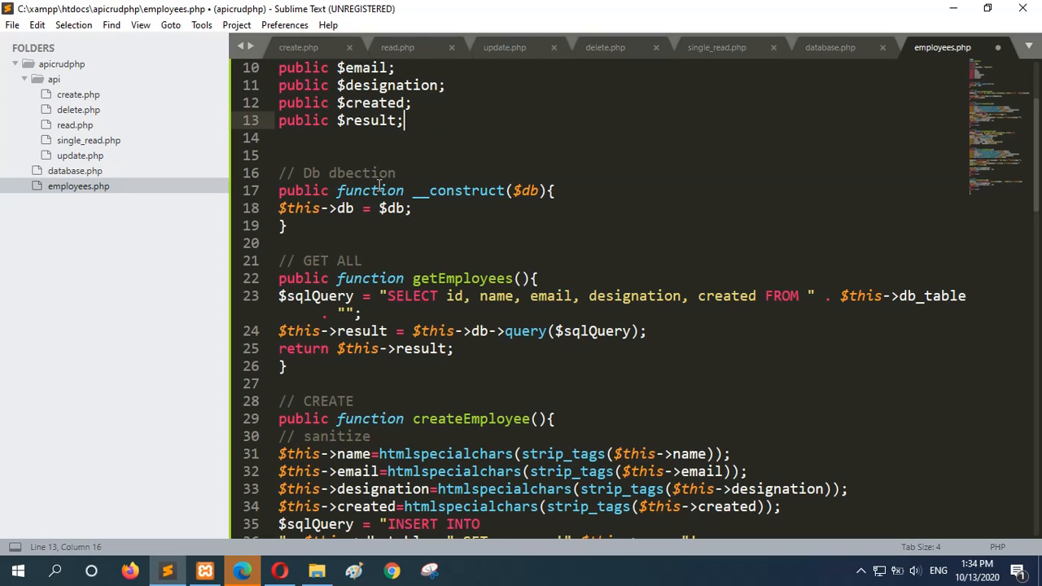
mouse_move(460, 196)
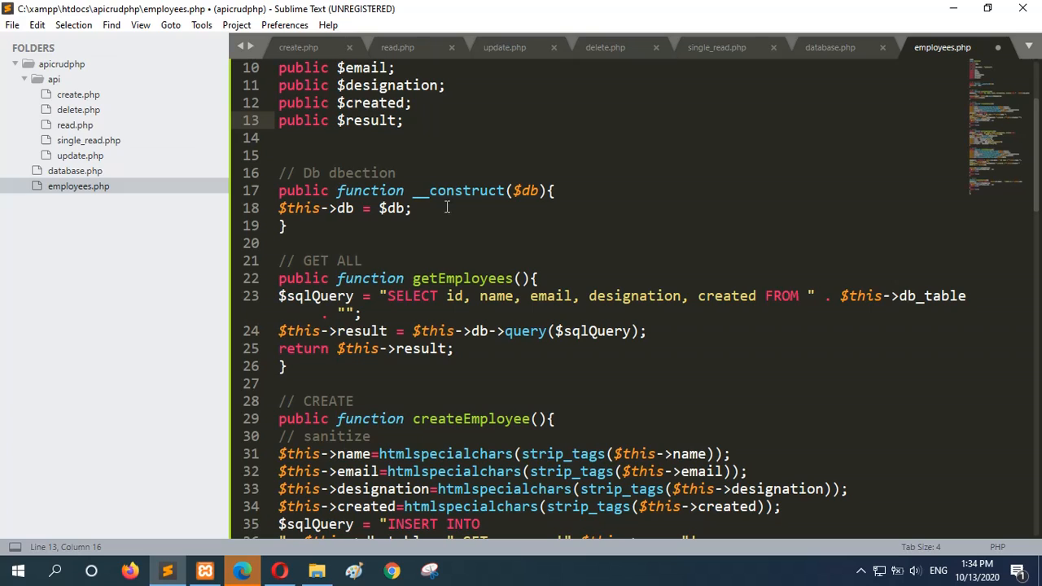
mouse_move(489, 201)
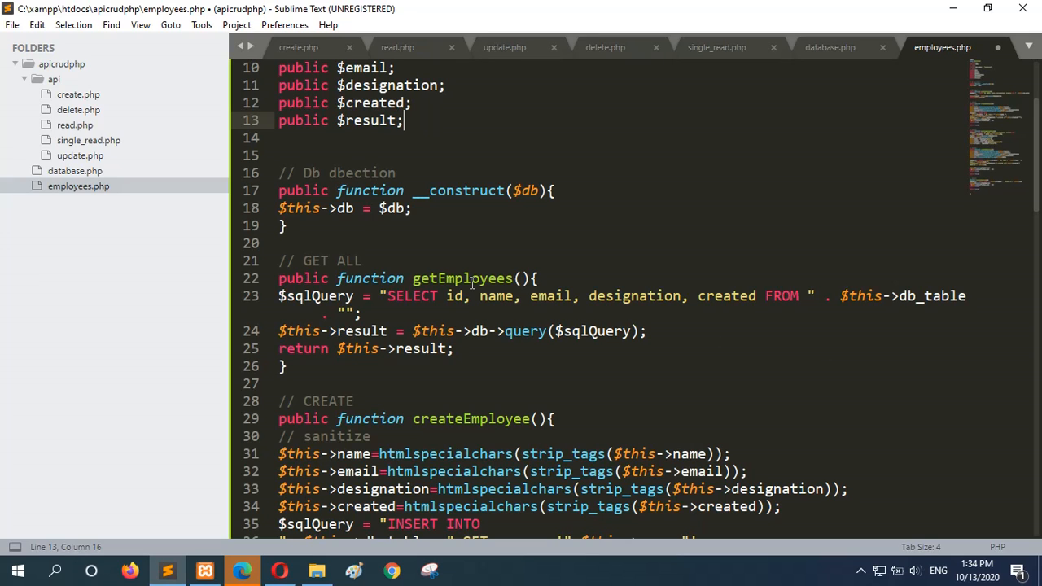
scroll(down, 3)
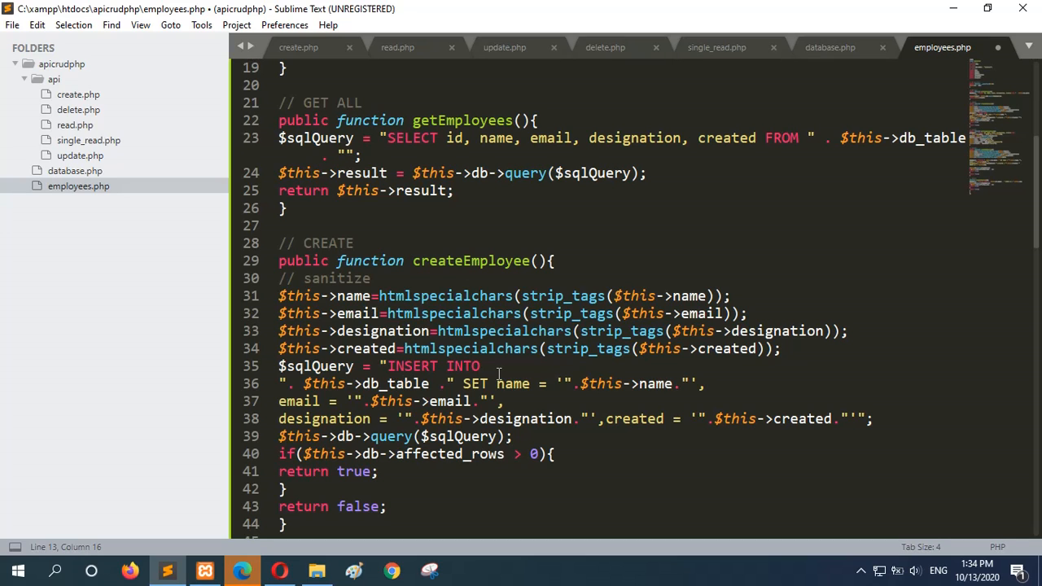
scroll(down, 3)
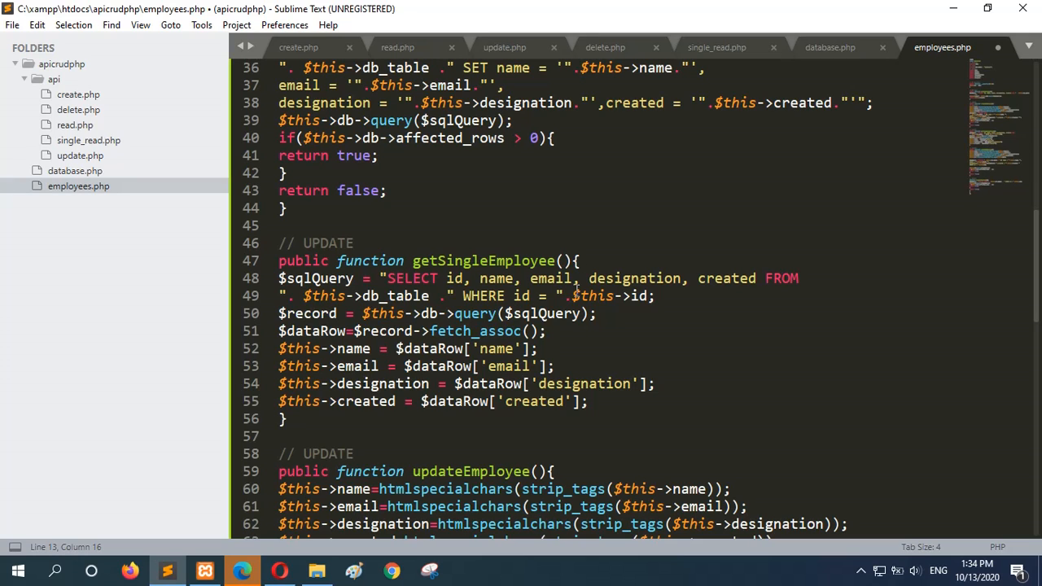
scroll(down, 3)
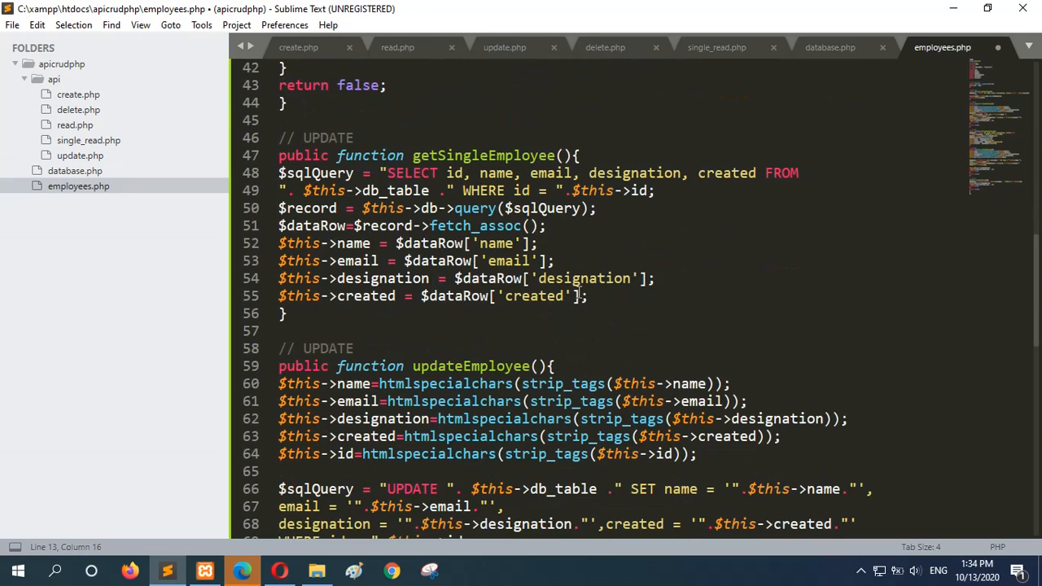
scroll(down, 3)
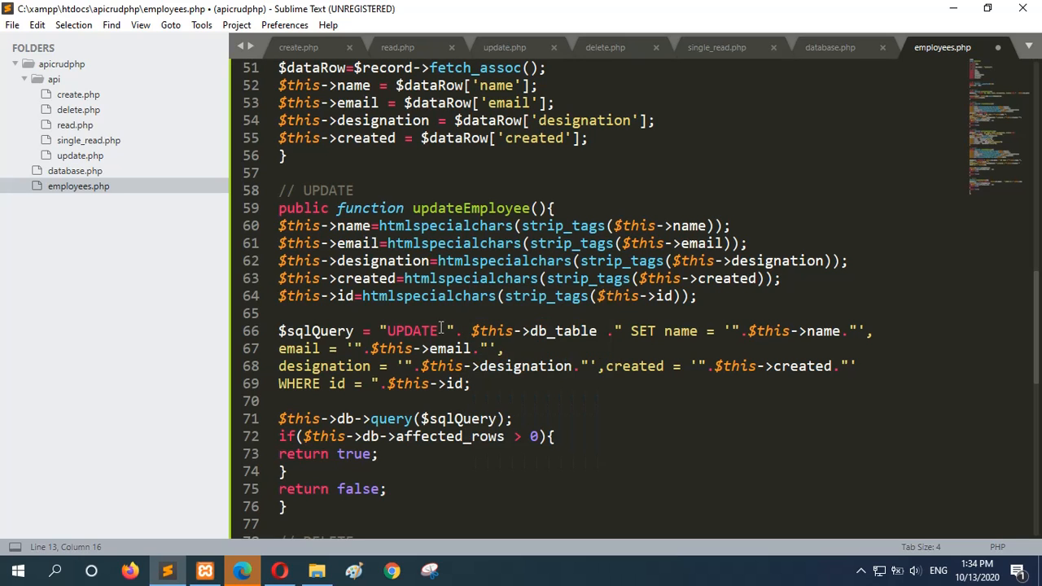
scroll(down, 3)
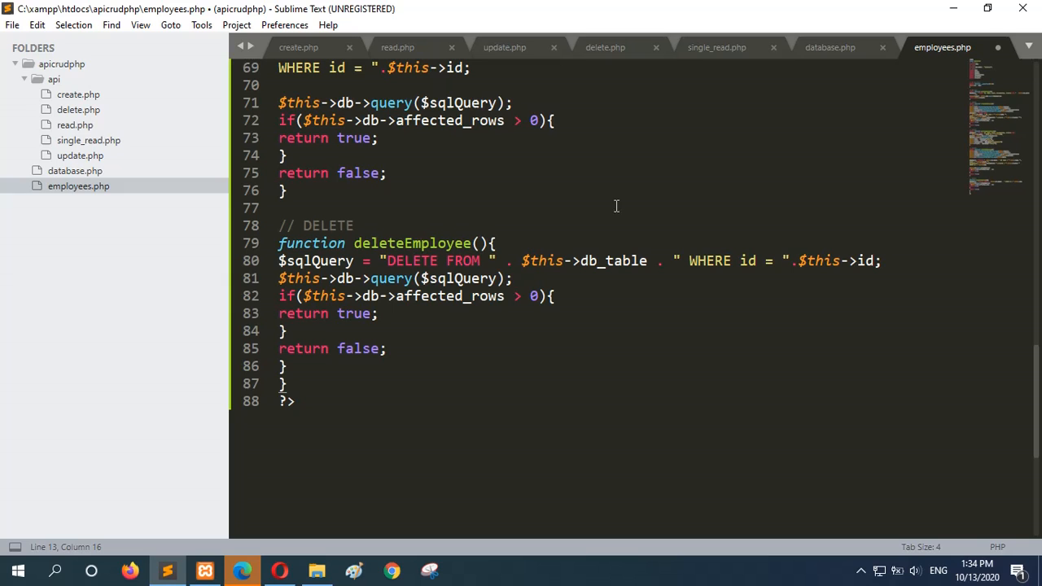
mouse_move(398, 502)
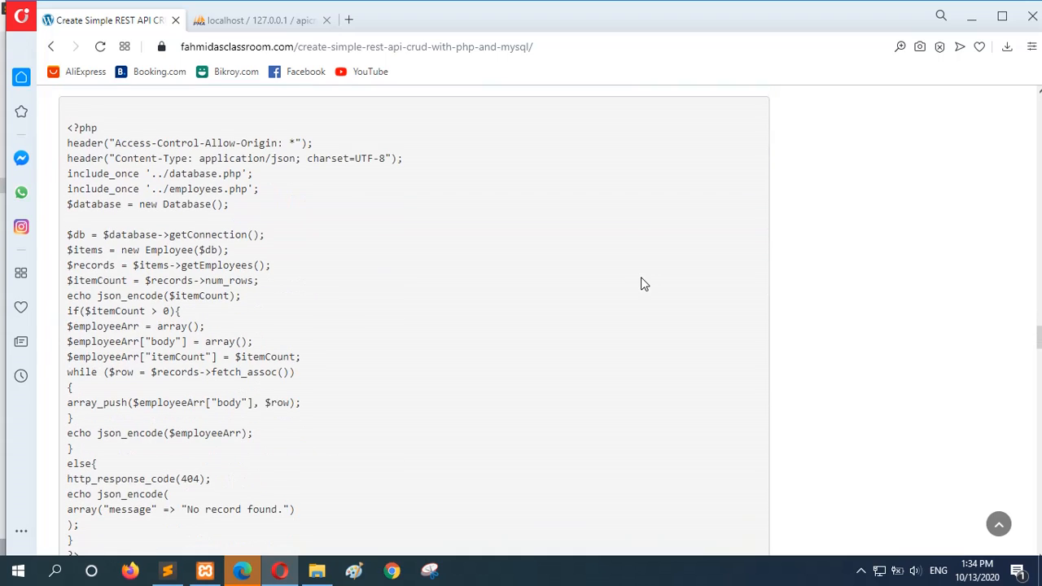
Highlight the tutorial's read.php code block, scroll toward step 9, and return to Sublime Text
drag(67, 128, 73, 448)
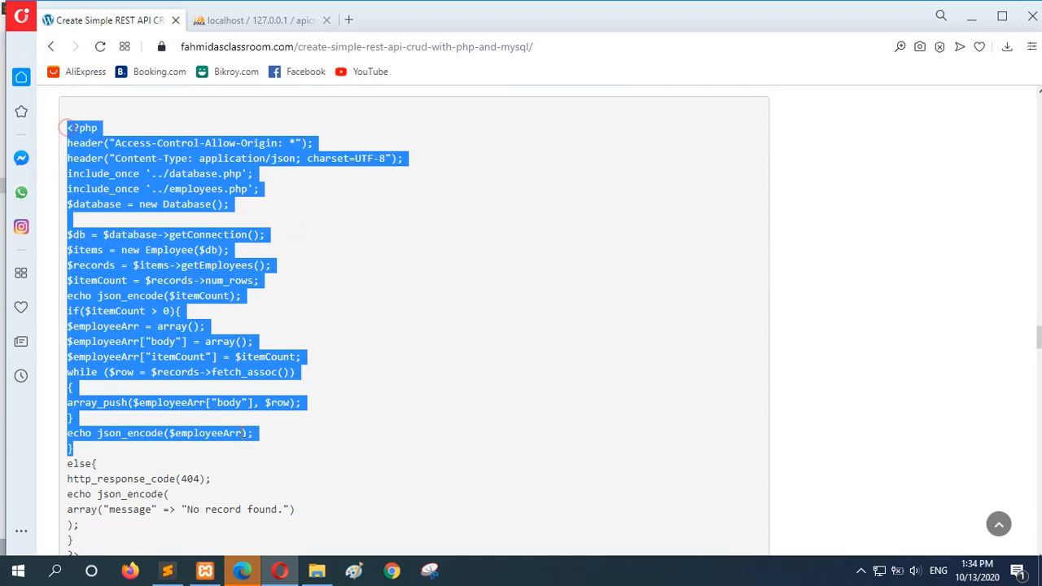
scroll(down, 3)
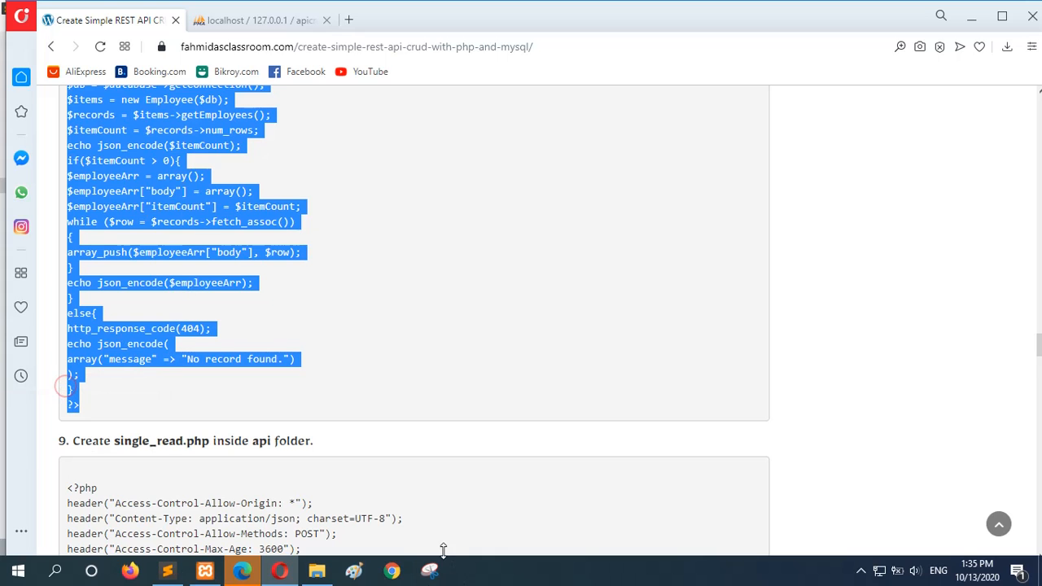
click(167, 569)
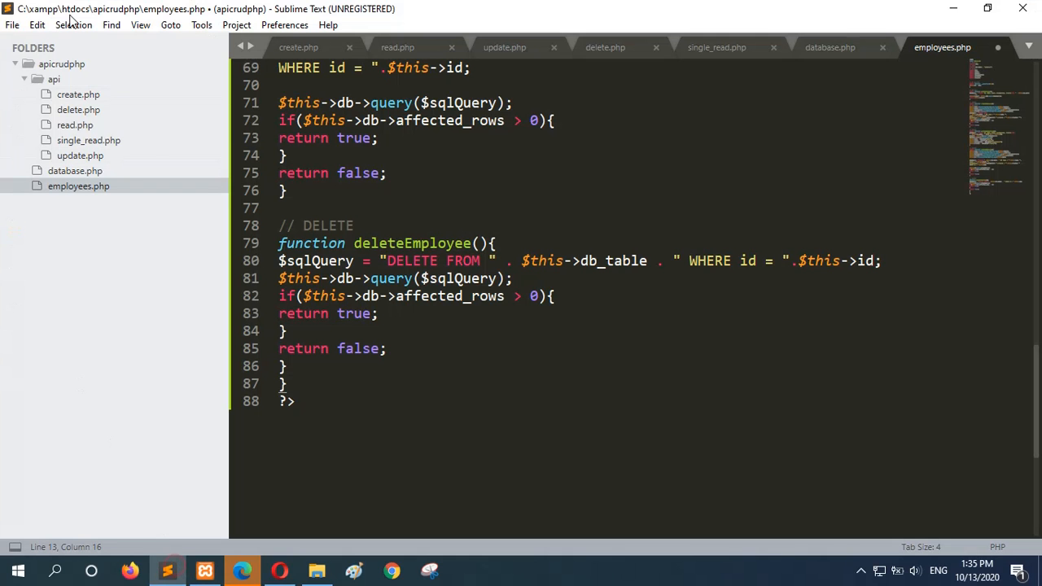
click(74, 125)
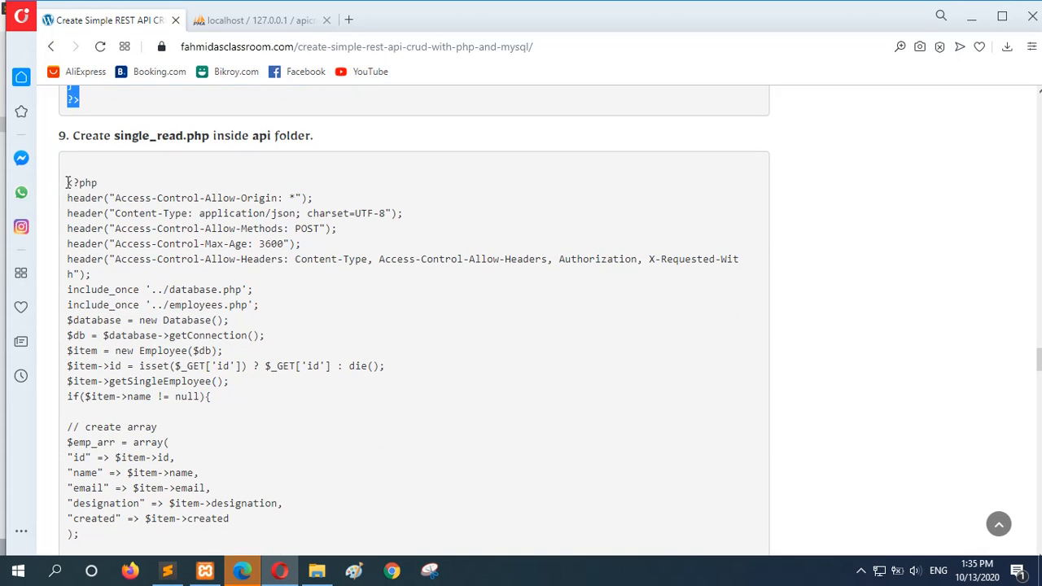
Scroll to the tutorial's create.php code and bring it into Sublime Text's create.php
scroll(down, 3)
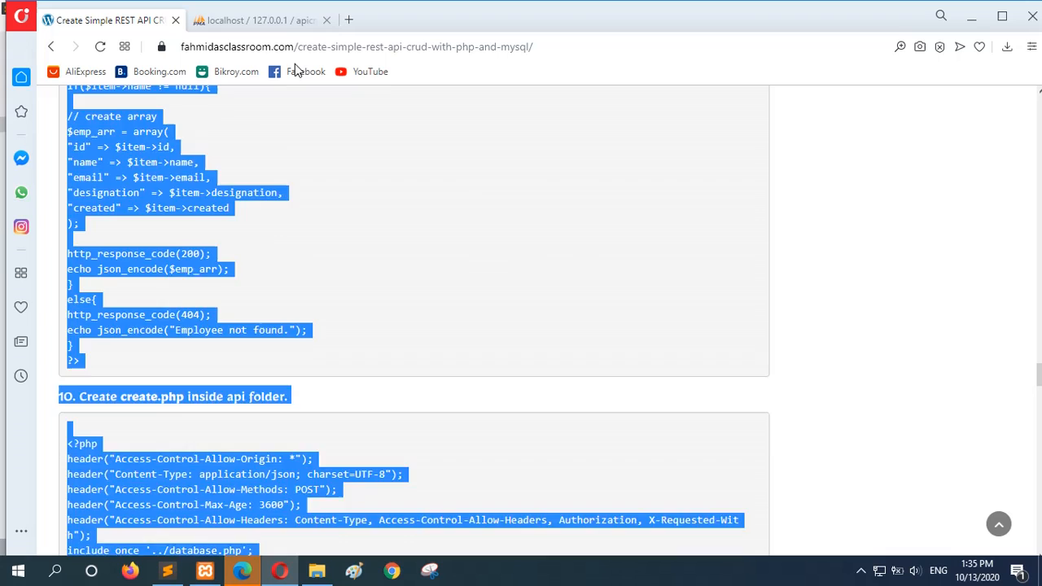
scroll(down, 3)
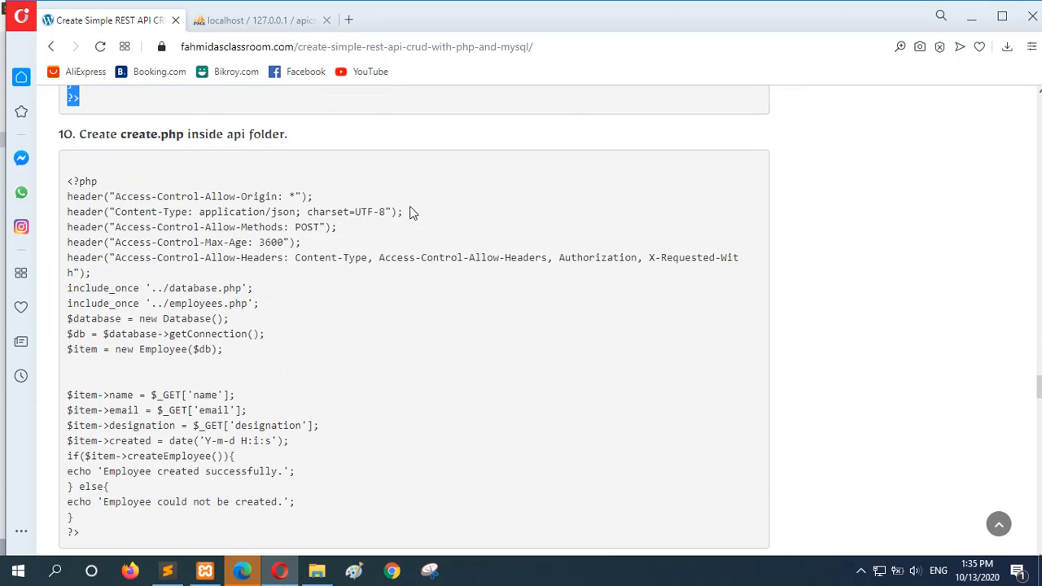
scroll(down, 3)
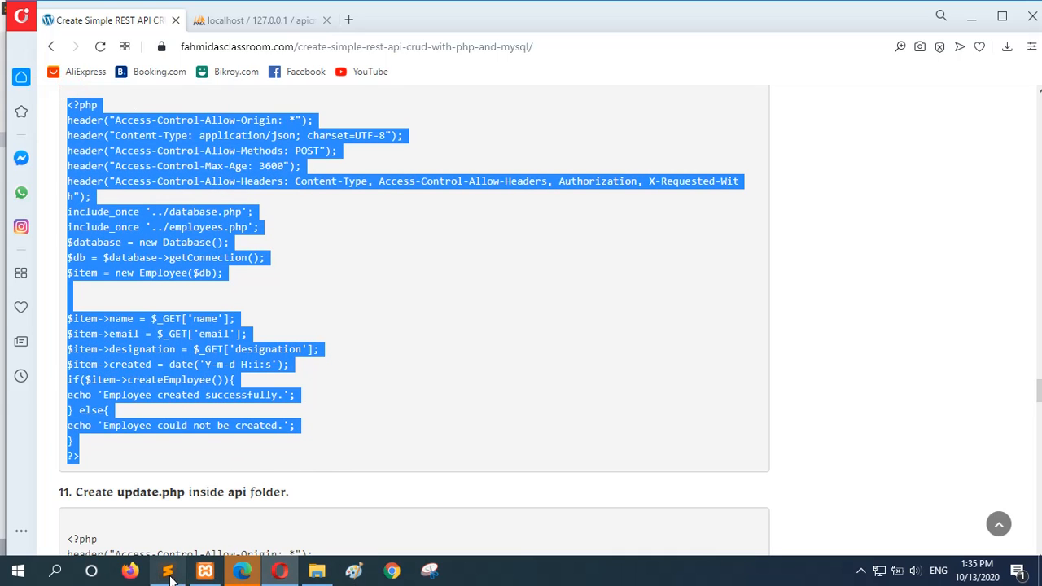
click(166, 570)
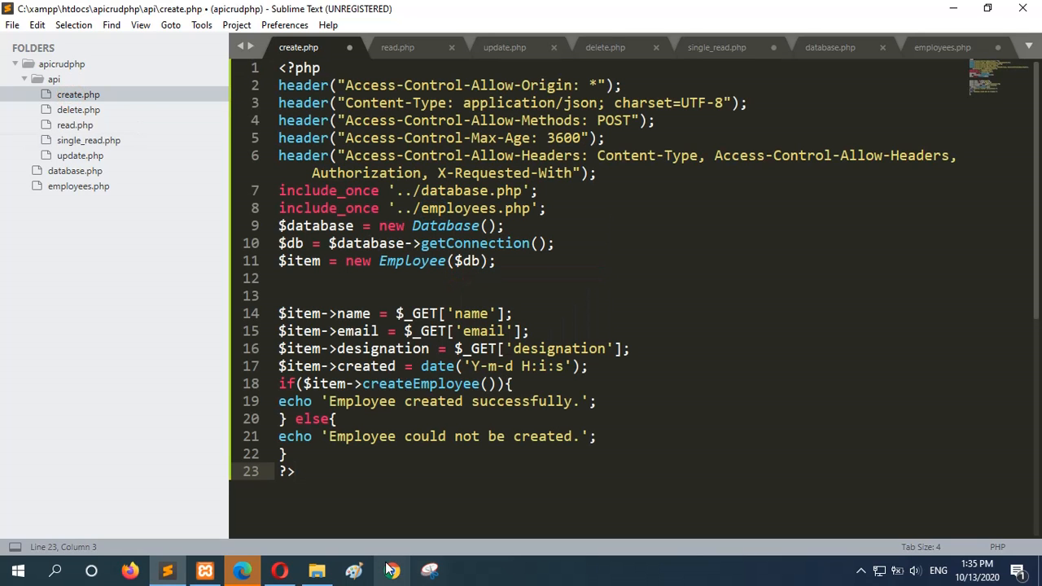
Go back to the tutorial and scroll down to the update.php code block
click(242, 570)
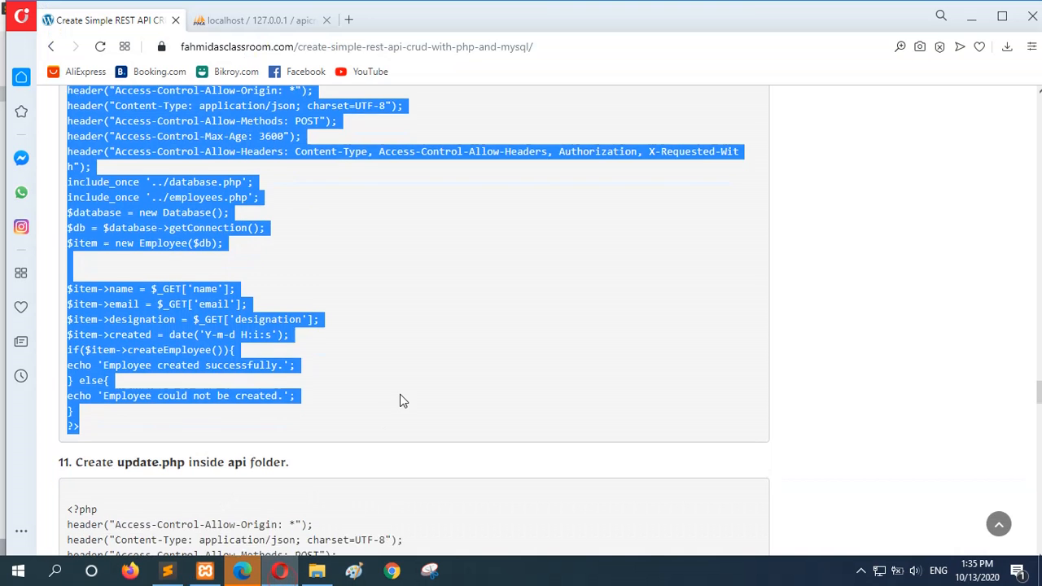
scroll(down, 3)
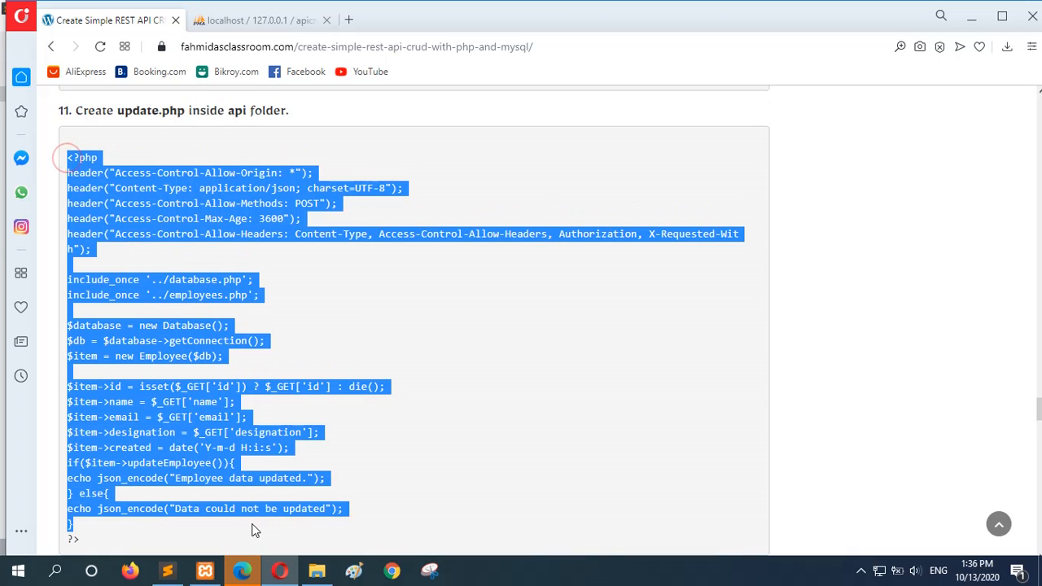
scroll(down, 3)
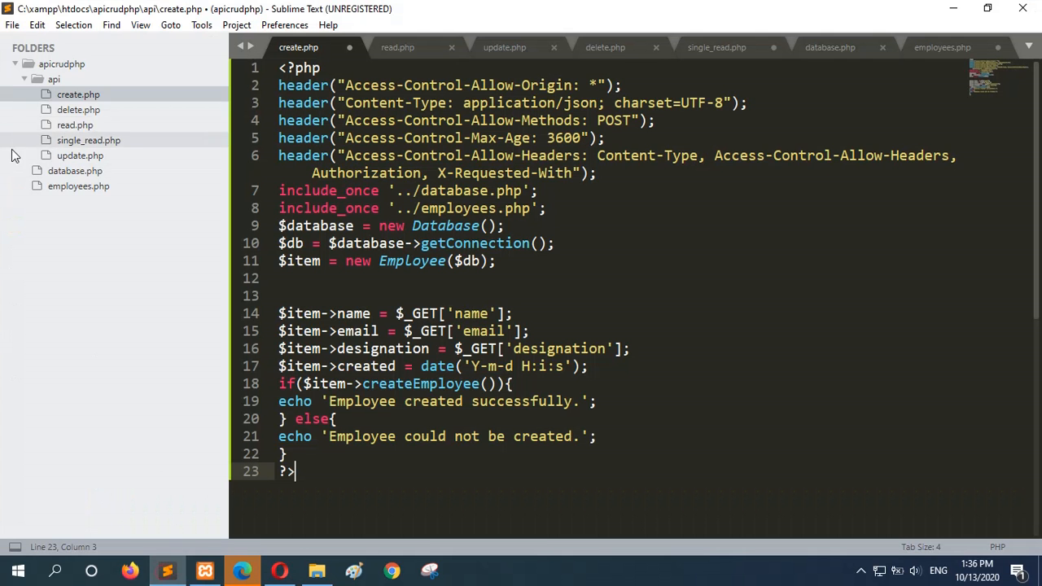
Paste the tutorial's update code into the empty update.php
right_click(541, 243)
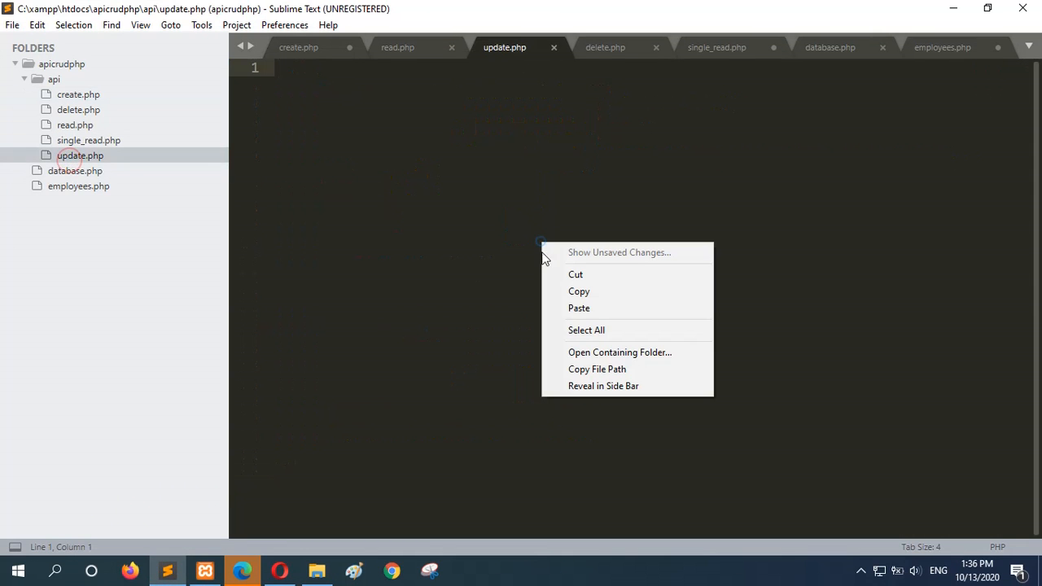
click(579, 307)
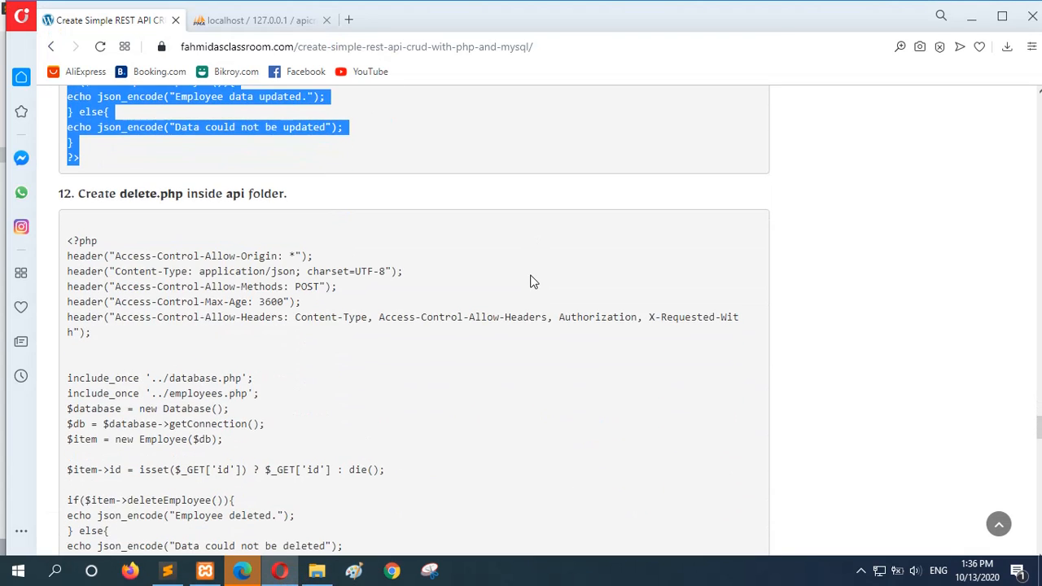
scroll(down, 3)
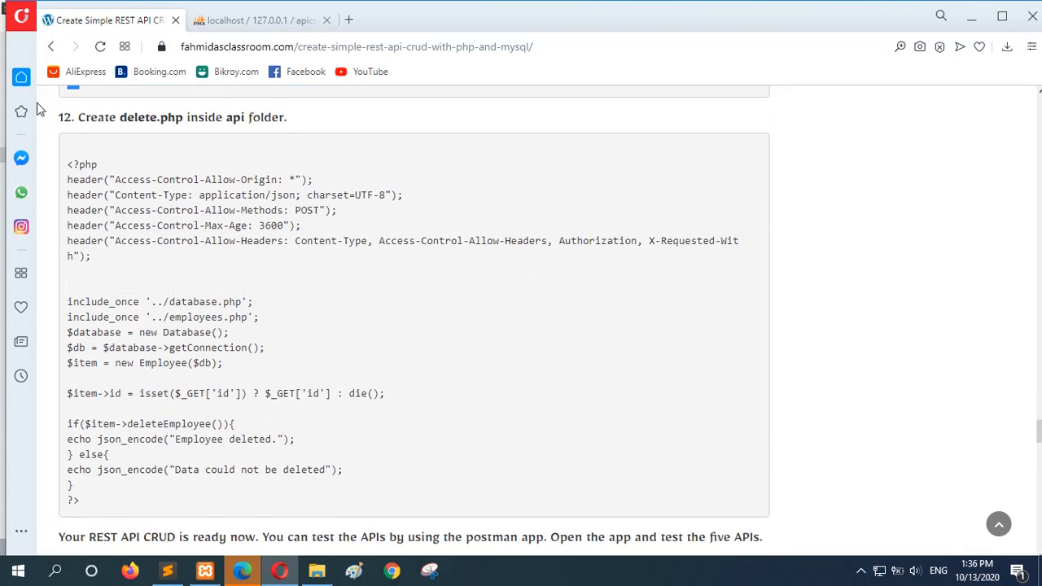
Select the tutorial's deleteEmployee code for delete.php and save all project files
drag(67, 164, 226, 497)
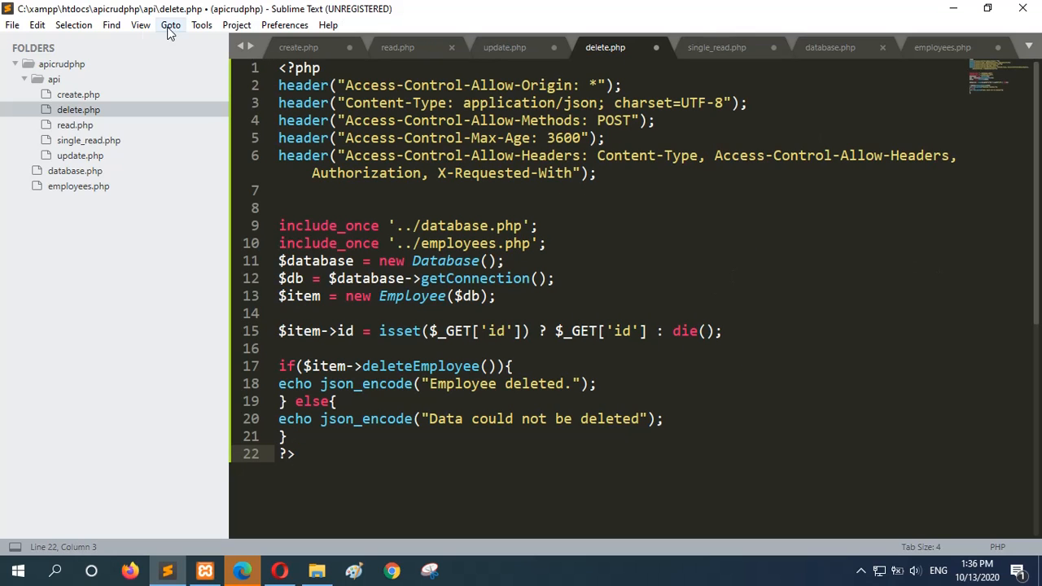
click(13, 25)
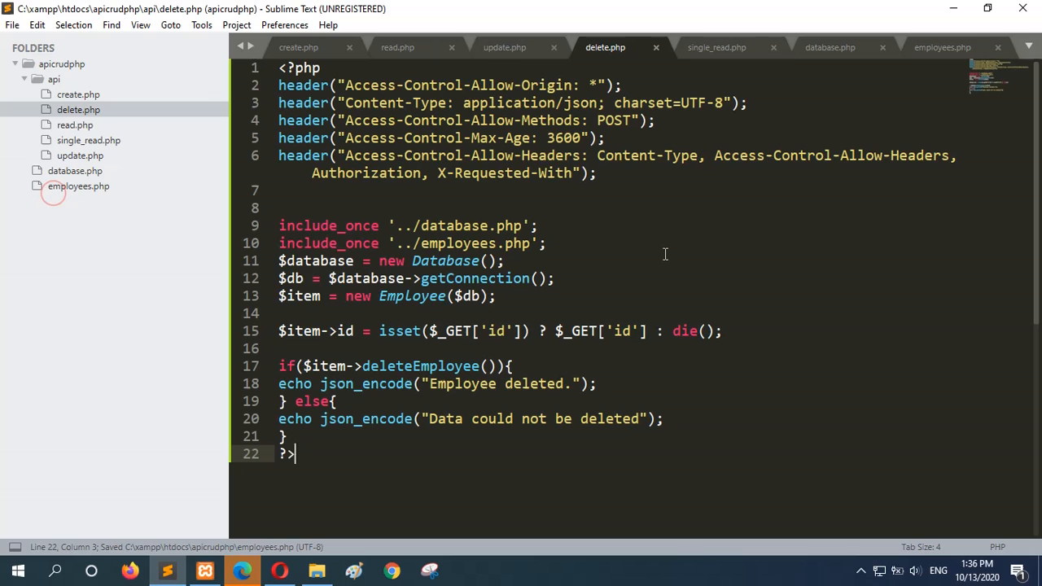
mouse_move(242, 570)
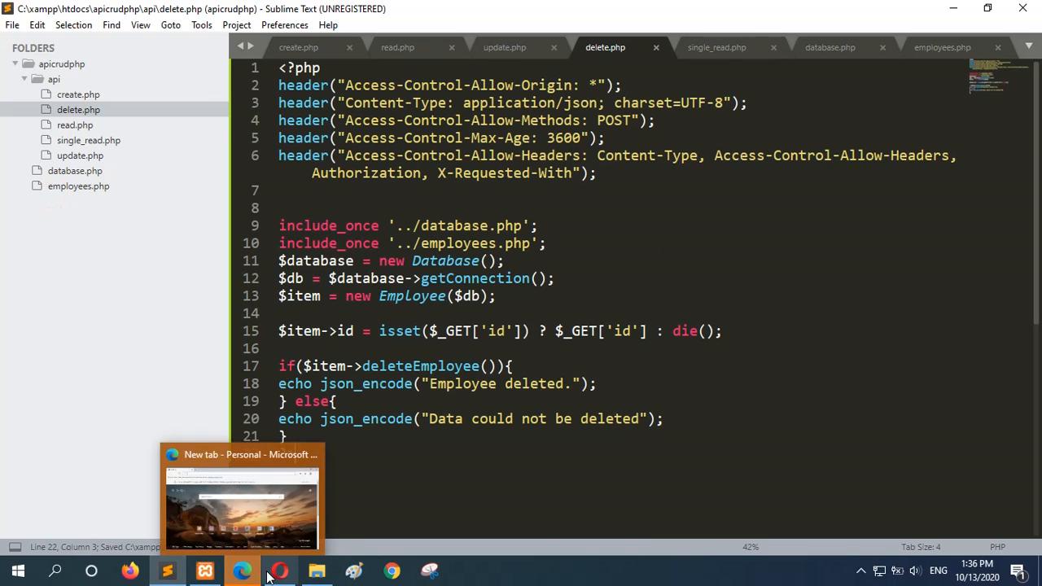
click(241, 570)
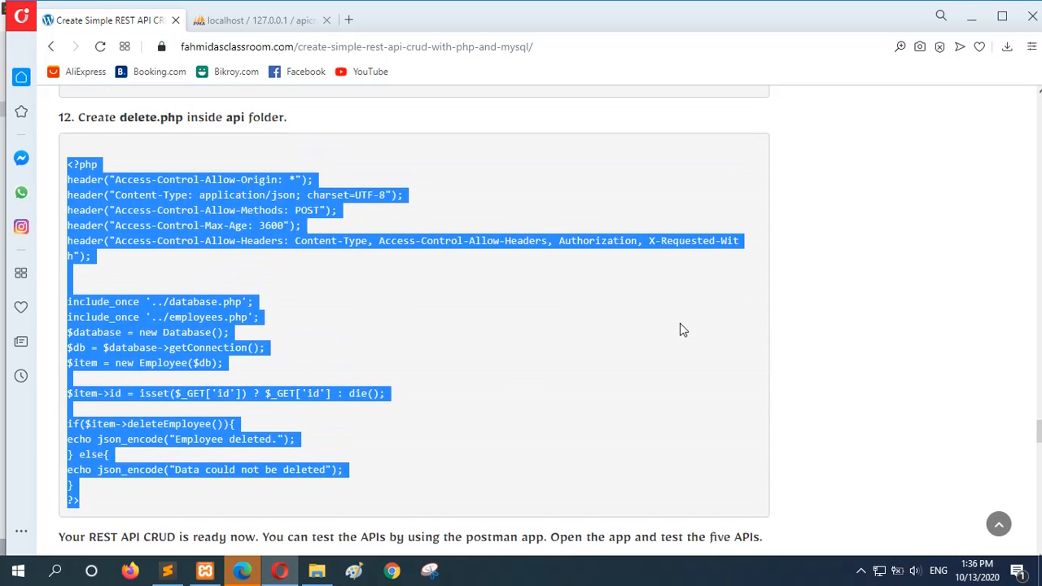
Scroll to the Test Read API step and select its read API URL
scroll(down, 3)
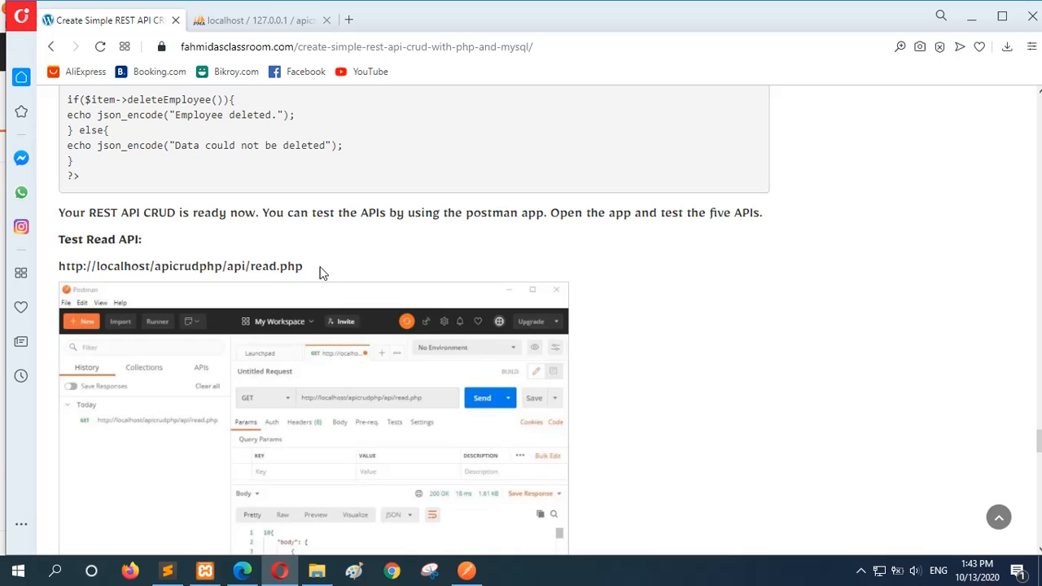
double_click(181, 266)
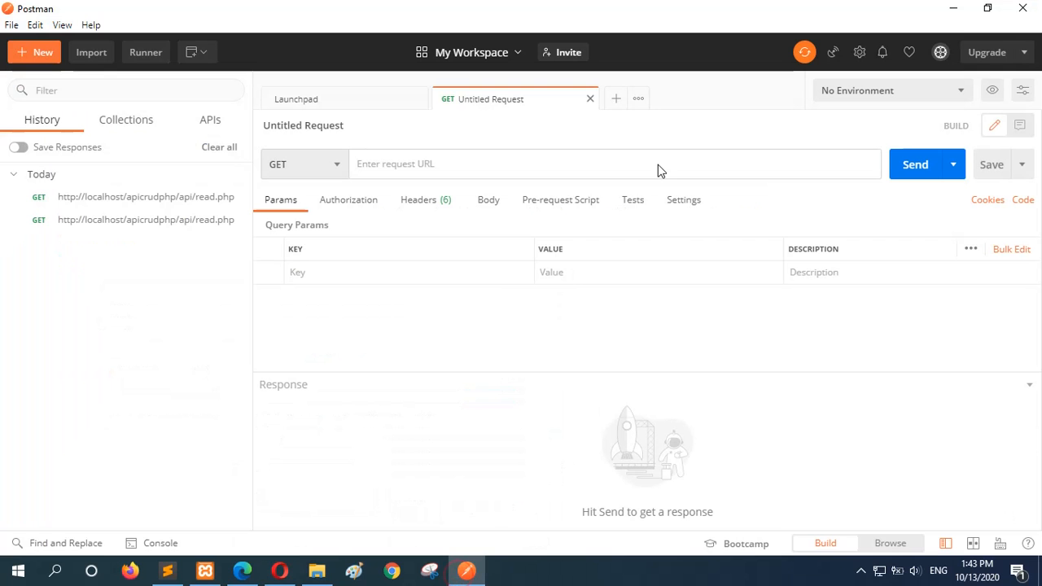
Send the GET read.php request and browse the 200 OK JSON employee list
right_click(488, 163)
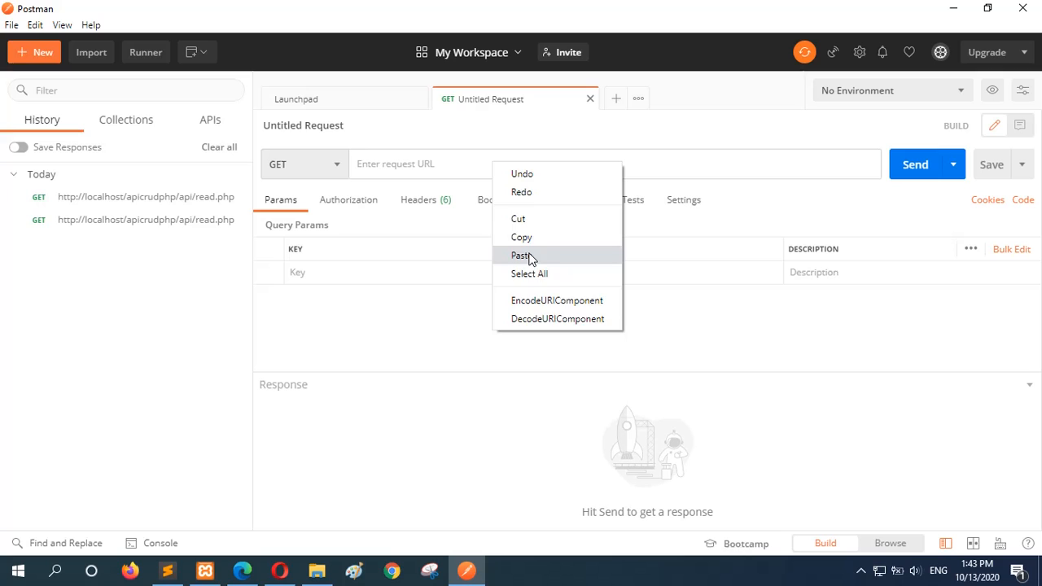
click(520, 255)
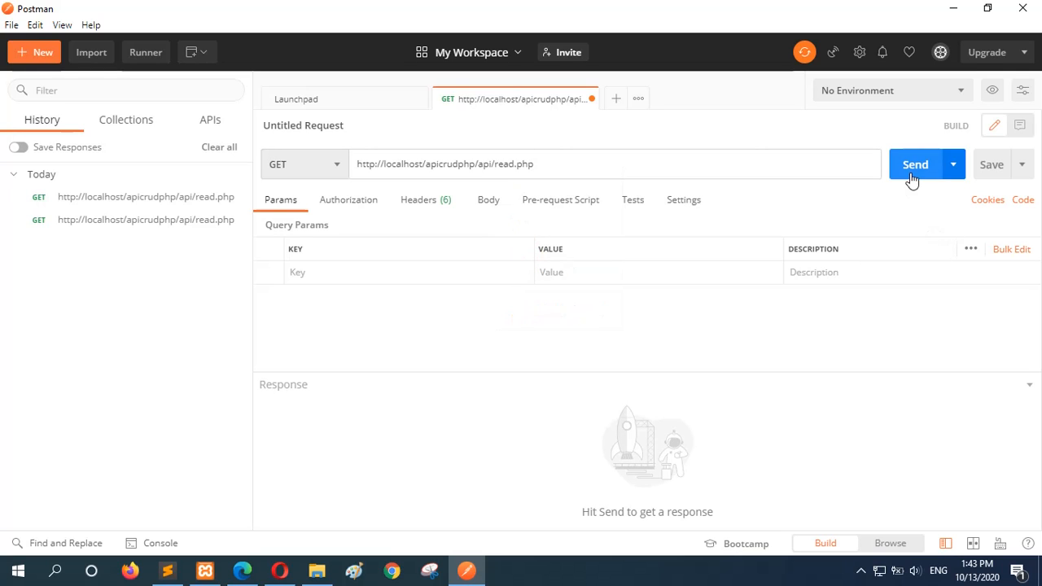
click(915, 164)
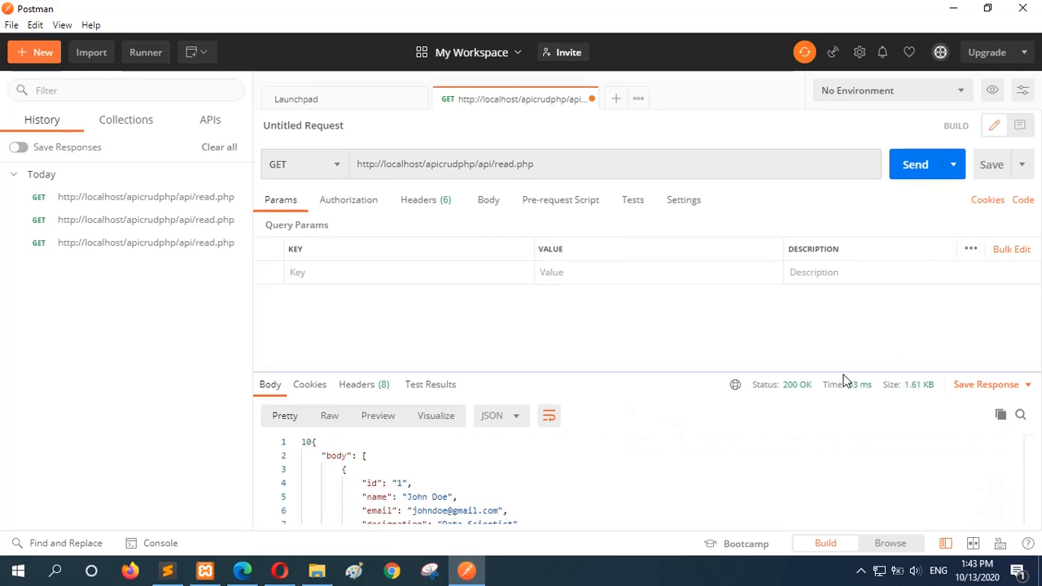
scroll(down, 3)
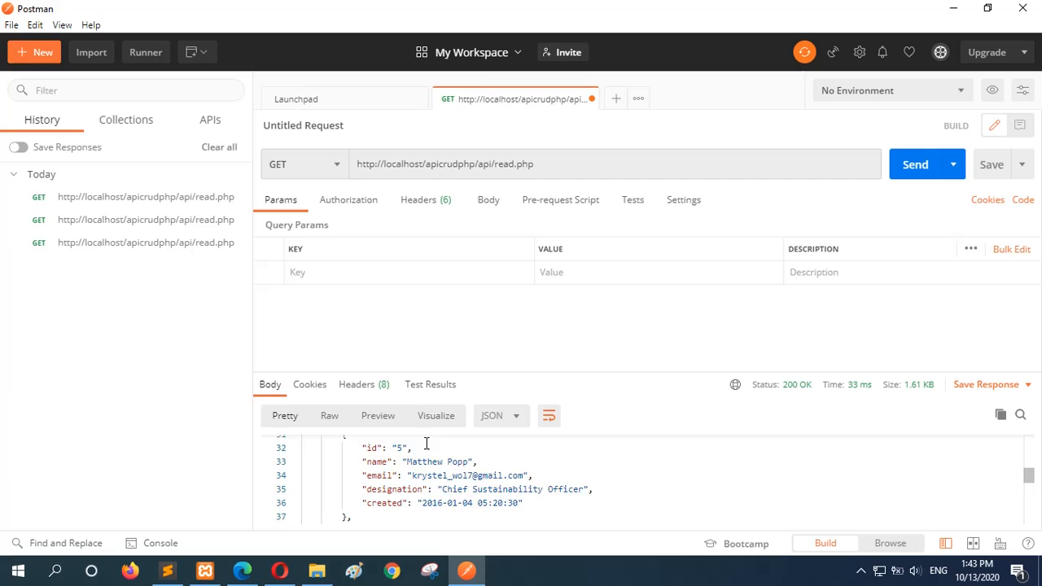
scroll(down, 3)
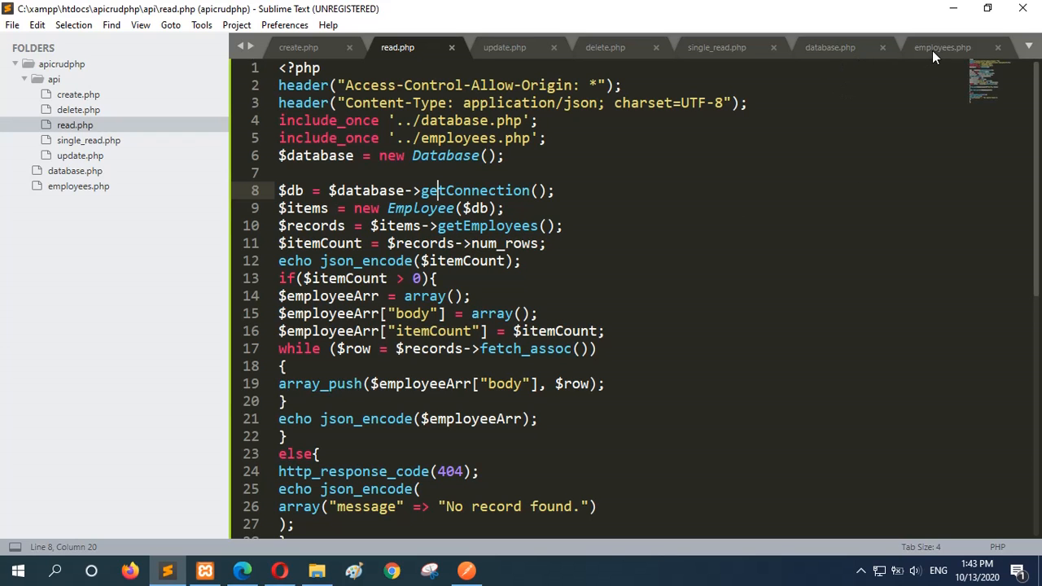
click(941, 48)
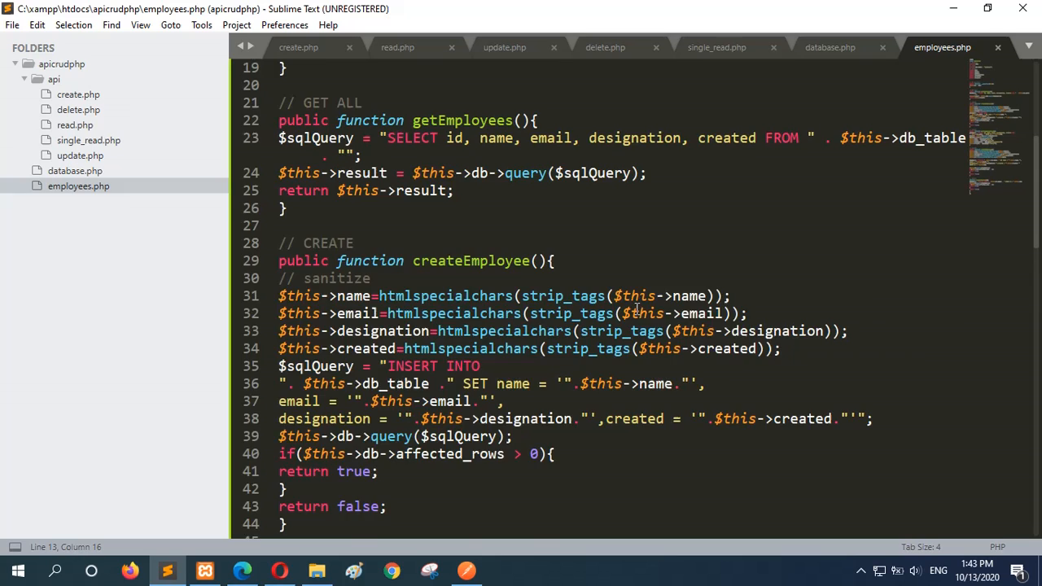
scroll(up, 3)
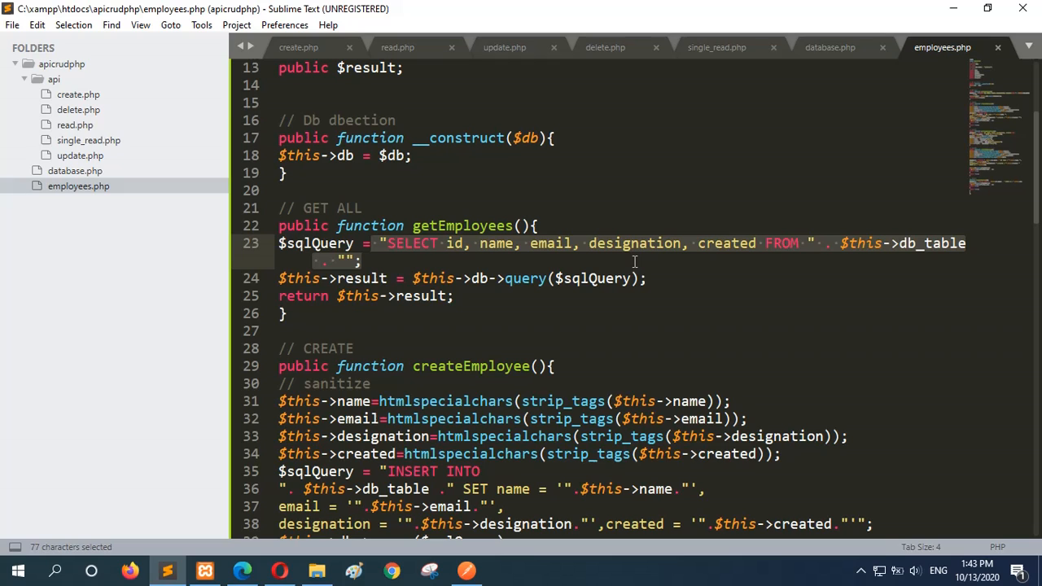
mouse_move(503, 285)
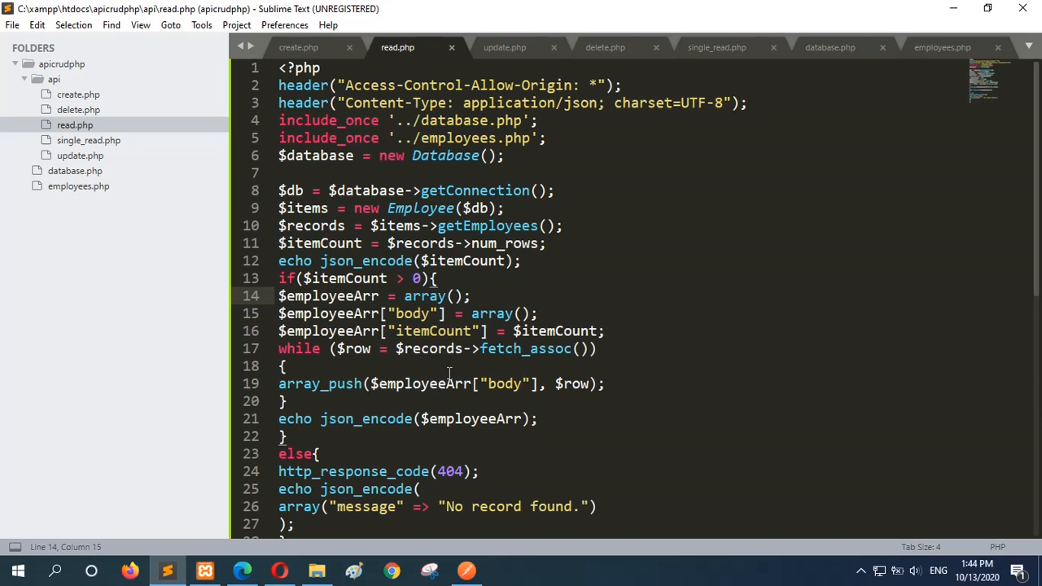
mouse_move(509, 386)
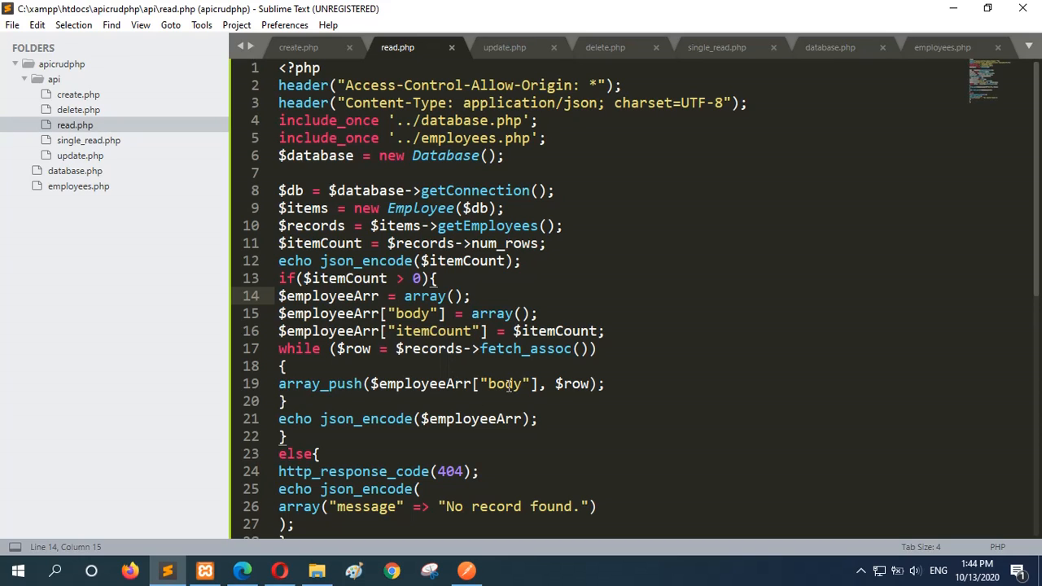
scroll(down, 3)
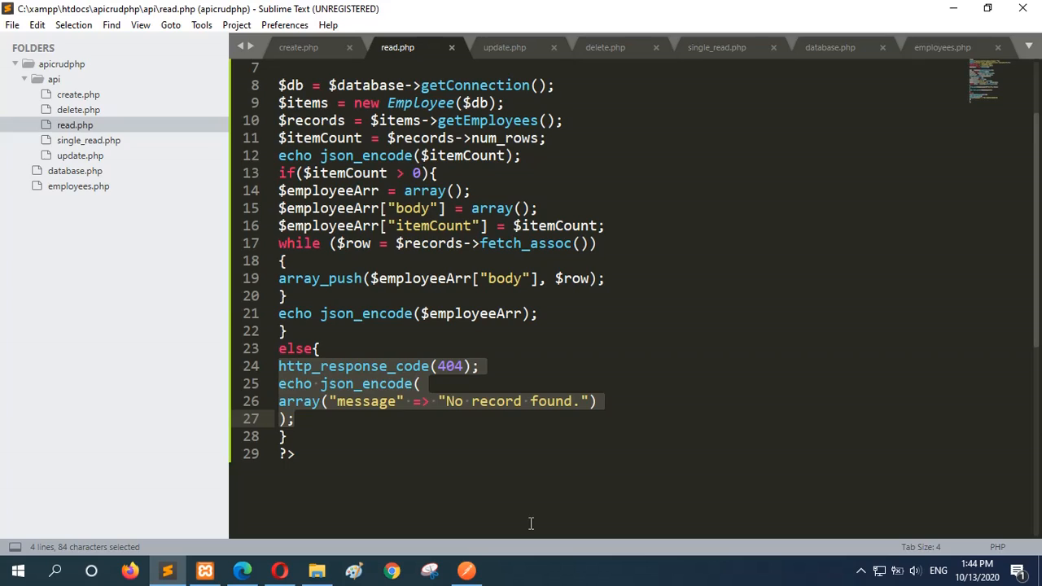
click(466, 569)
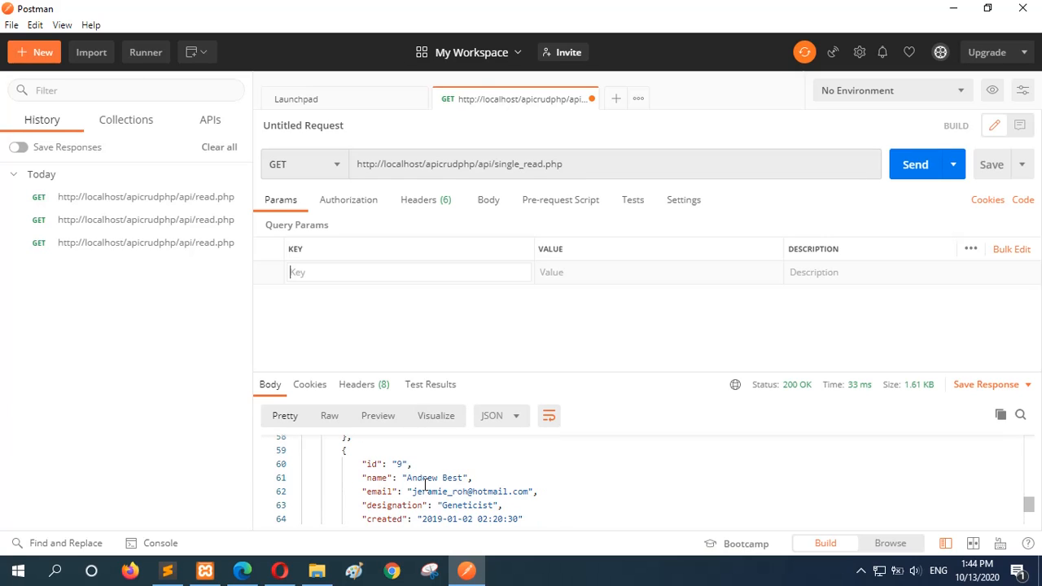
Add query parameter id = 9 to the single_read.php GET request and send it
click(336, 271)
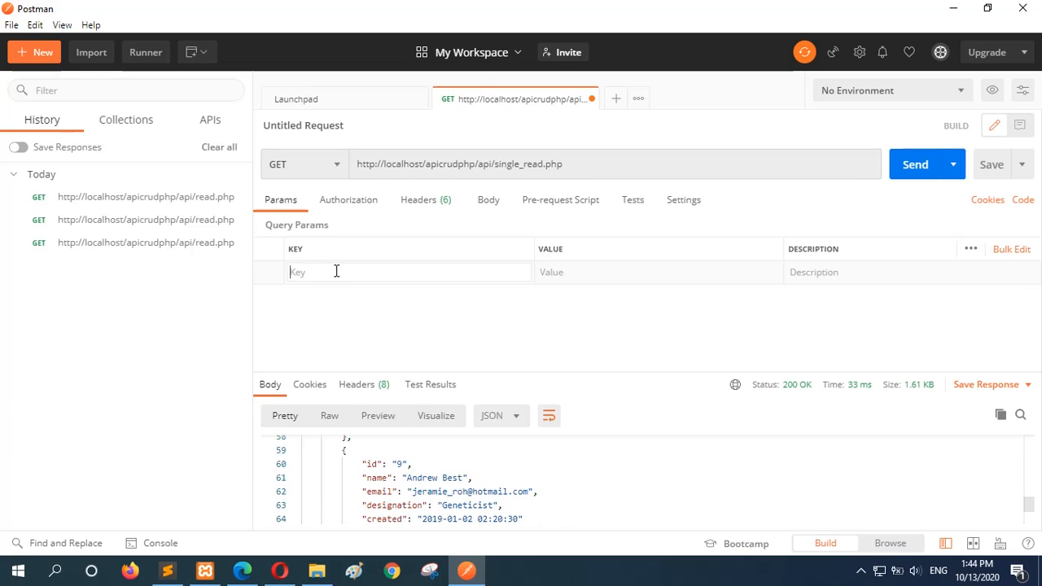
text(i)
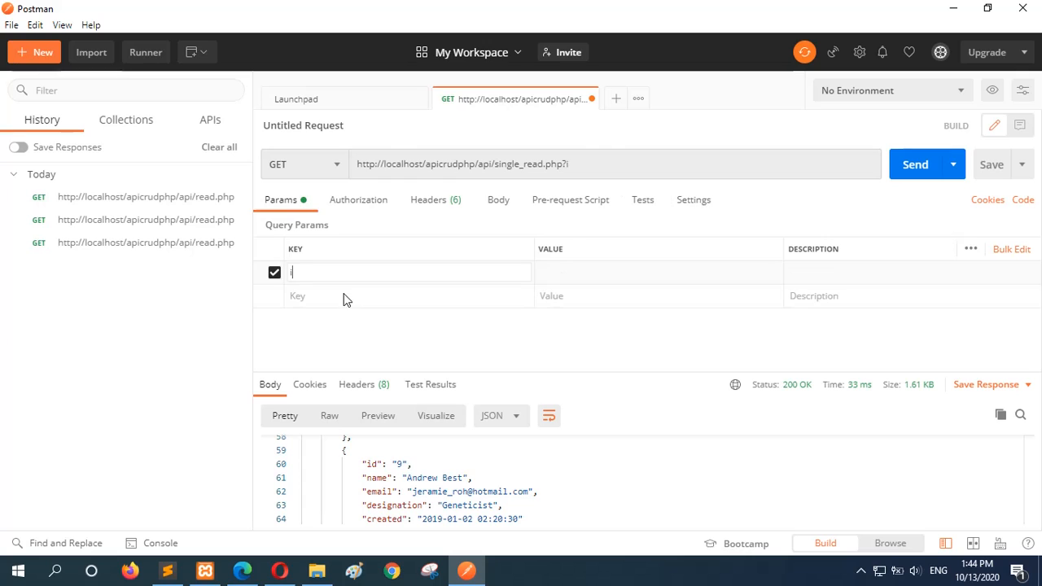
text(id)
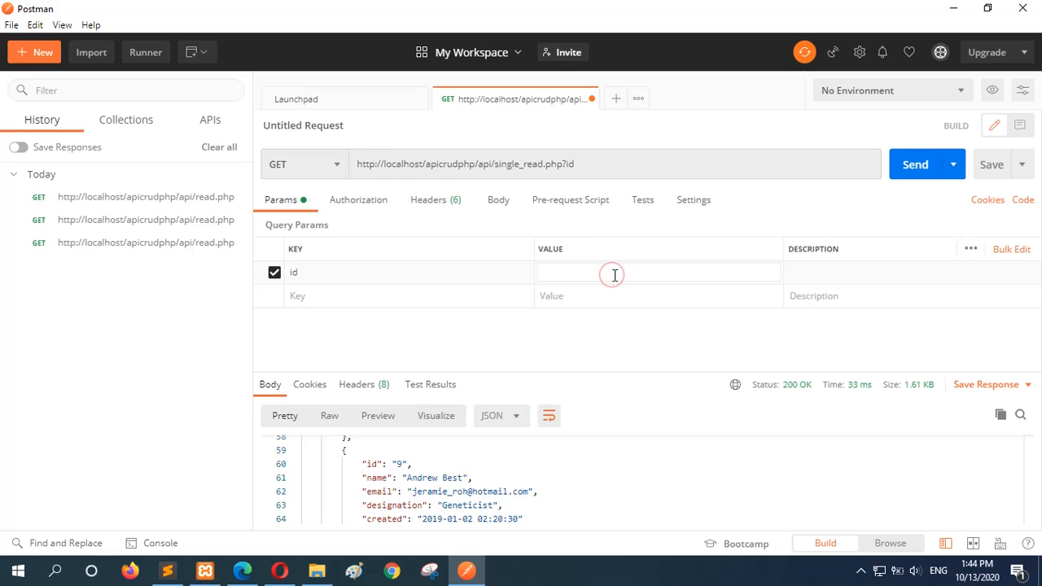
text(9)
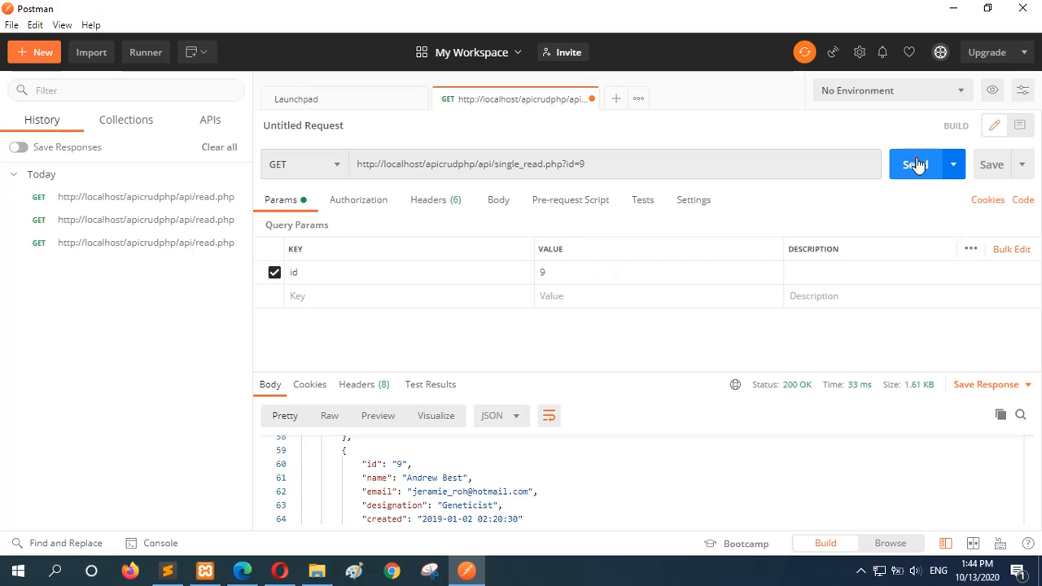
click(914, 164)
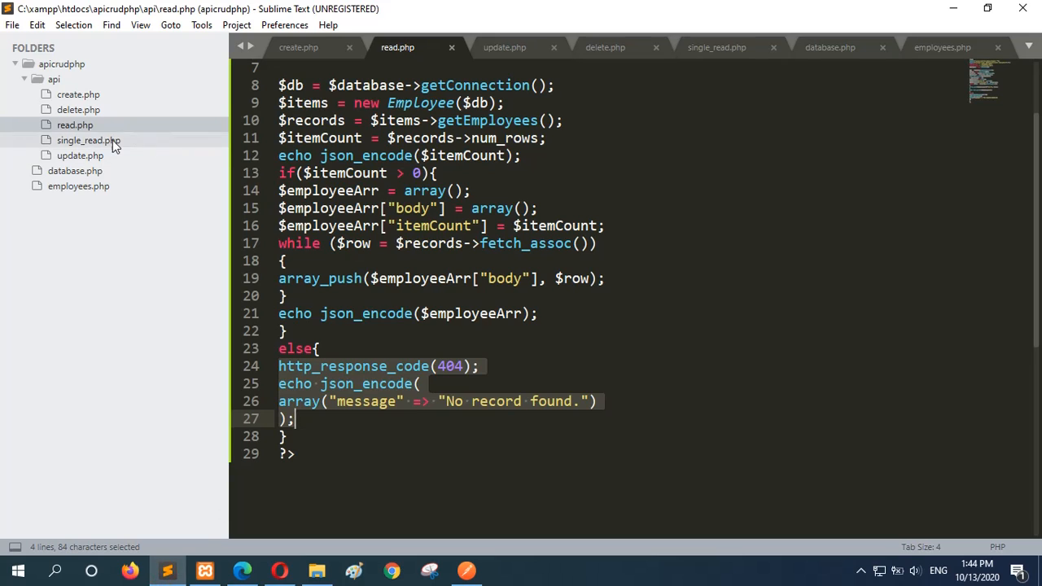
Open single_read.php, then scroll employees.php to review the single-employee fetch by id
click(87, 140)
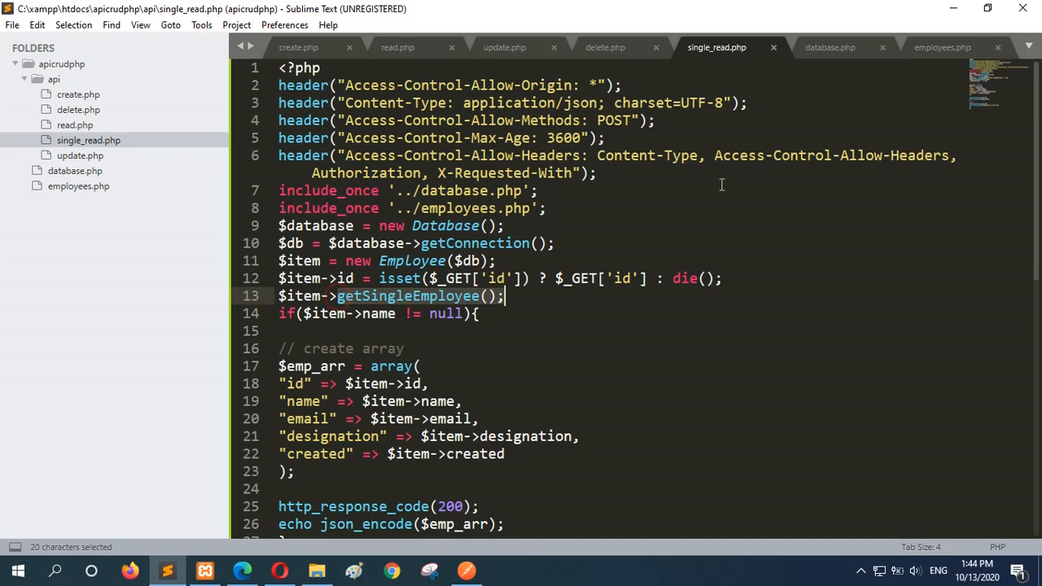
click(941, 46)
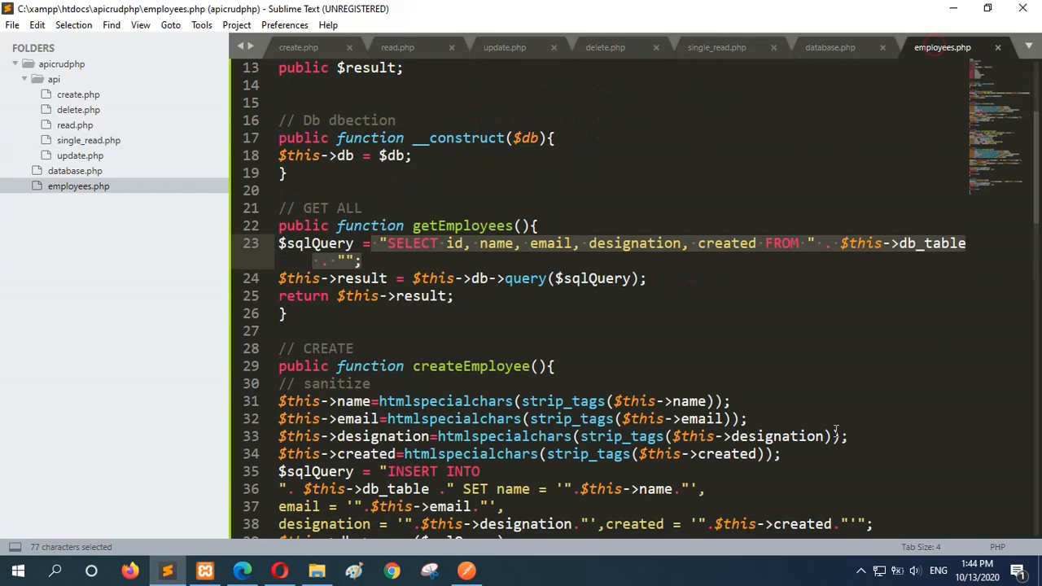
scroll(down, 3)
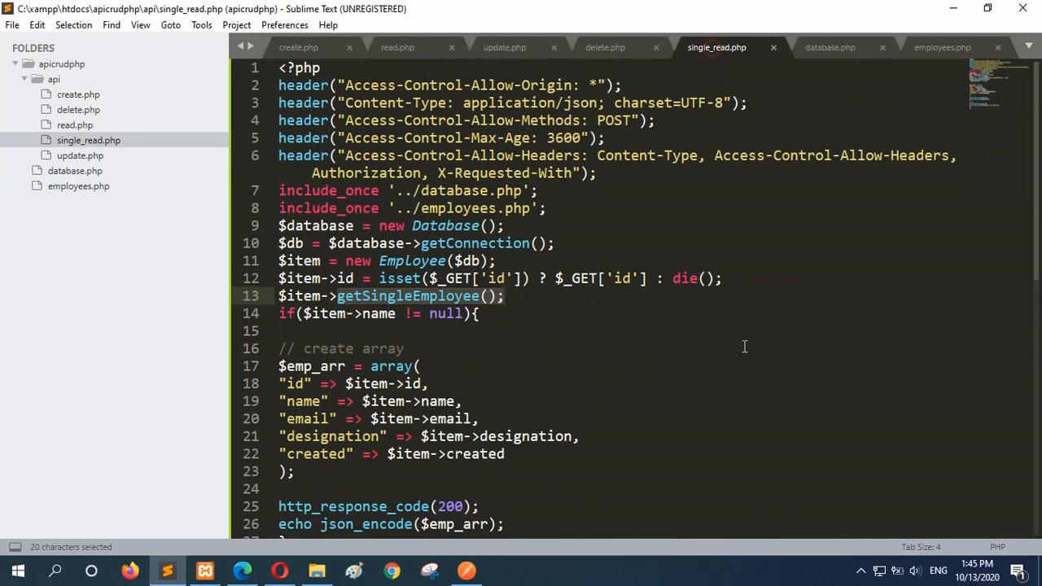
scroll(down, 3)
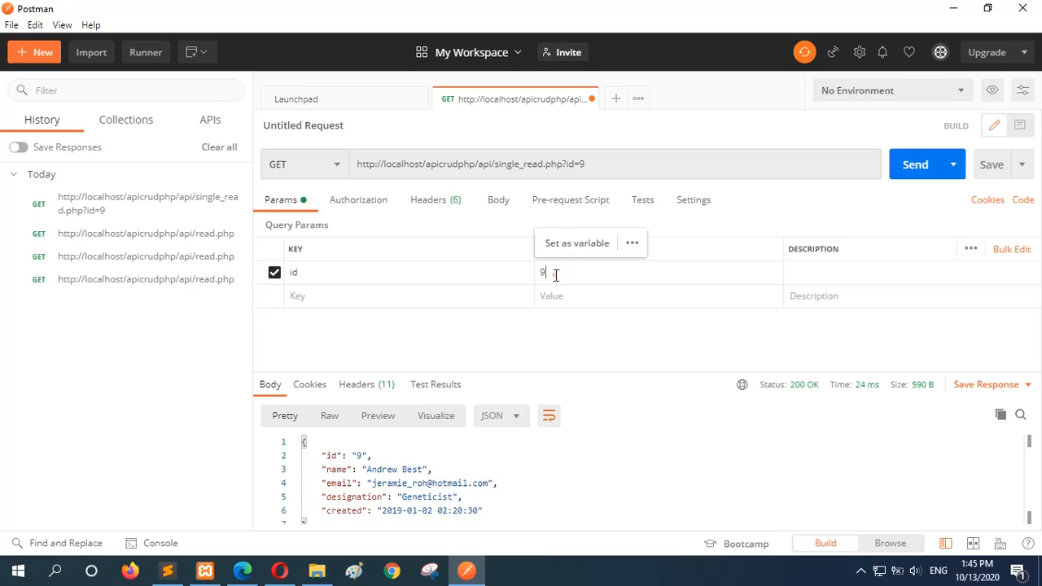
Send the single-read request with id 51, which returns 404 Not Found
text(1)
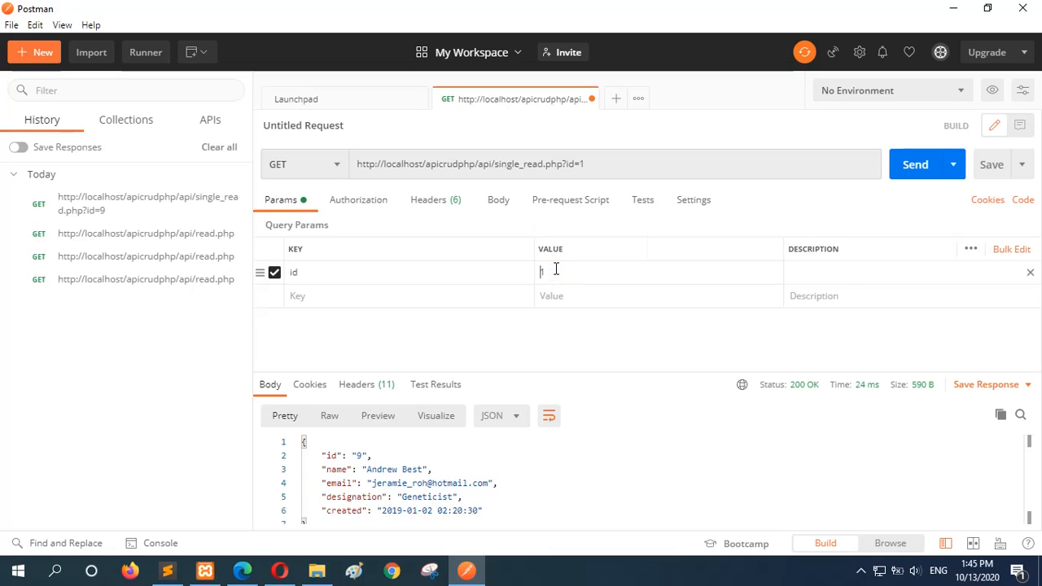
text(51)
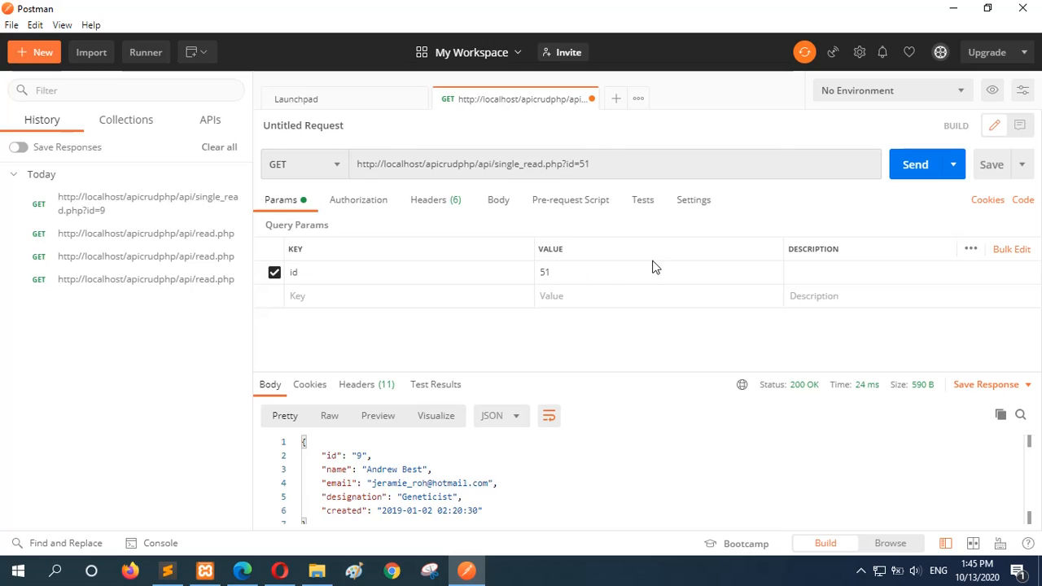
click(915, 164)
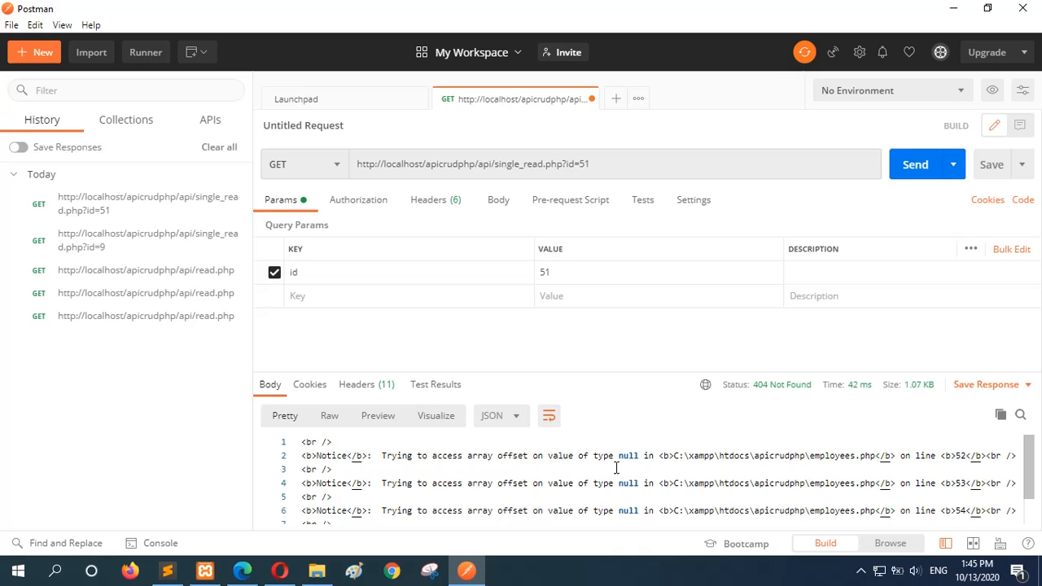
mouse_move(167, 570)
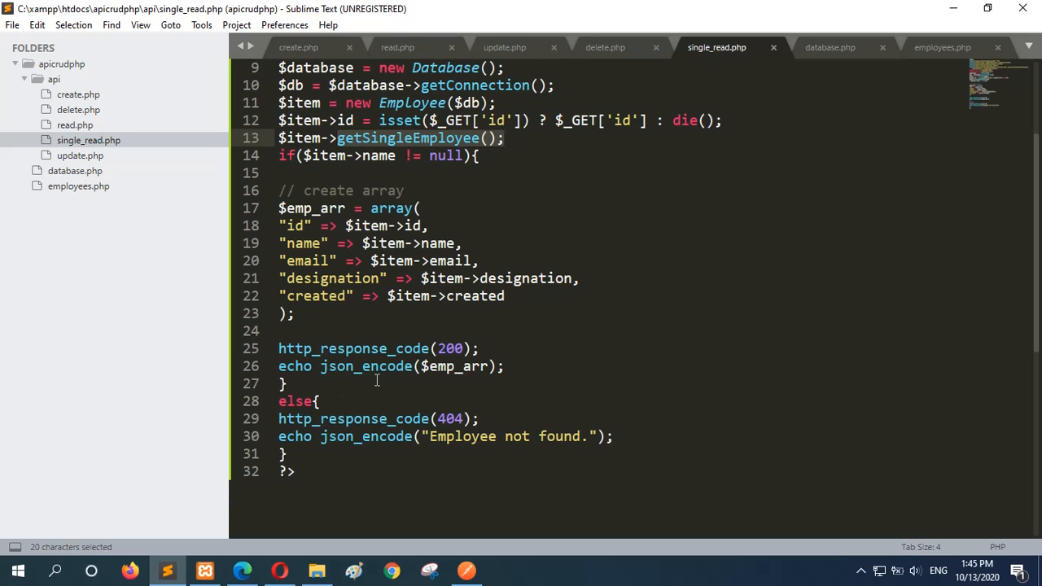
scroll(up, 3)
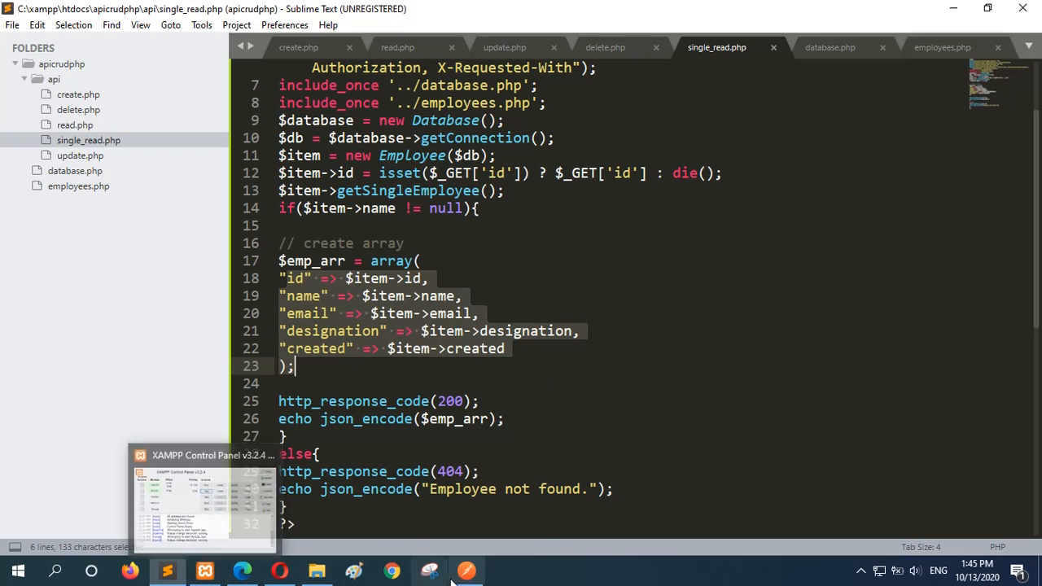
click(467, 570)
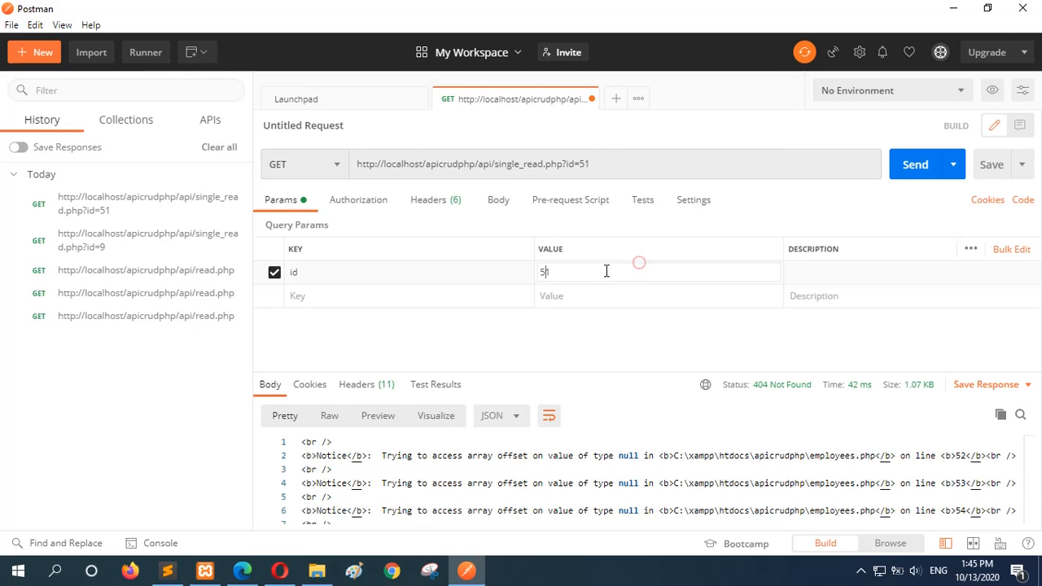
text(7)
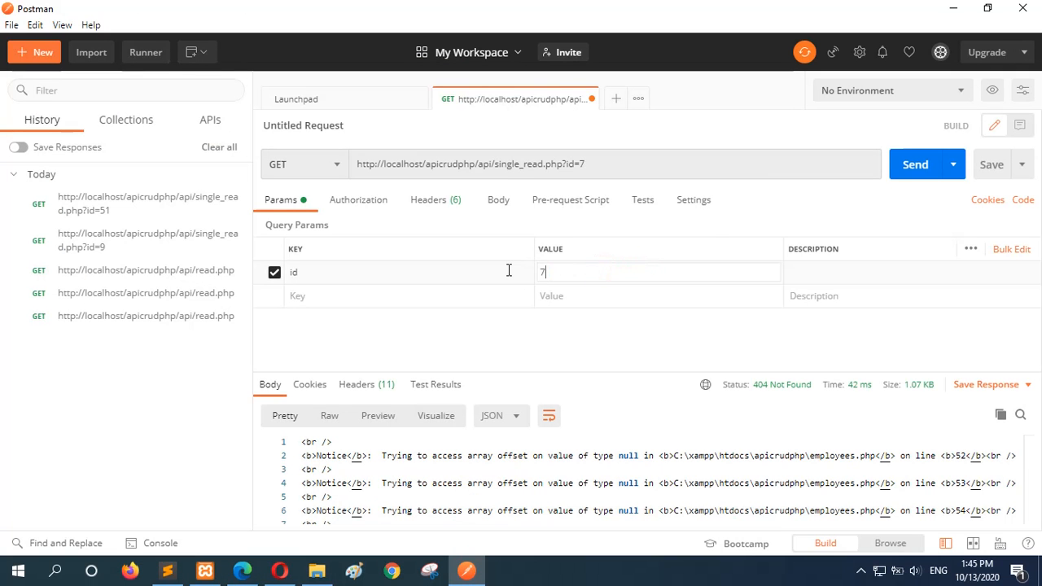
click(914, 164)
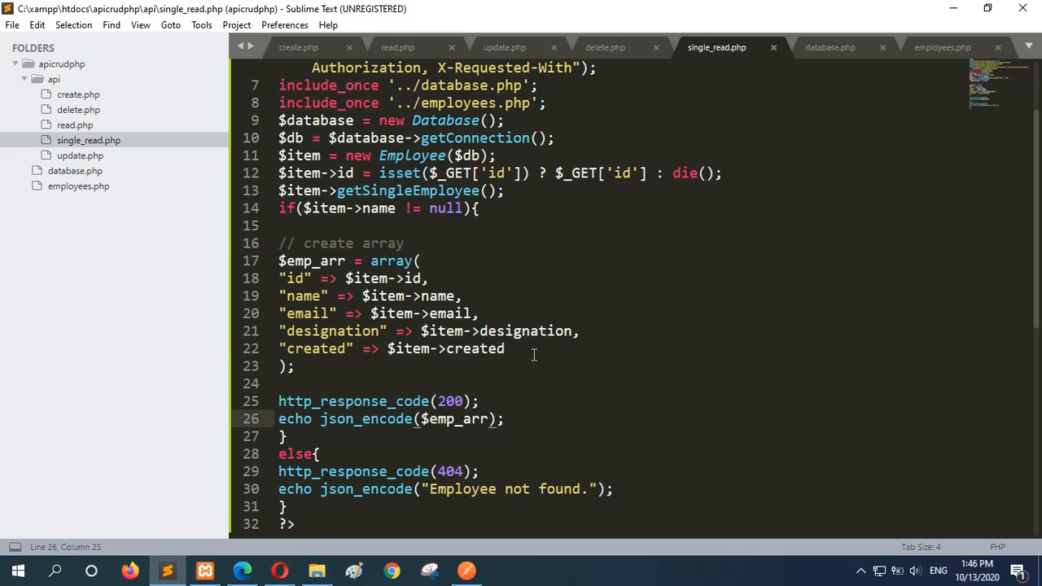
click(466, 569)
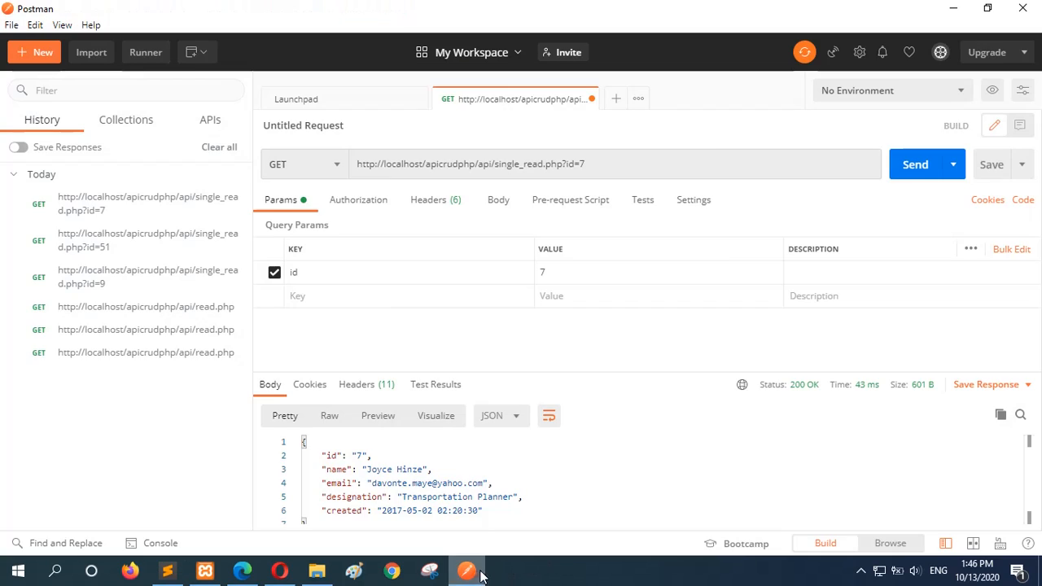
click(496, 163)
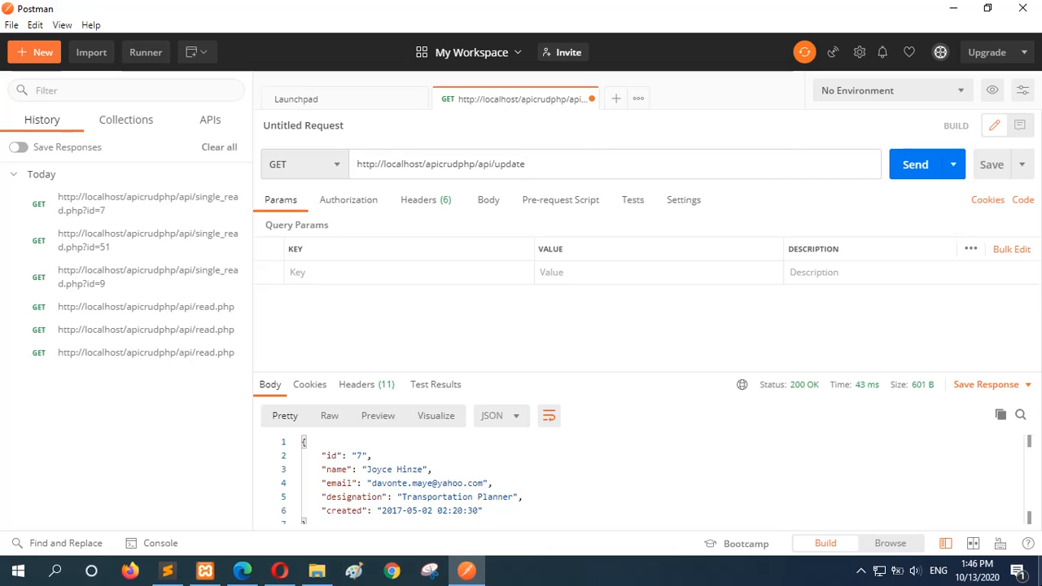
Point the request at update.php with params id=1 and name=test
text(.php)
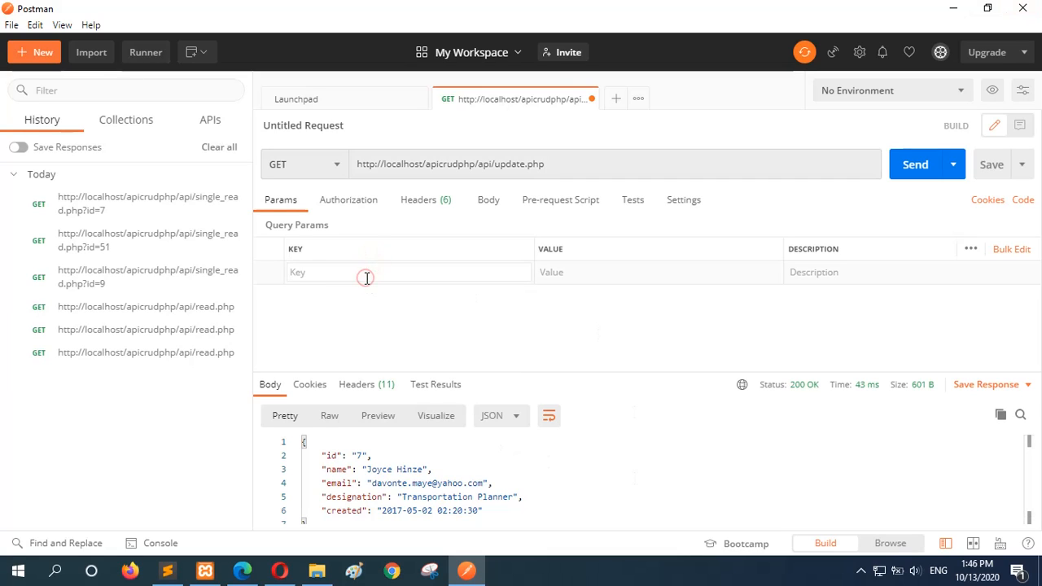
text(id)
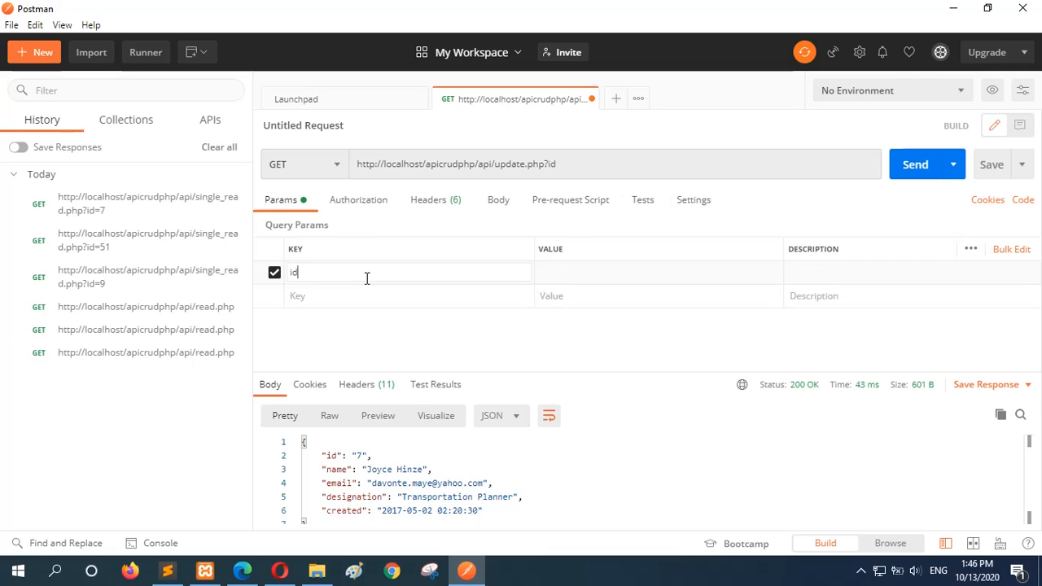
click(588, 273)
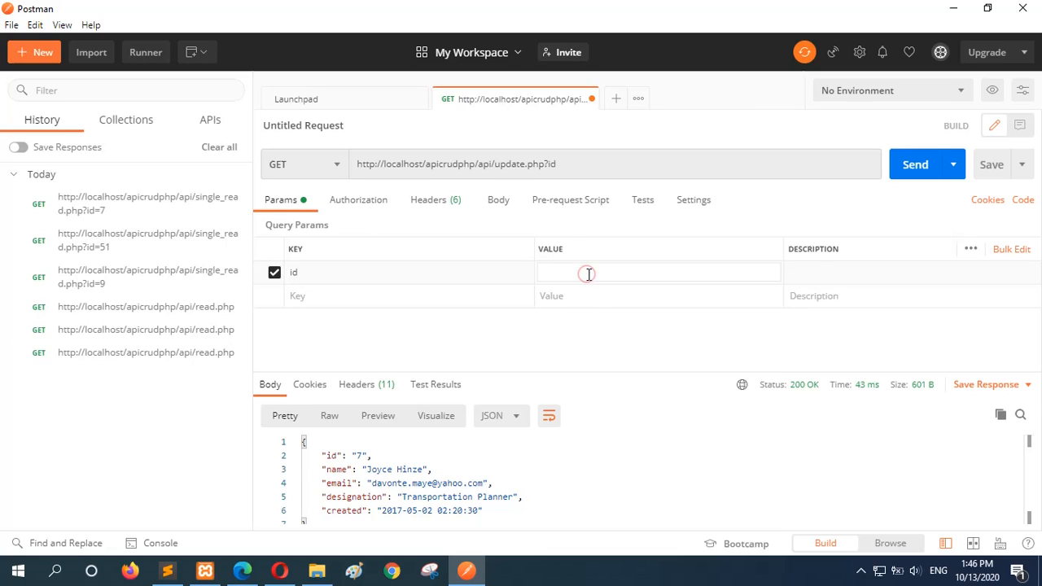
text(1)
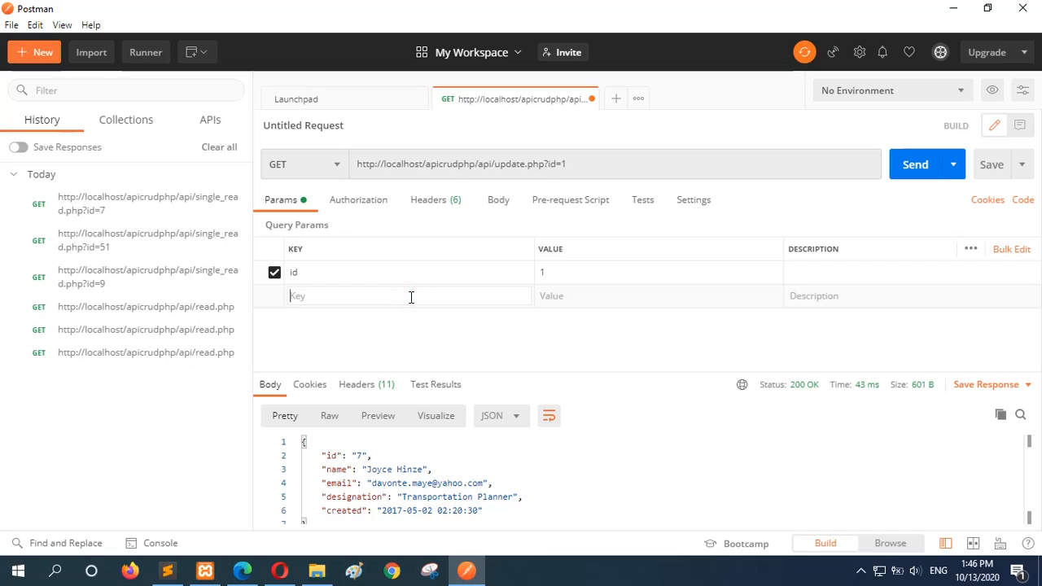
text(name)
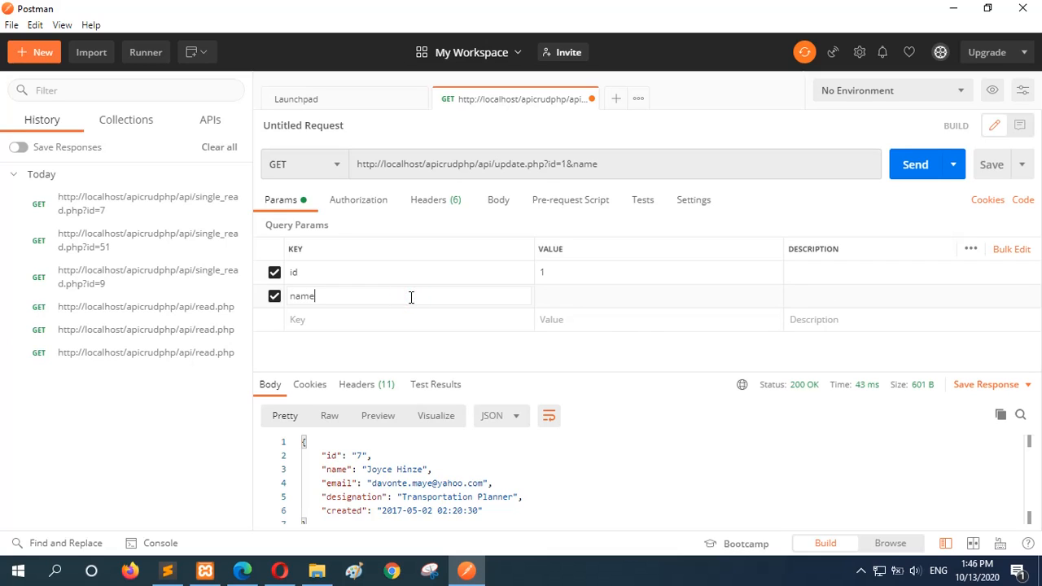
text(t)
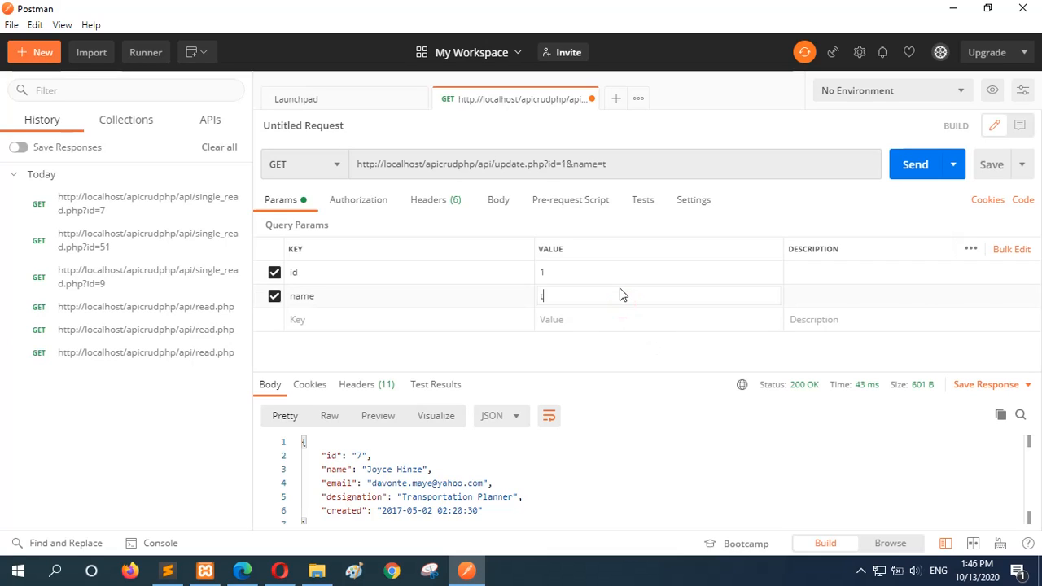
text(est)
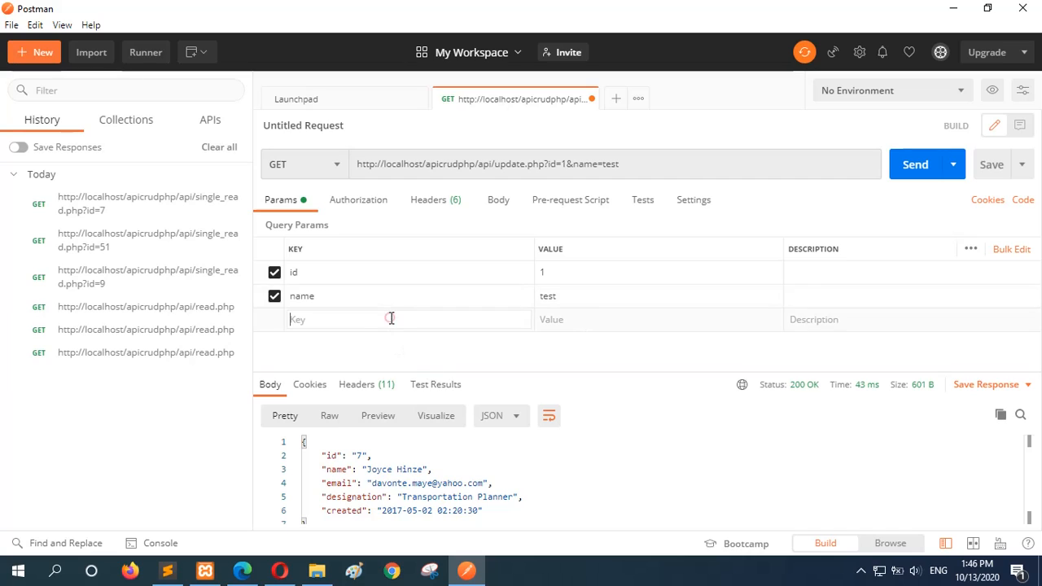
text(email)
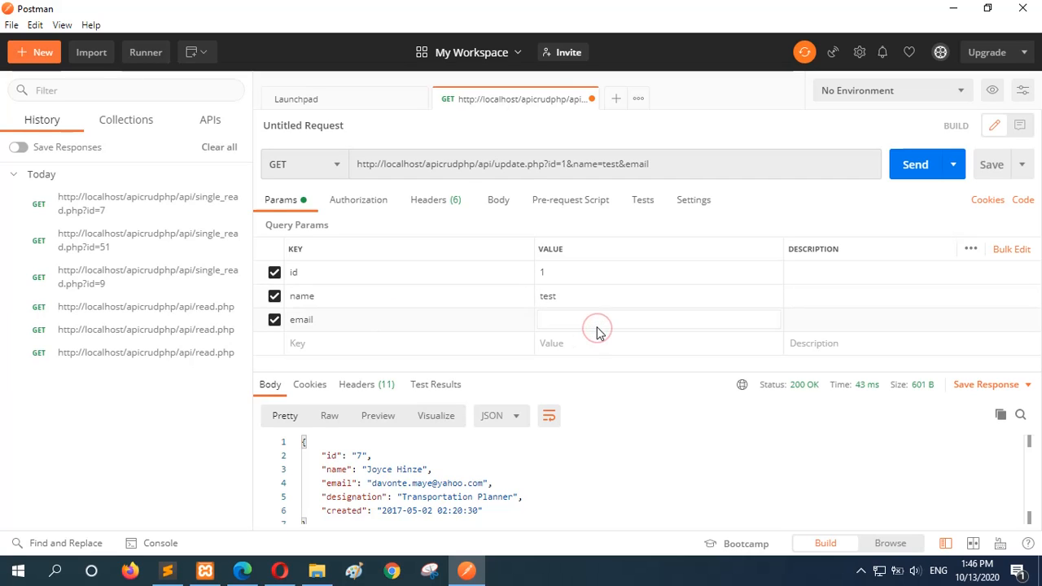
text(test)
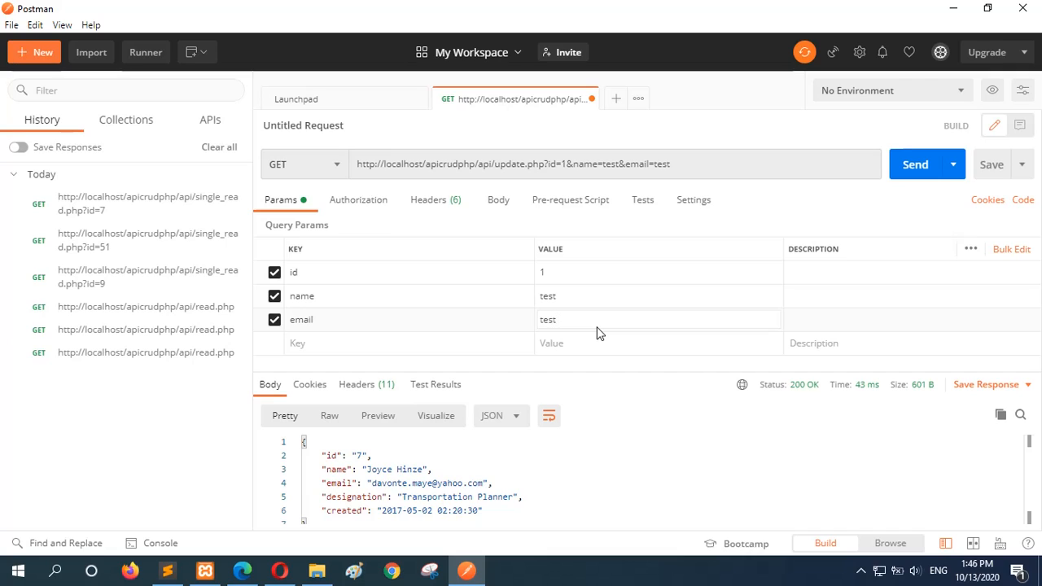
text(@gma)
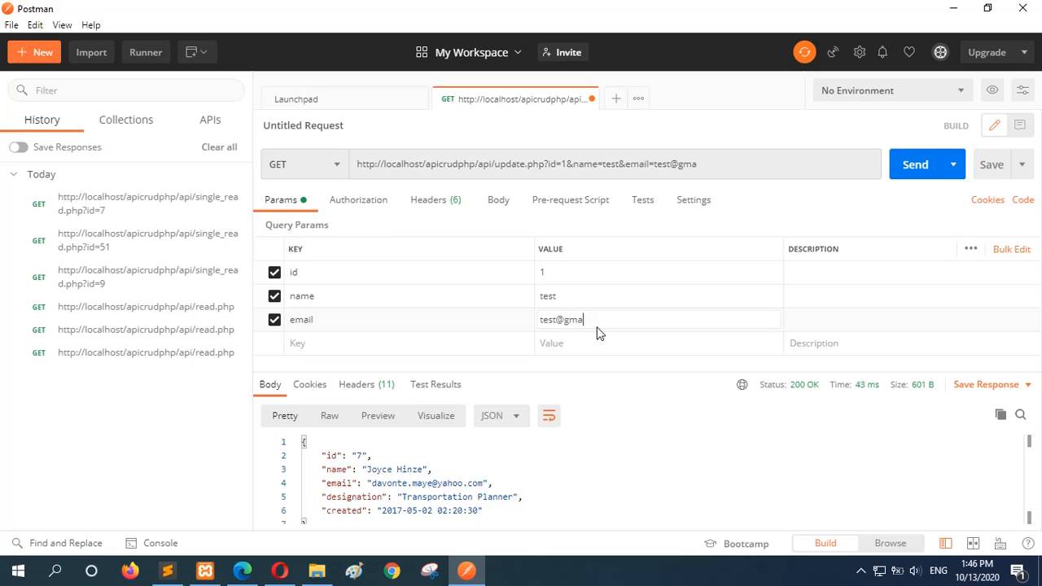
text(il.com)
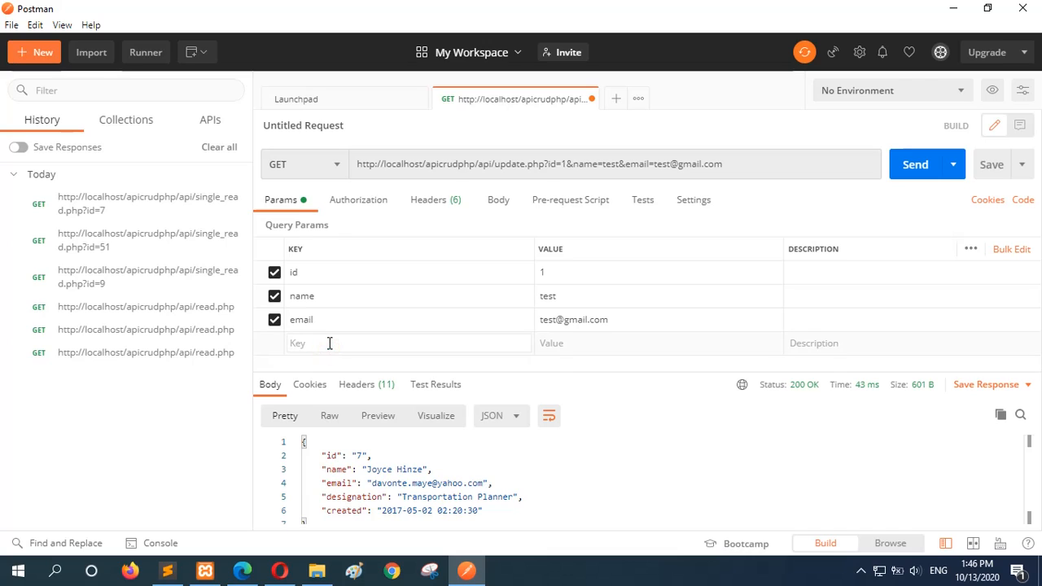
text(designation)
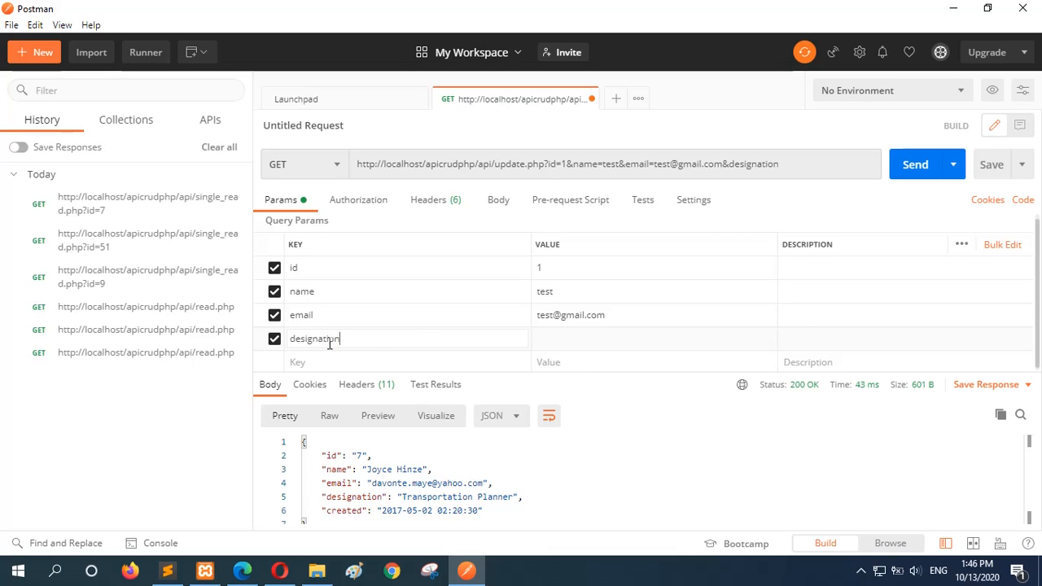
text(testing)
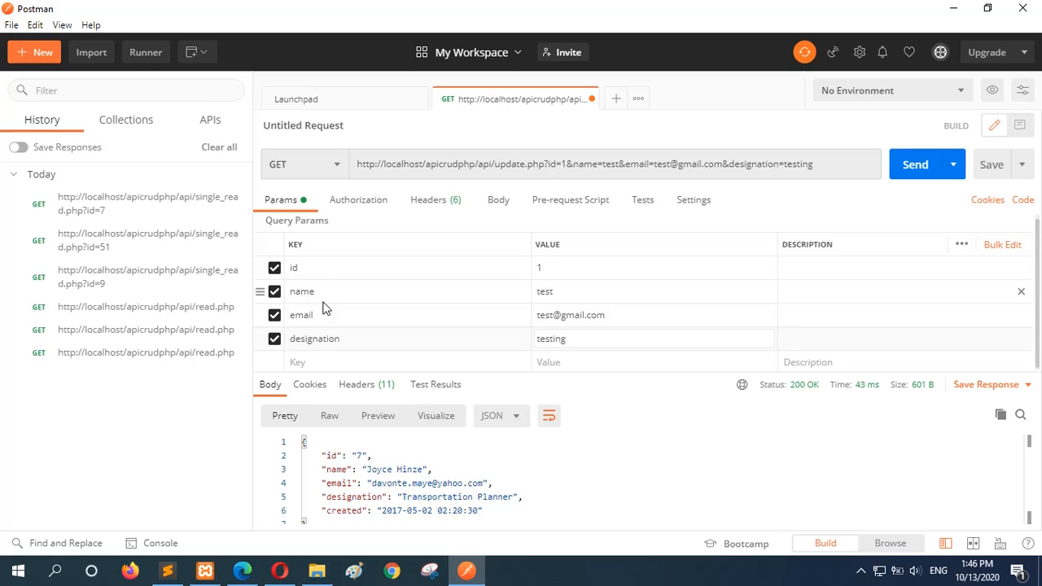
mouse_move(317, 282)
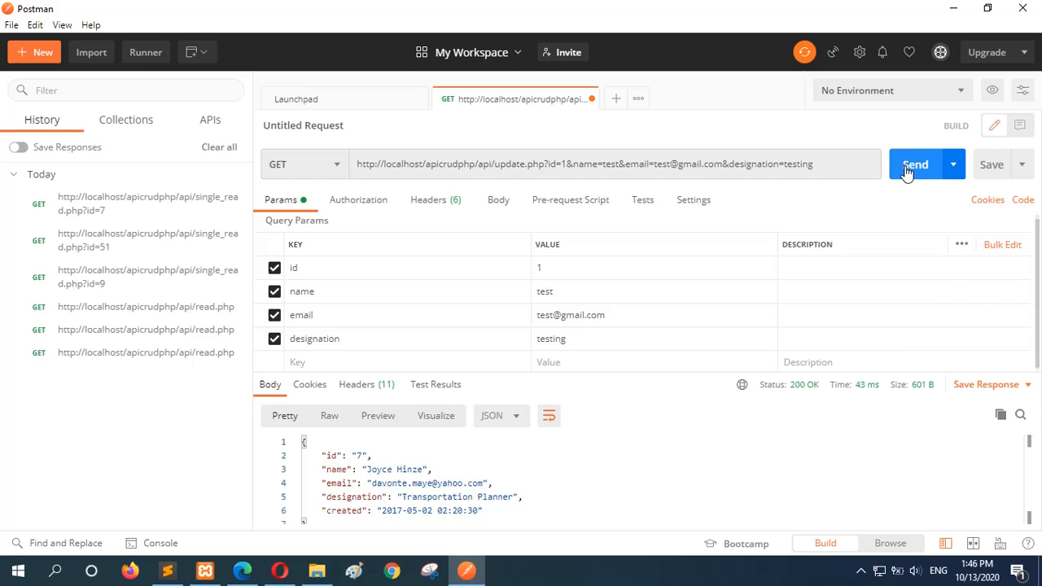
click(915, 164)
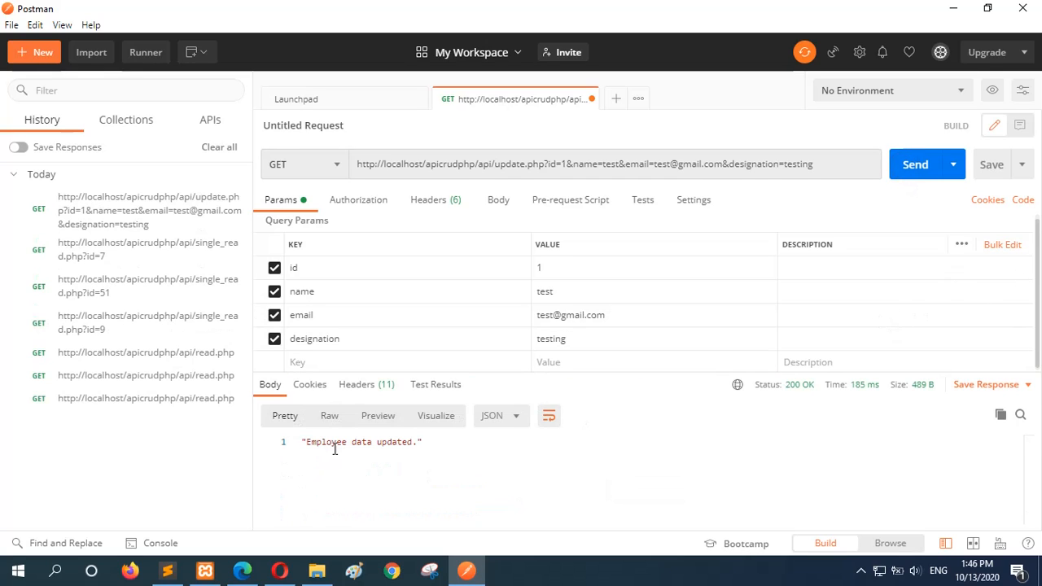
mouse_move(316, 570)
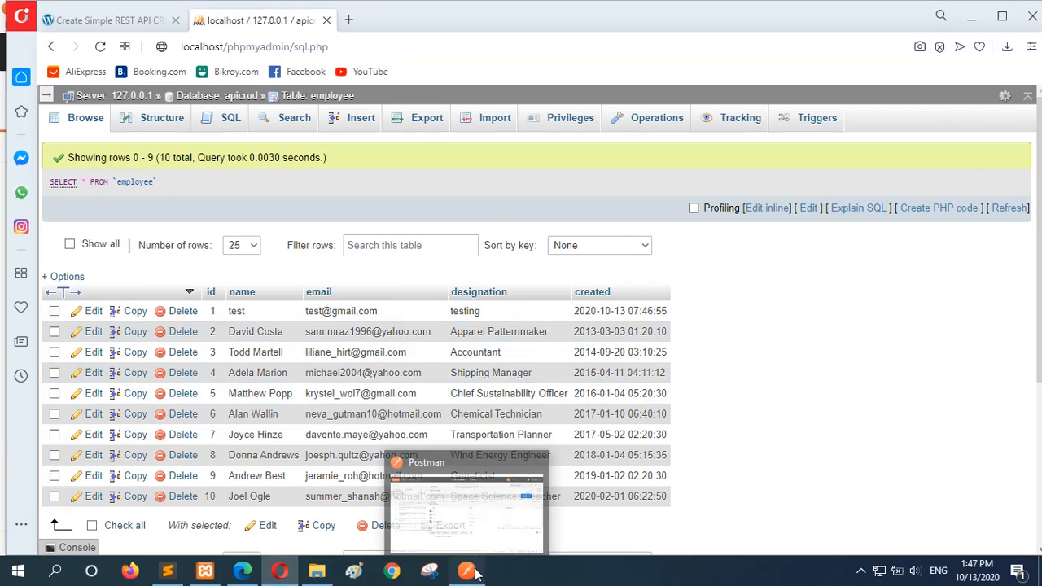
Return to Postman after confirming employee 1 shows the test values in phpMyAdmin
click(466, 570)
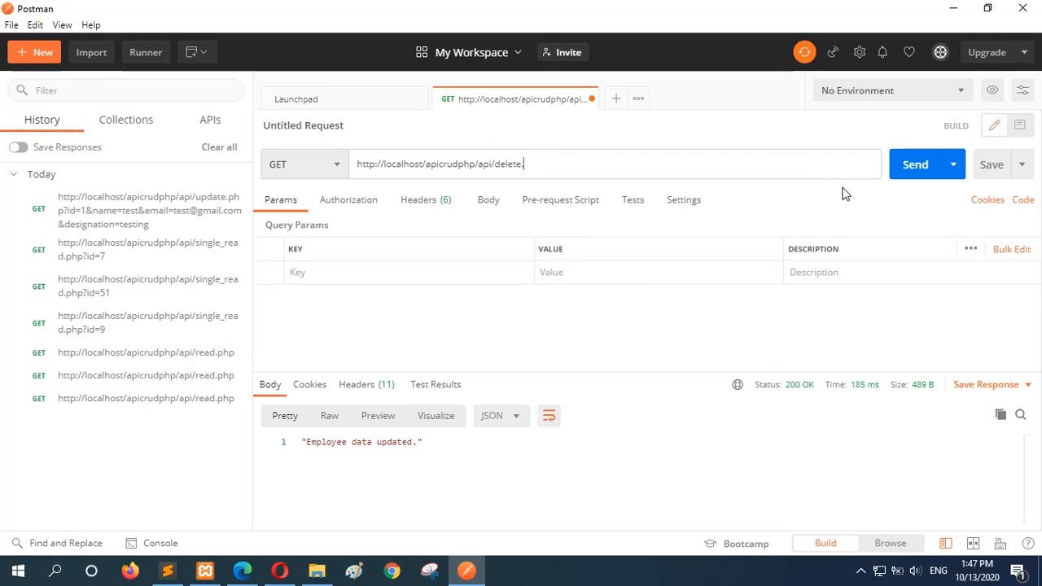
Send delete.php with id=1 to delete employee 1, getting 'Employee deleted.'
text(php)
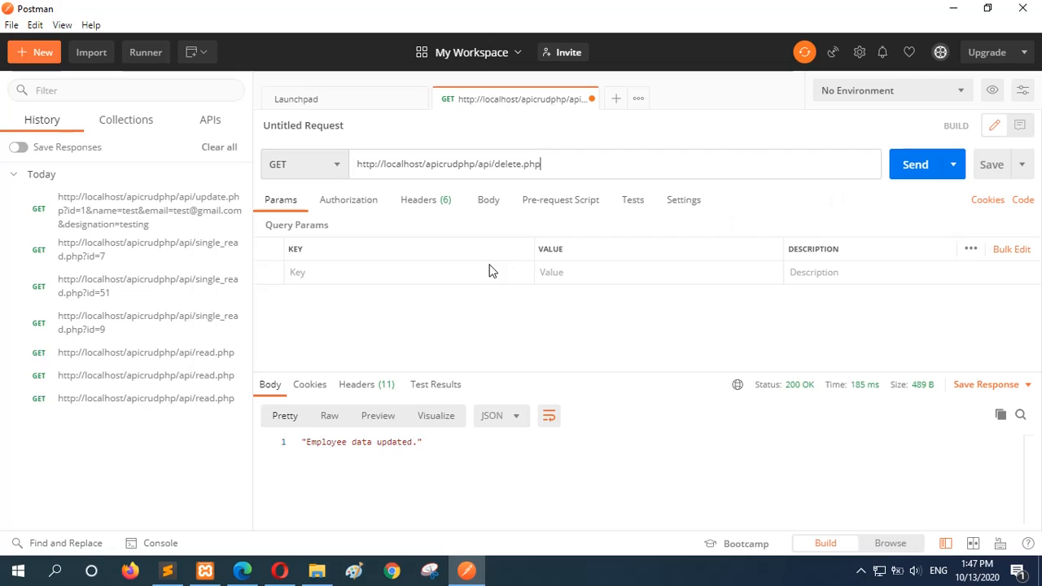
text(id)
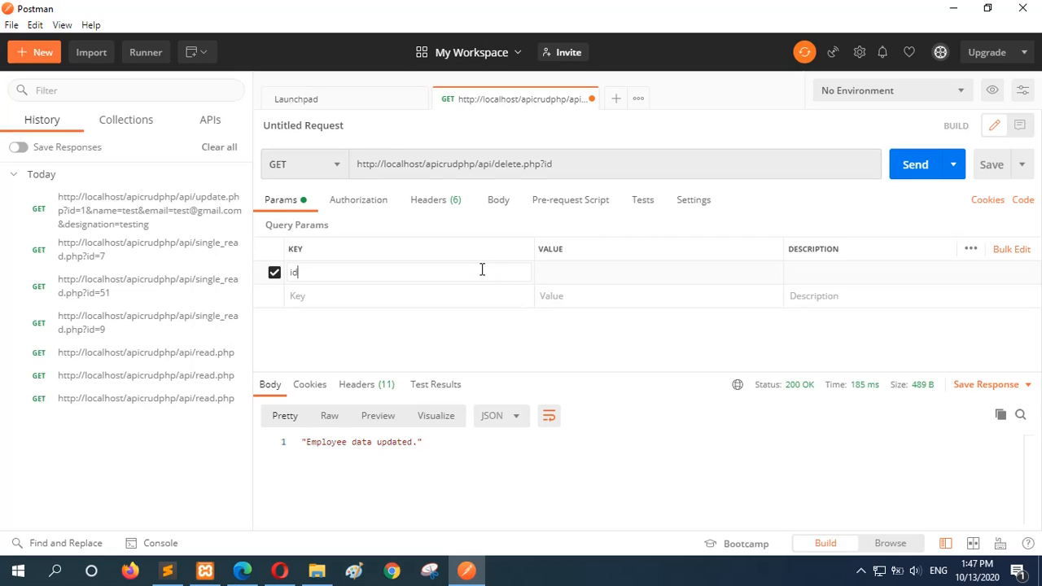
click(626, 272)
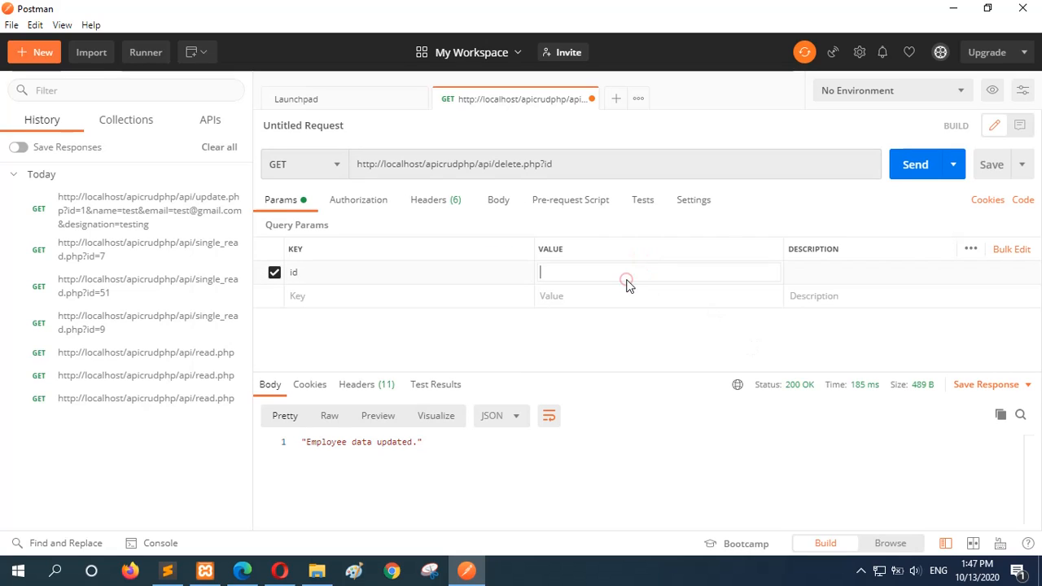
text(1)
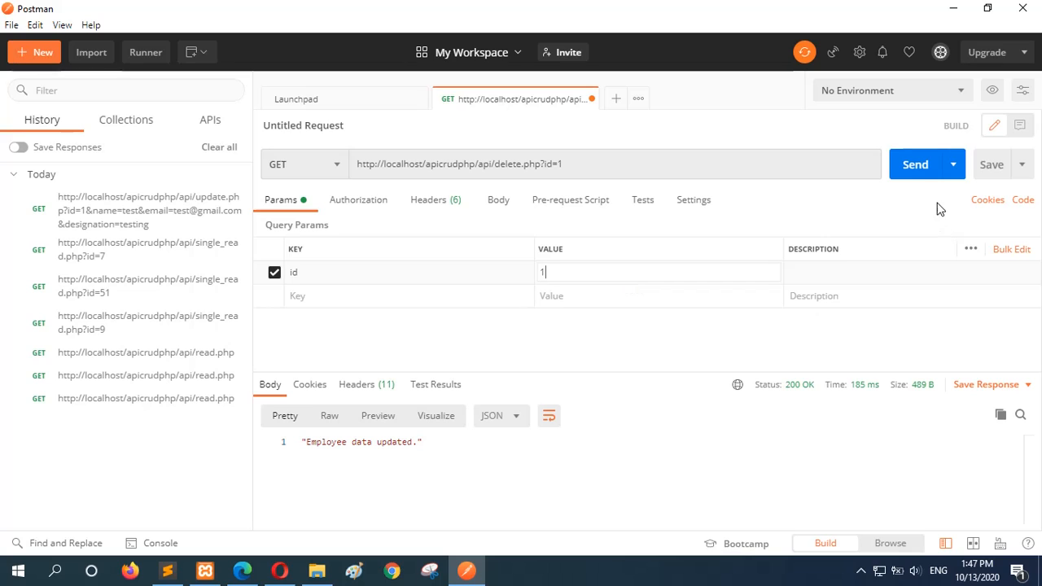
click(915, 163)
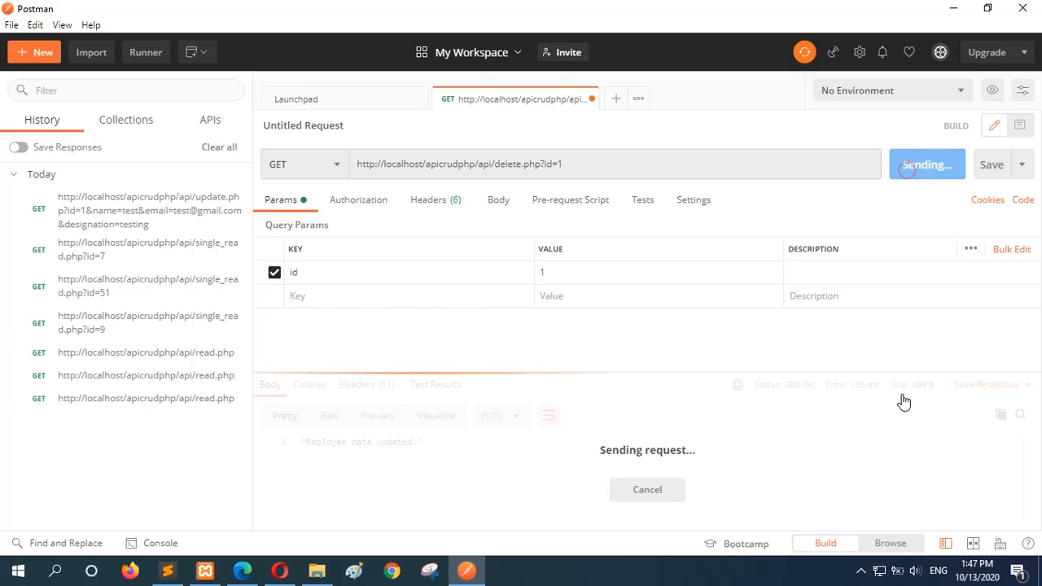
click(915, 163)
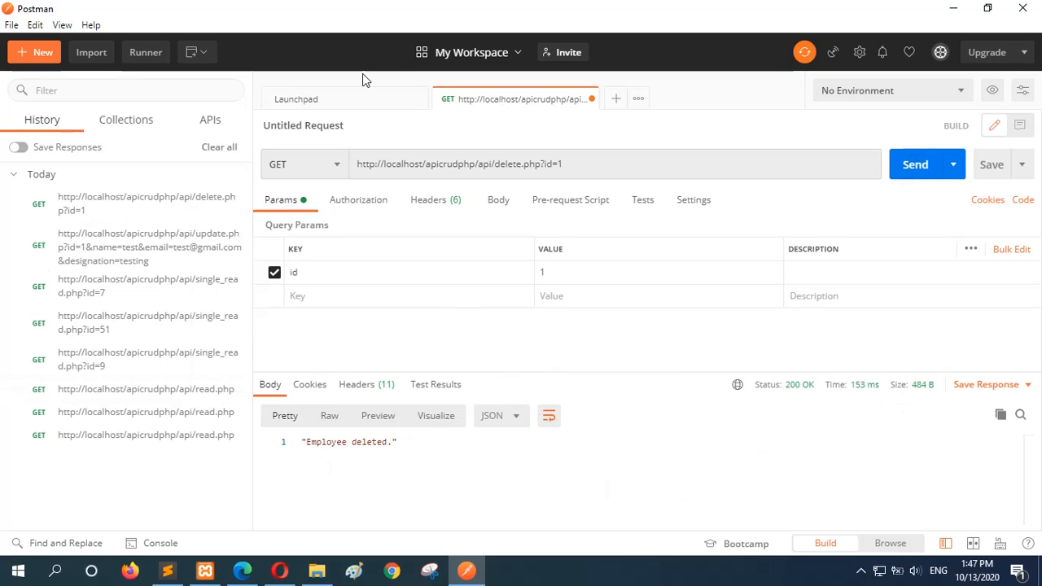
mouse_move(167, 570)
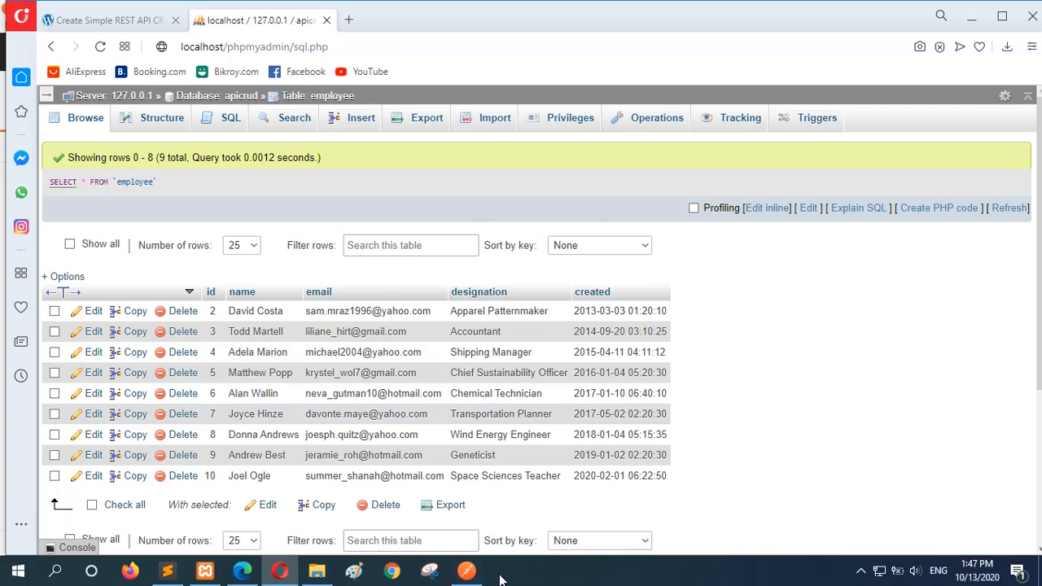
click(167, 569)
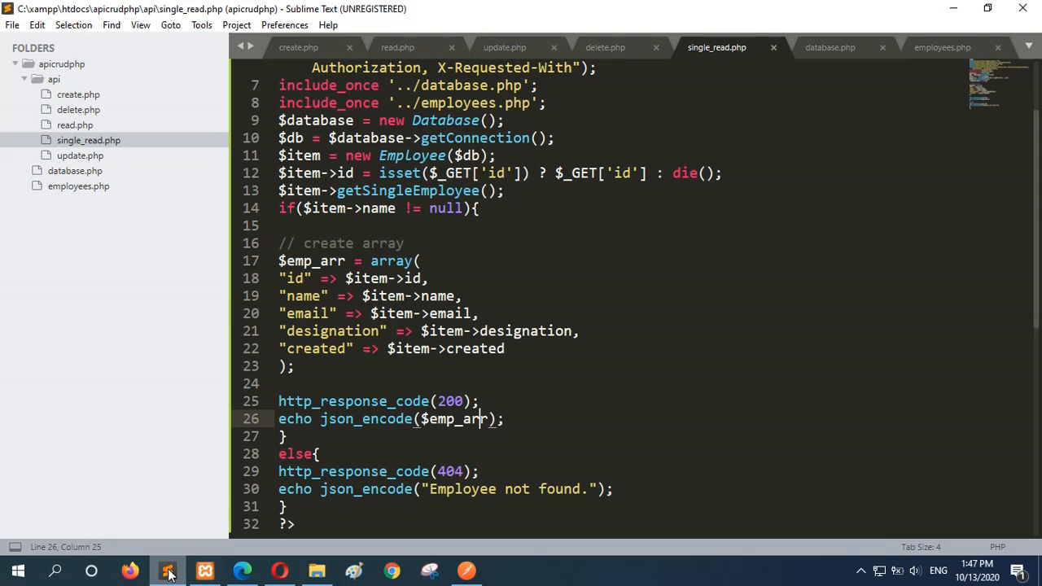
Review employees.php's update and delete functions and select delete.php's id check on line 15
click(940, 47)
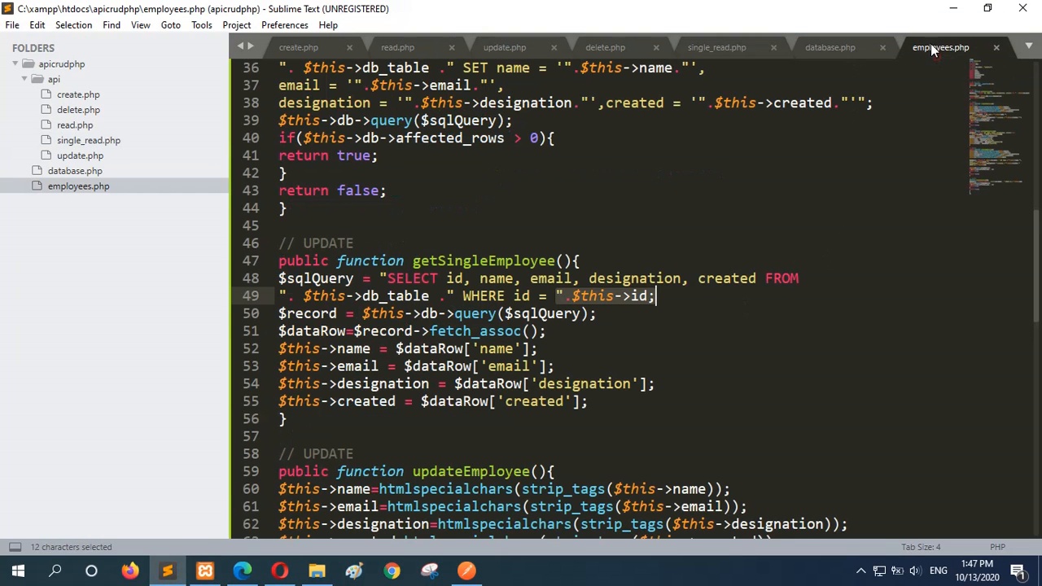
scroll(down, 3)
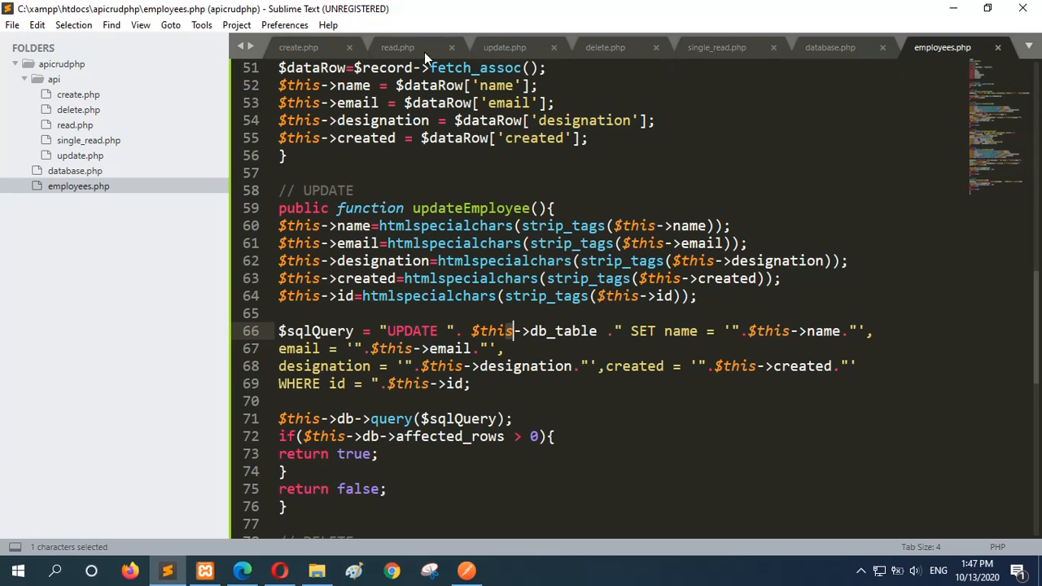
click(605, 46)
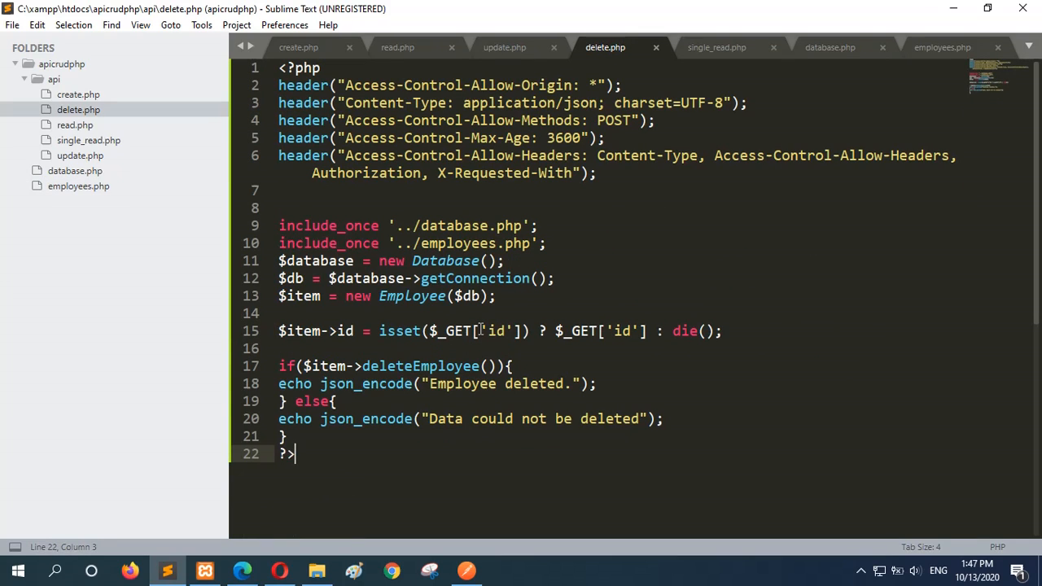
drag(378, 331, 667, 331)
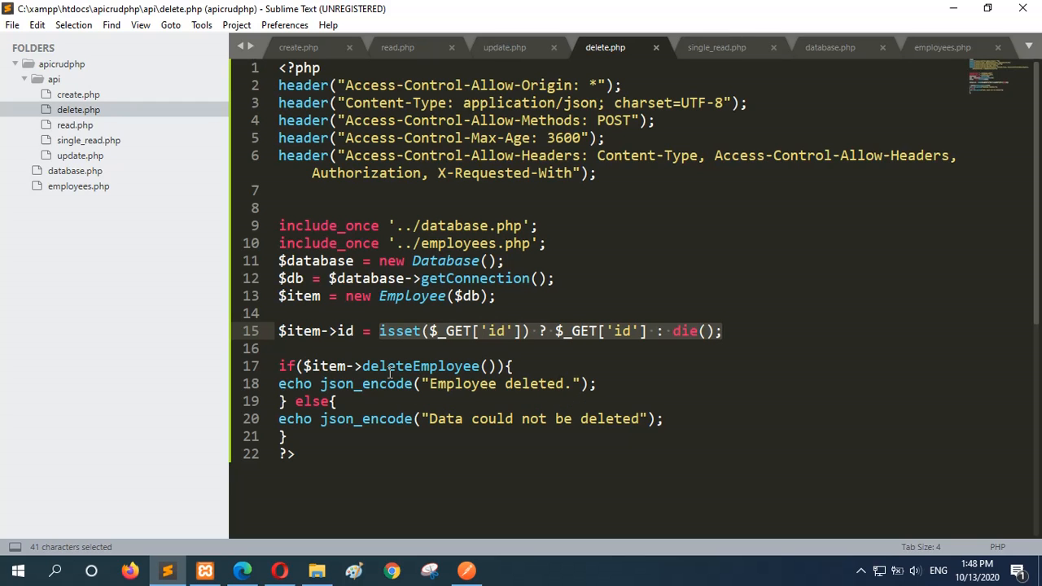
Recheck the deleteEmployee DELETE query, then return to delete.php's id check
click(942, 46)
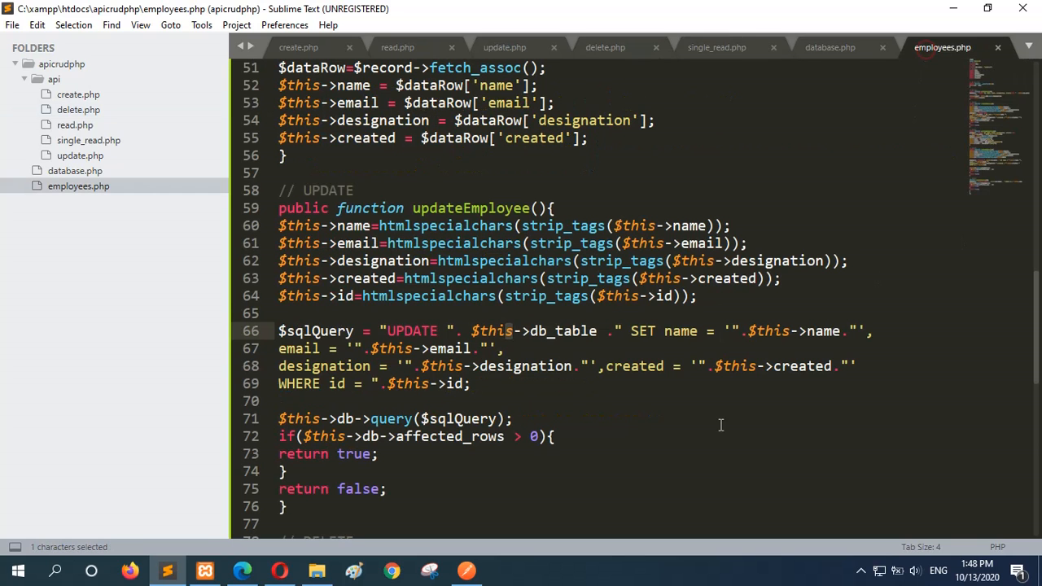
scroll(down, 3)
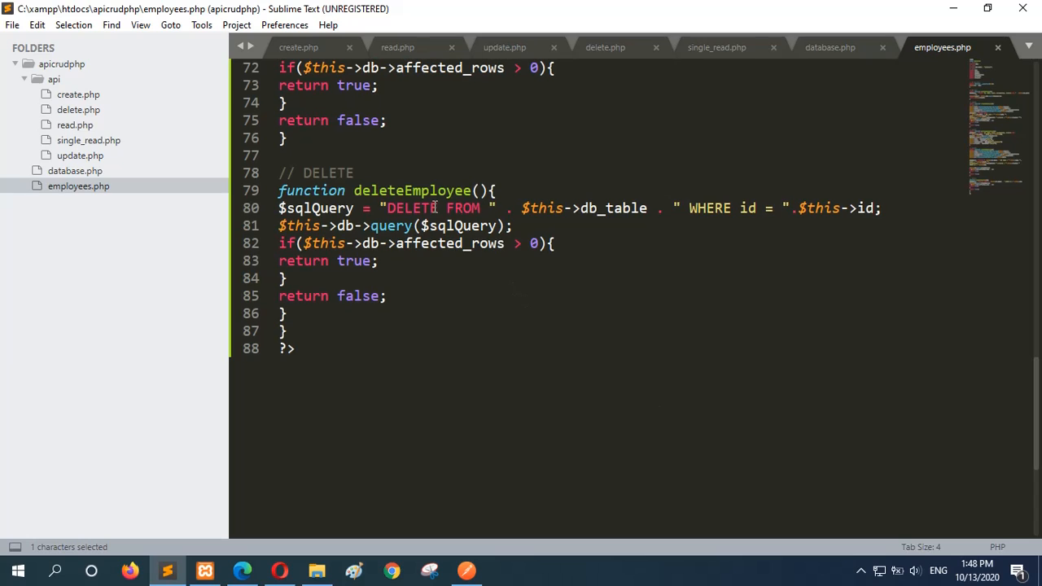
mouse_move(846, 207)
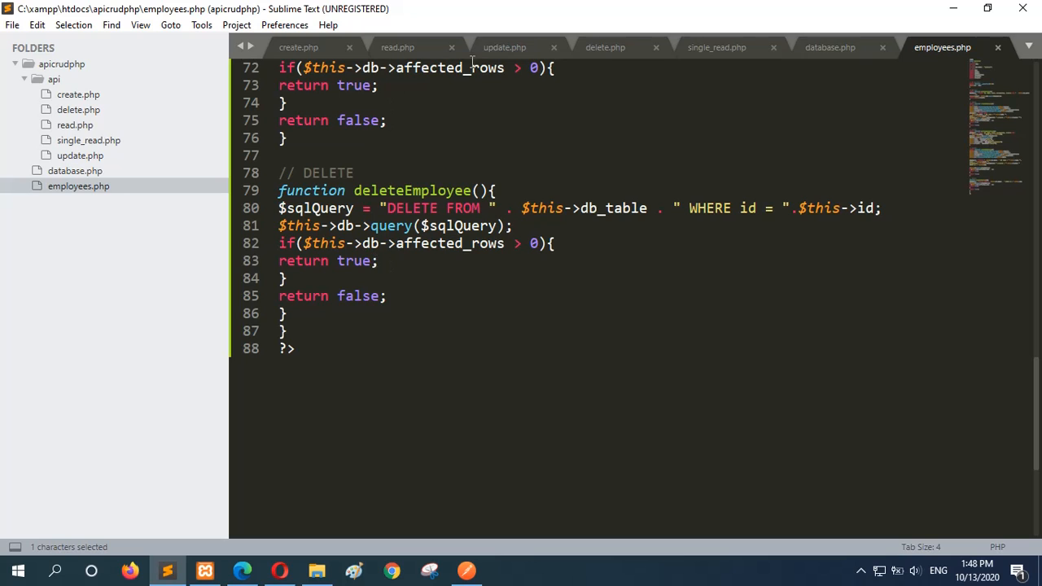
click(605, 46)
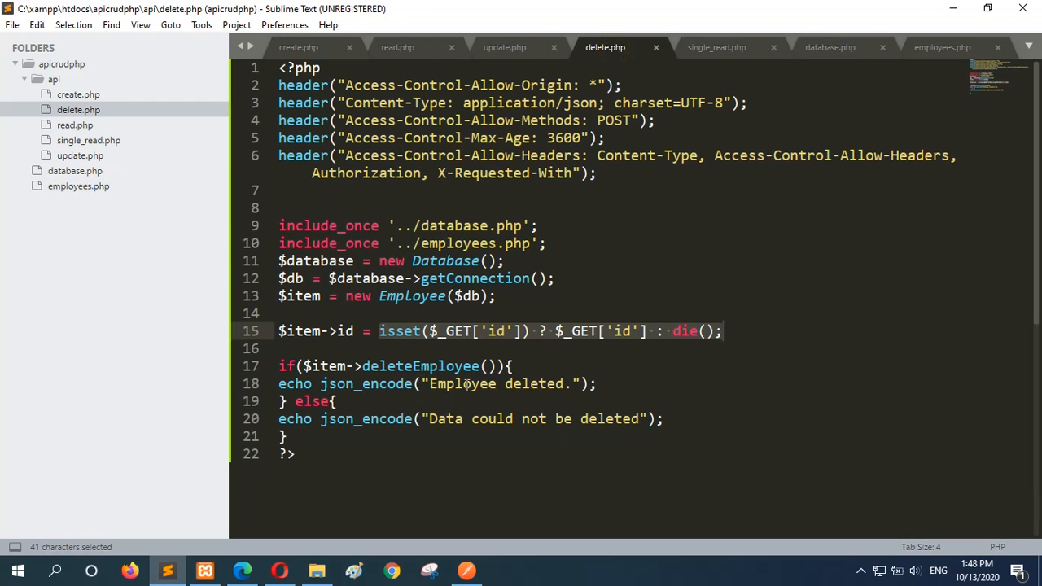
click(721, 331)
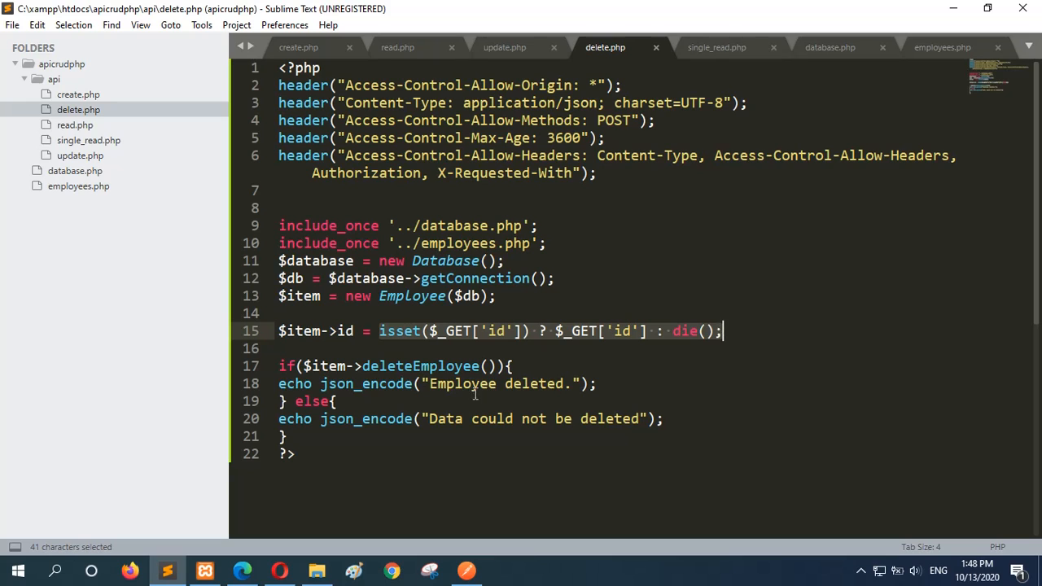
mouse_move(601, 534)
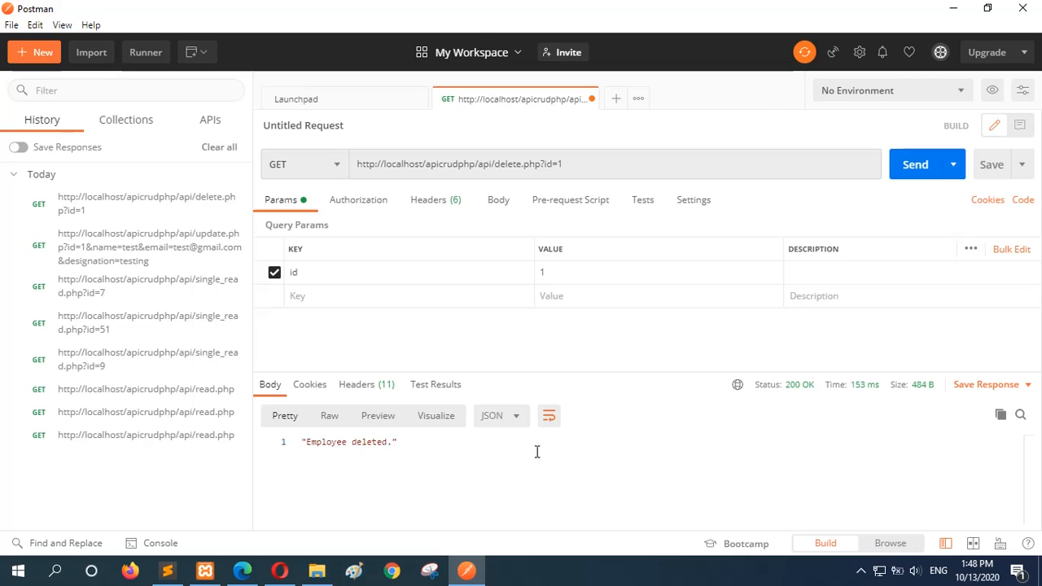
Retarget the request to create.php and add a name parameter for Fahmida
double_click(527, 164)
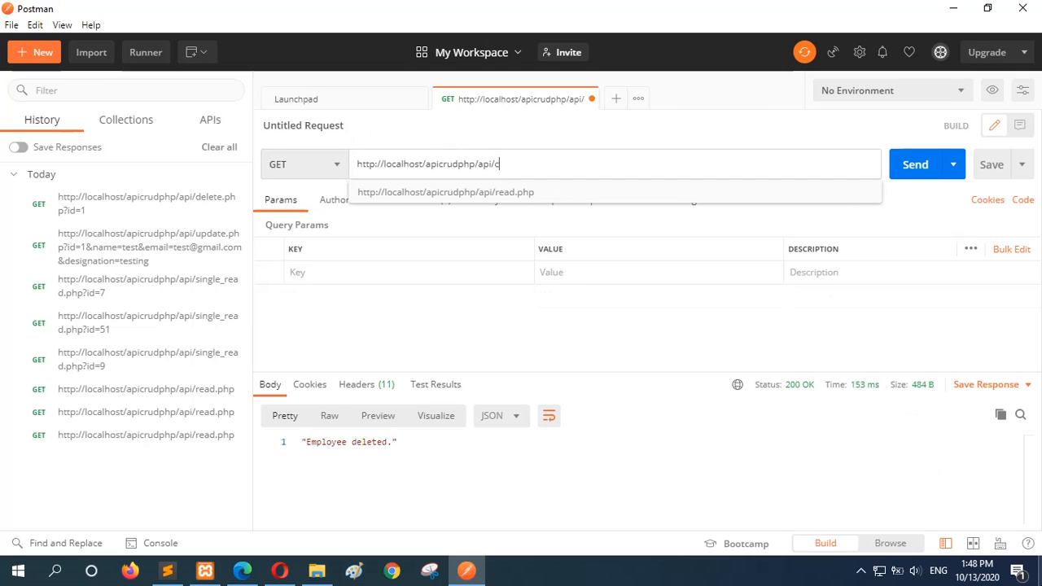
text(reate)
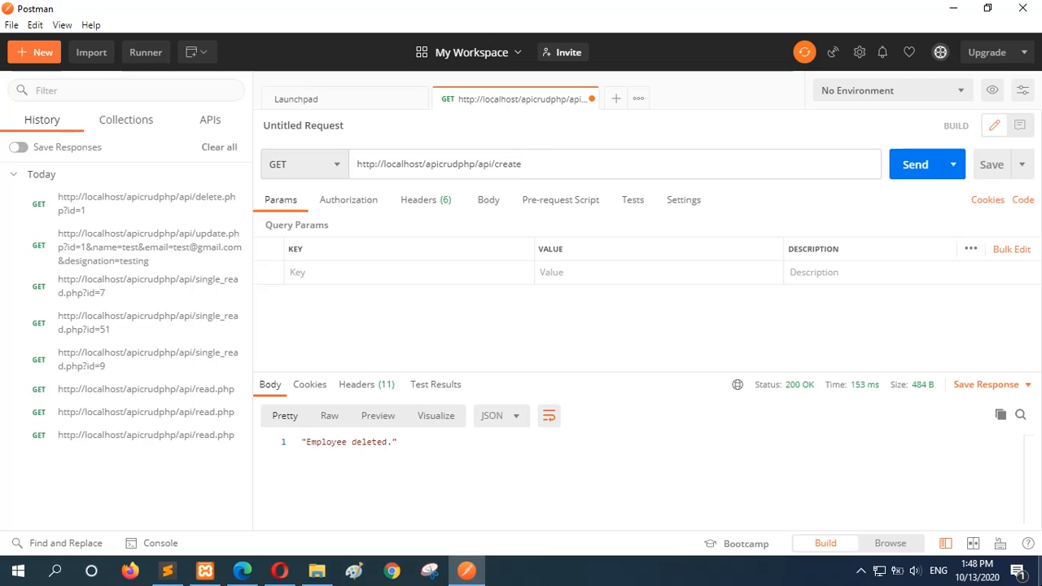
text(.php)
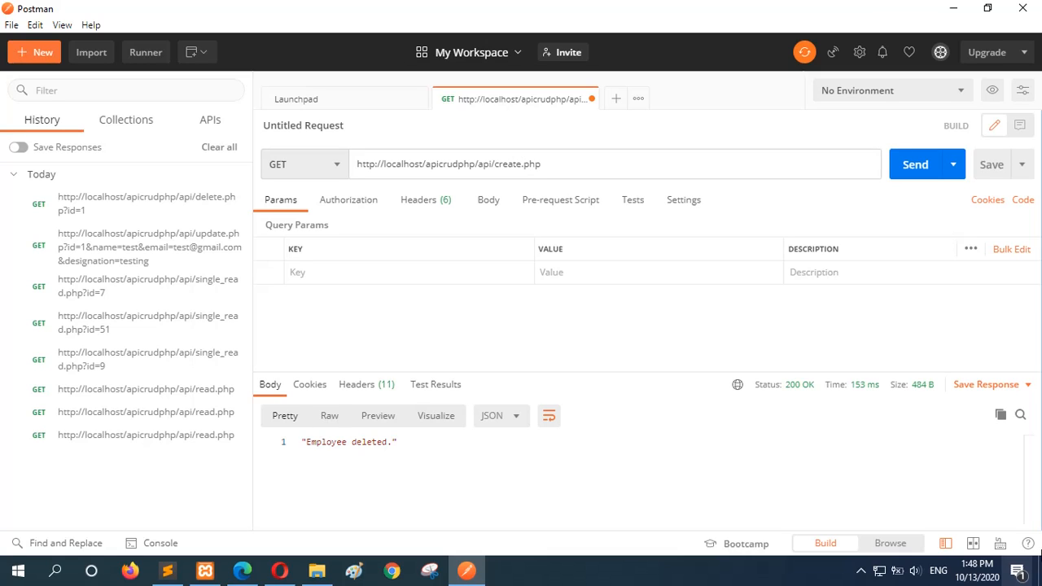
click(370, 272)
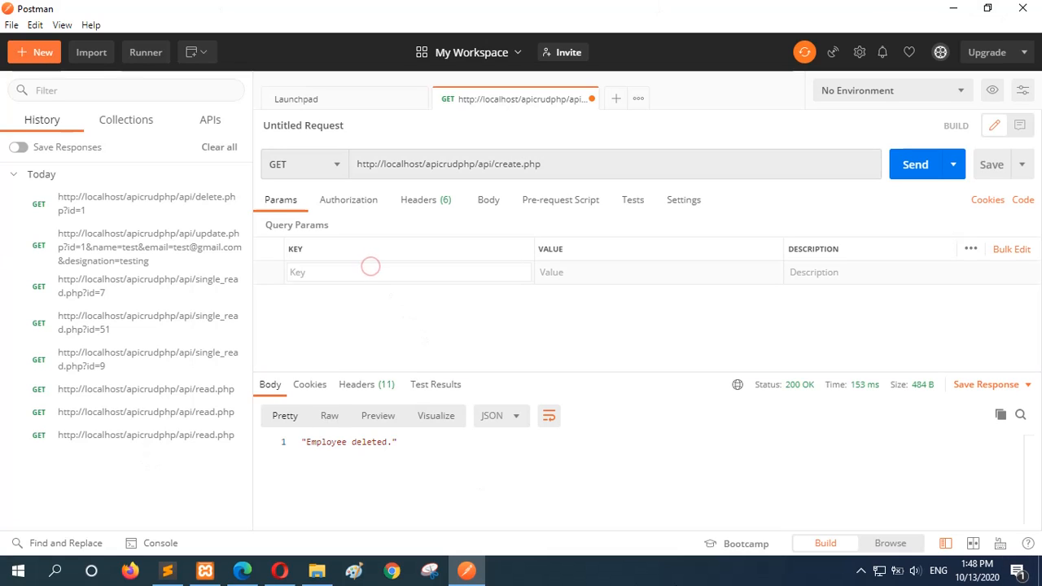
click(366, 272)
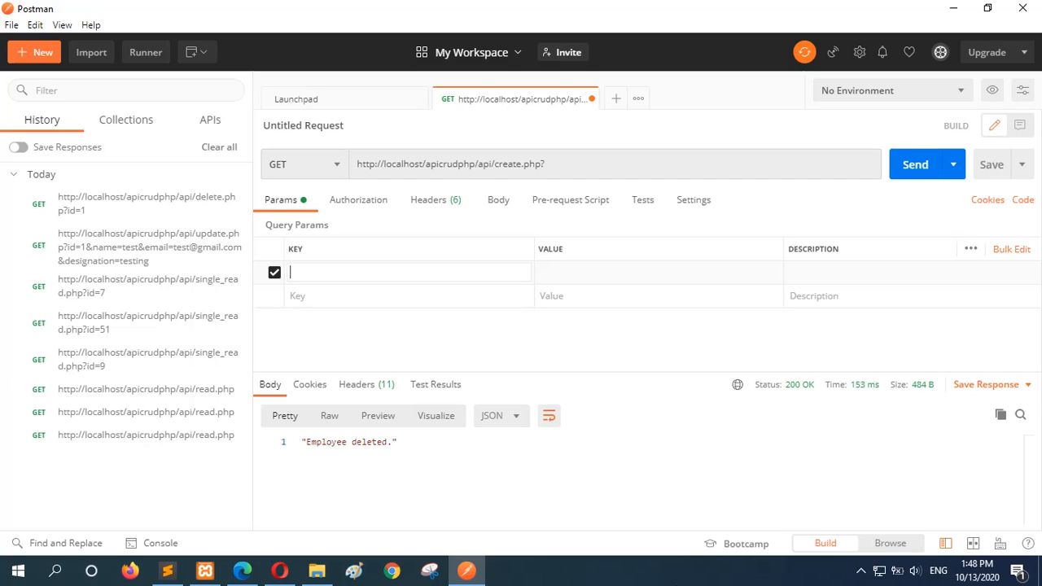
text(name)
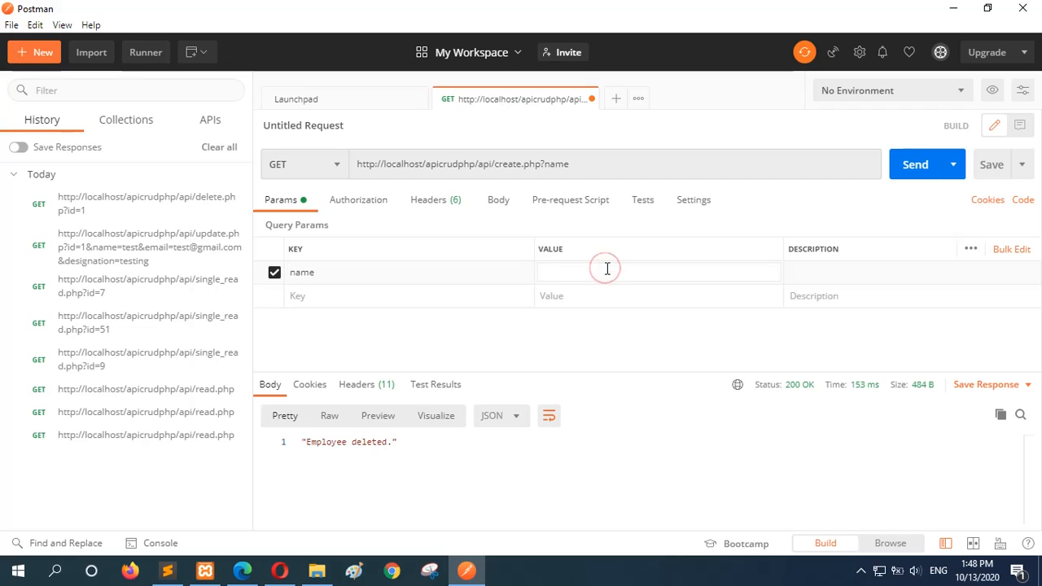
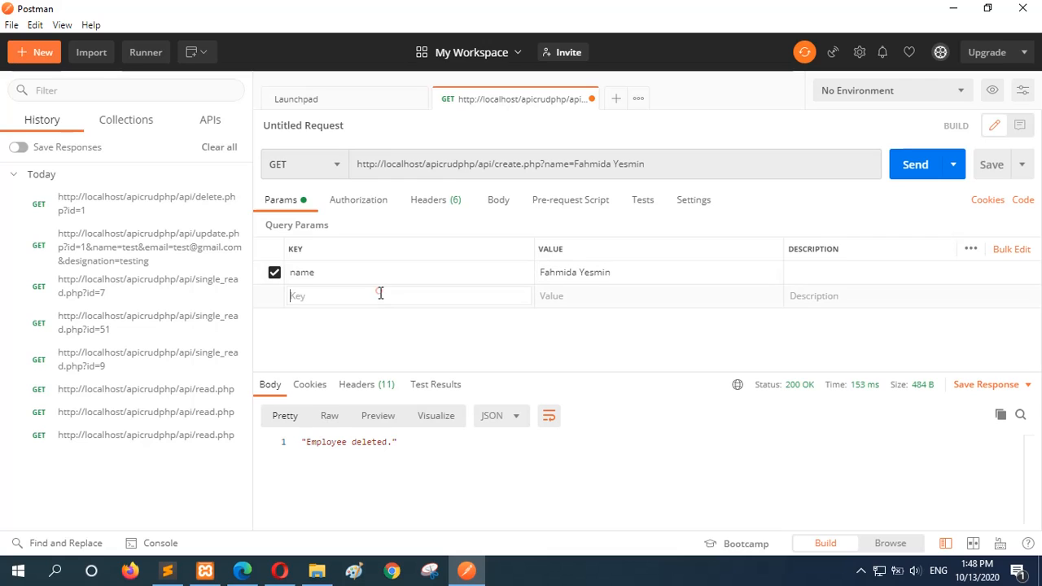
Add her Gmail email and designation Associate Professor, then send to create the employee
text(email)
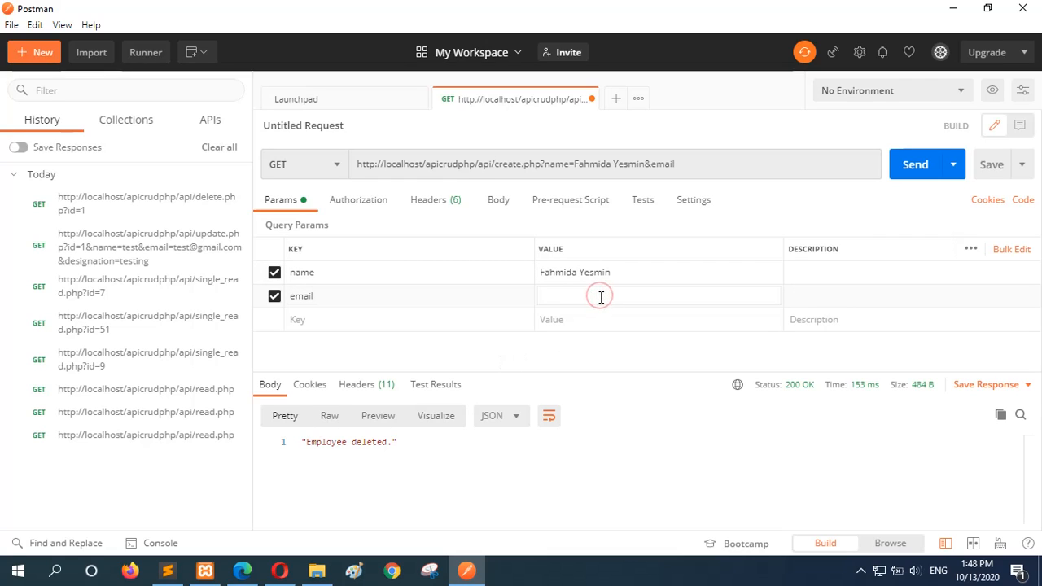
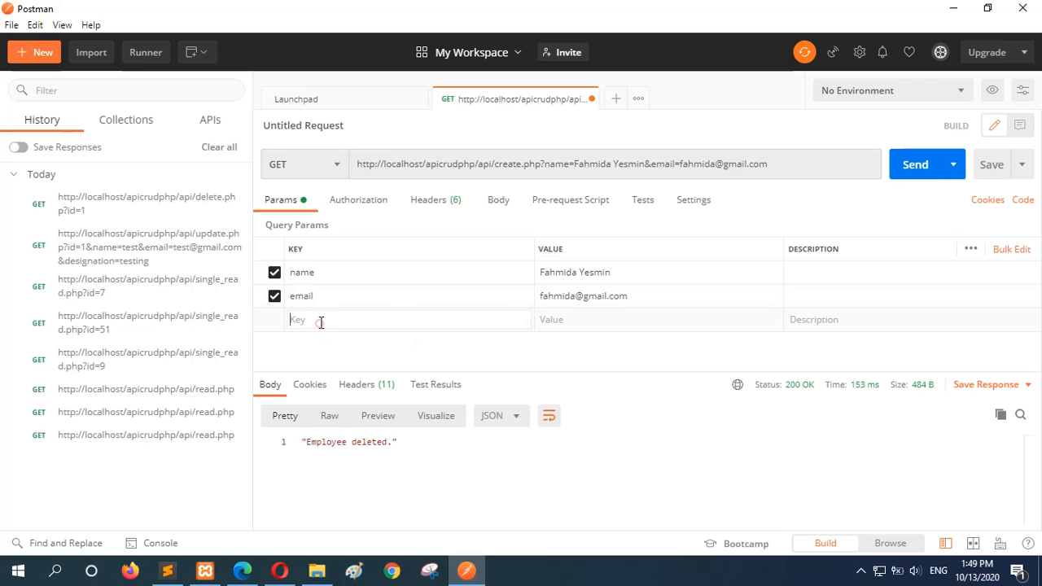
text(desig)
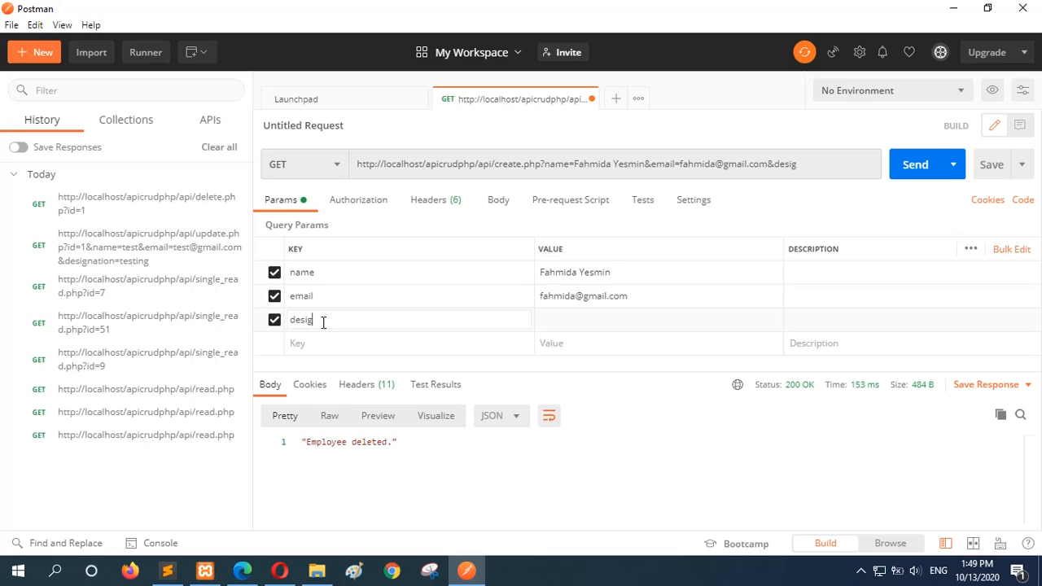
text(nation)
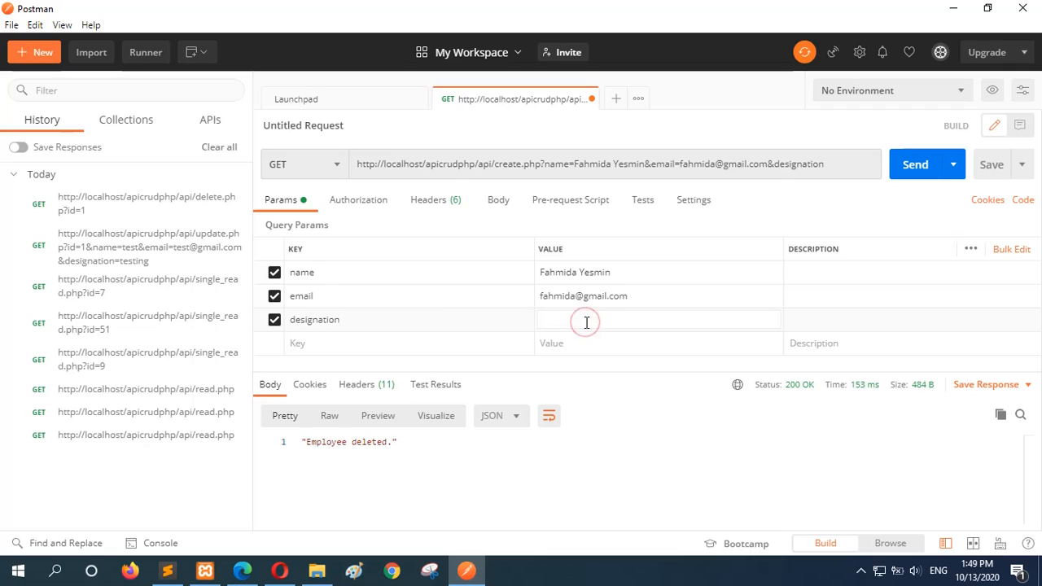
text(Assoc)
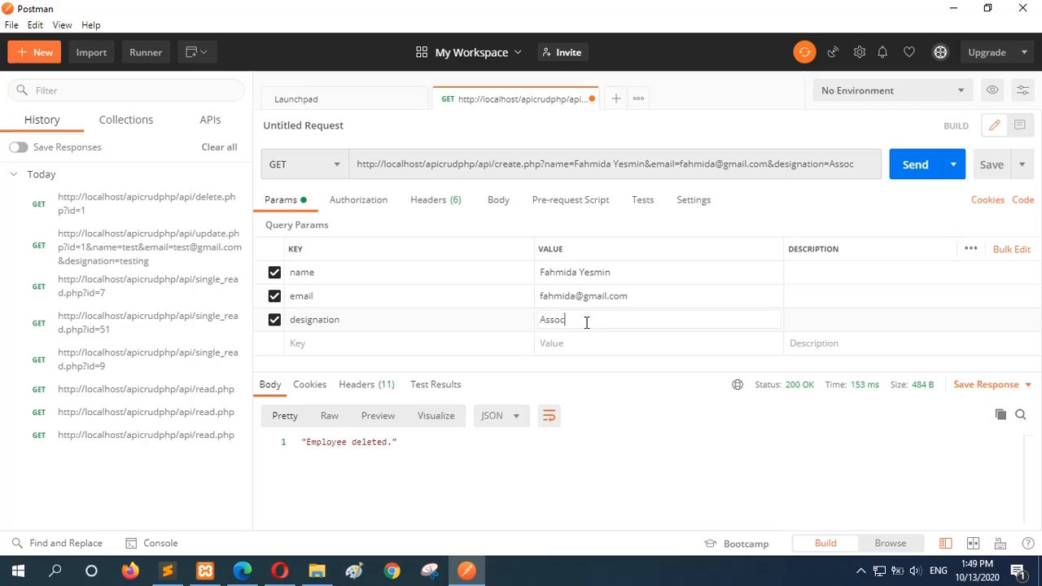
text(iate)
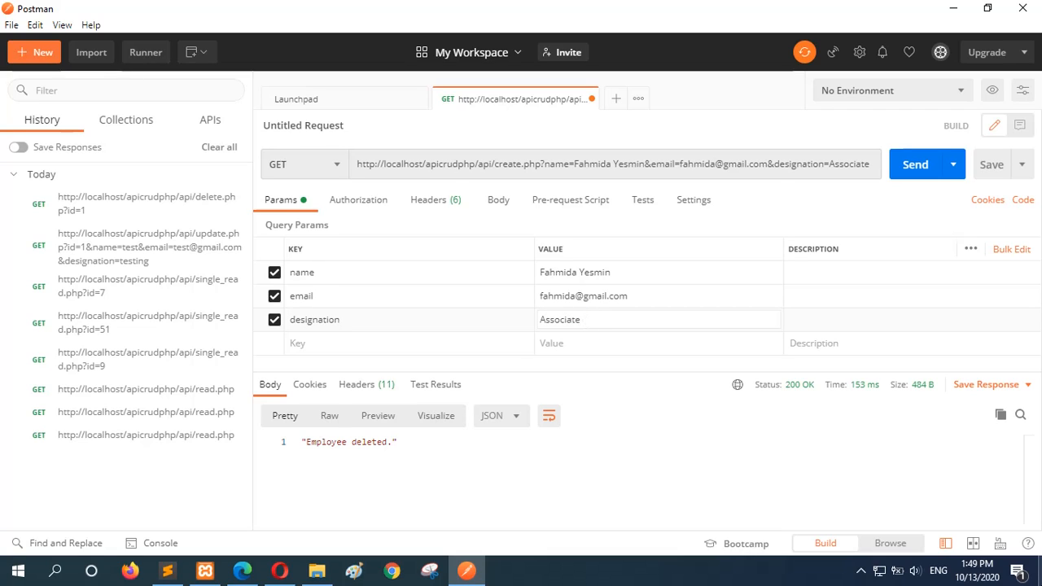
text(Professor)
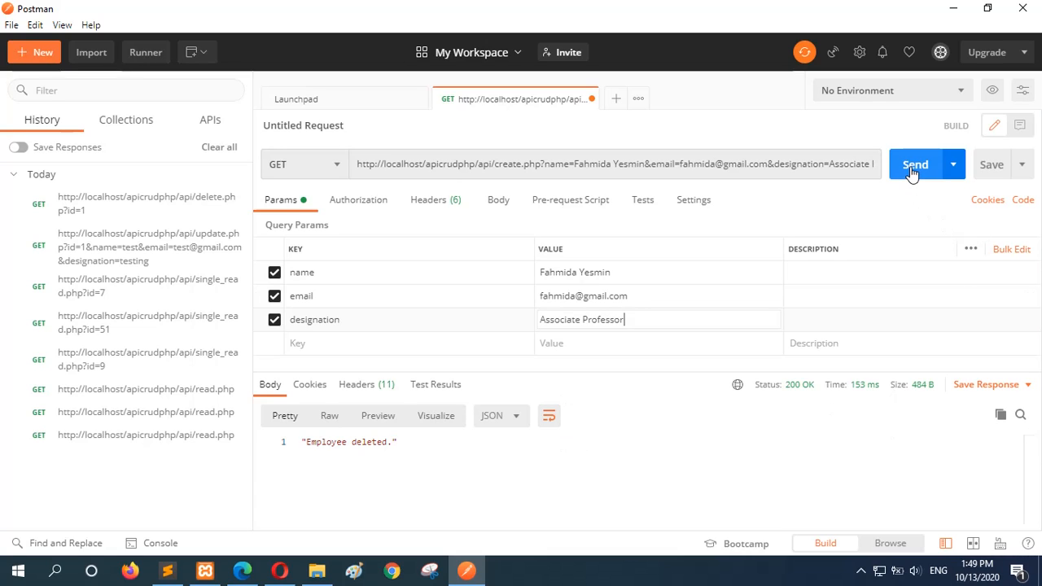
click(915, 165)
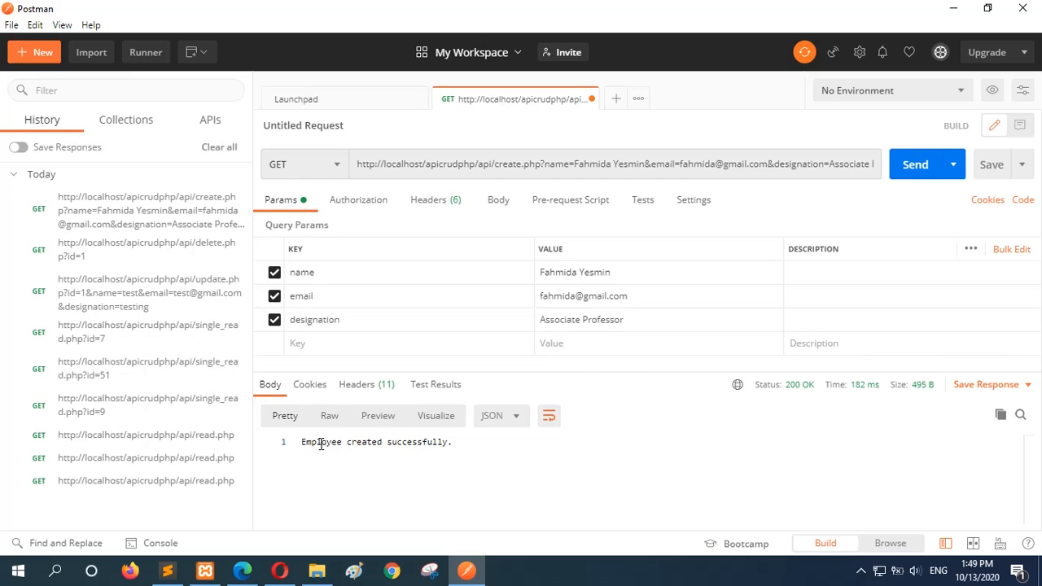
mouse_move(110, 51)
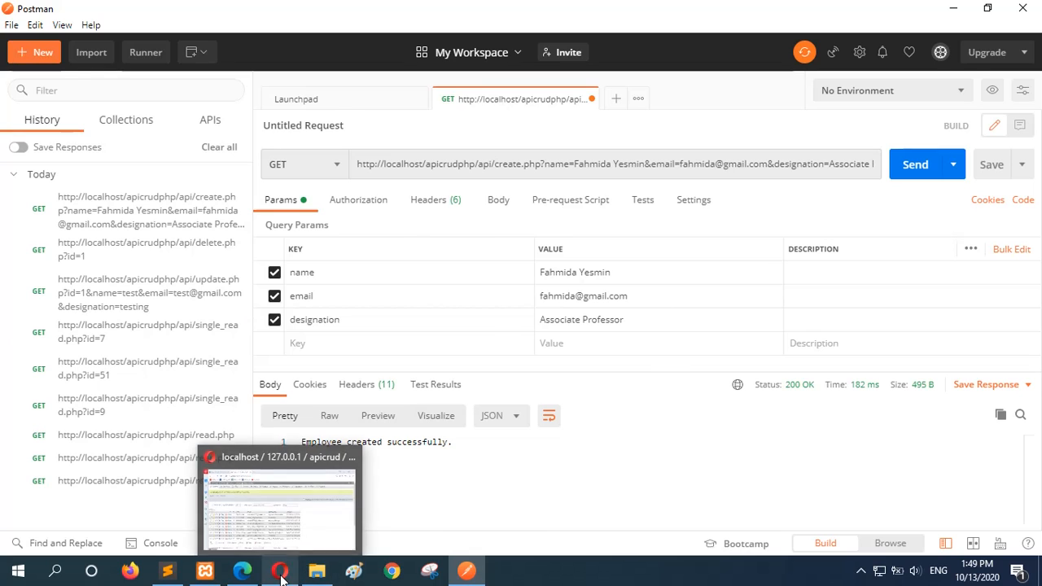
click(279, 570)
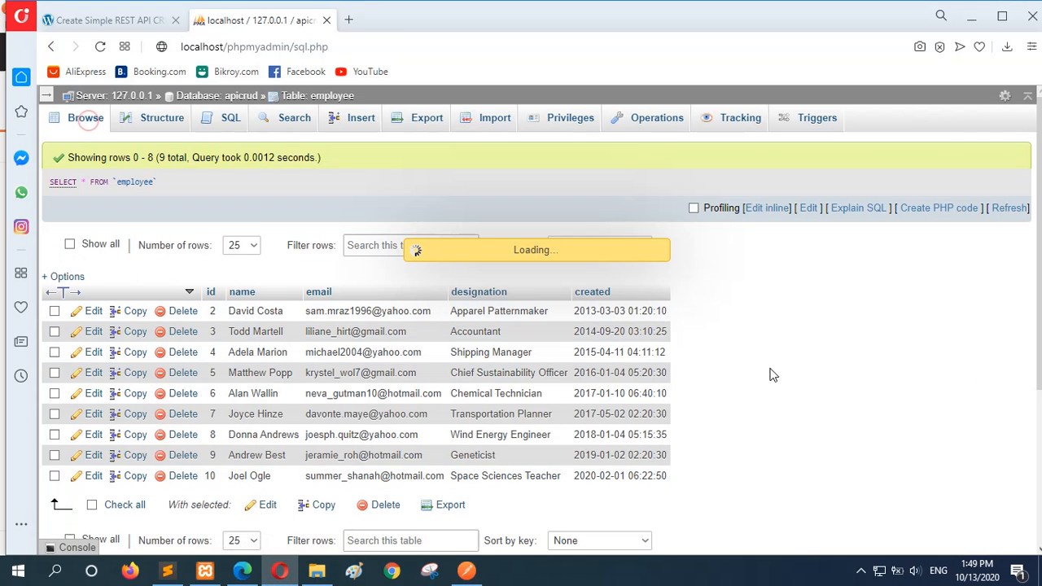